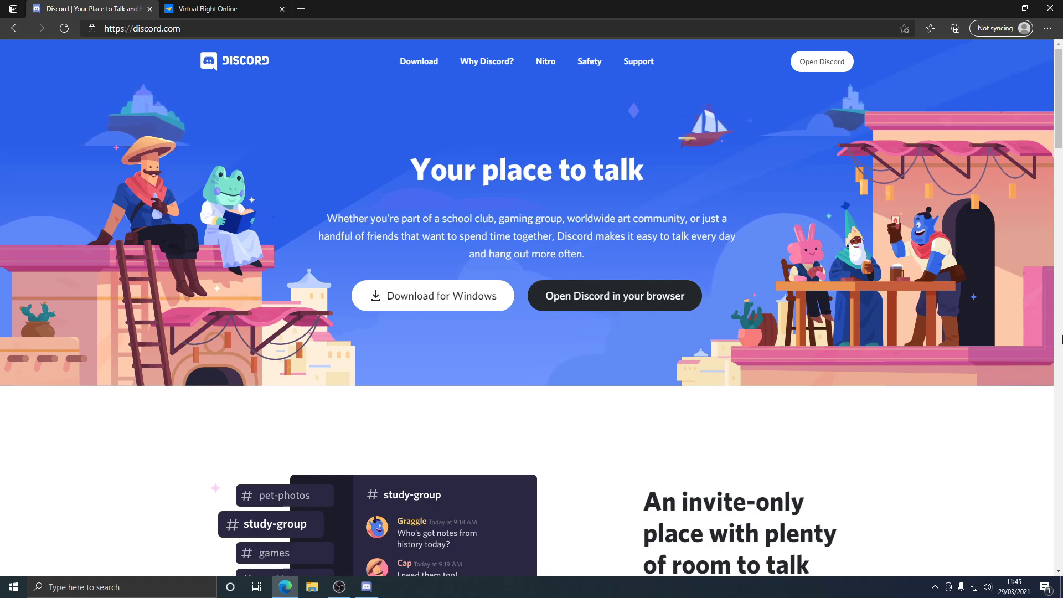
mouse_move(461, 304)
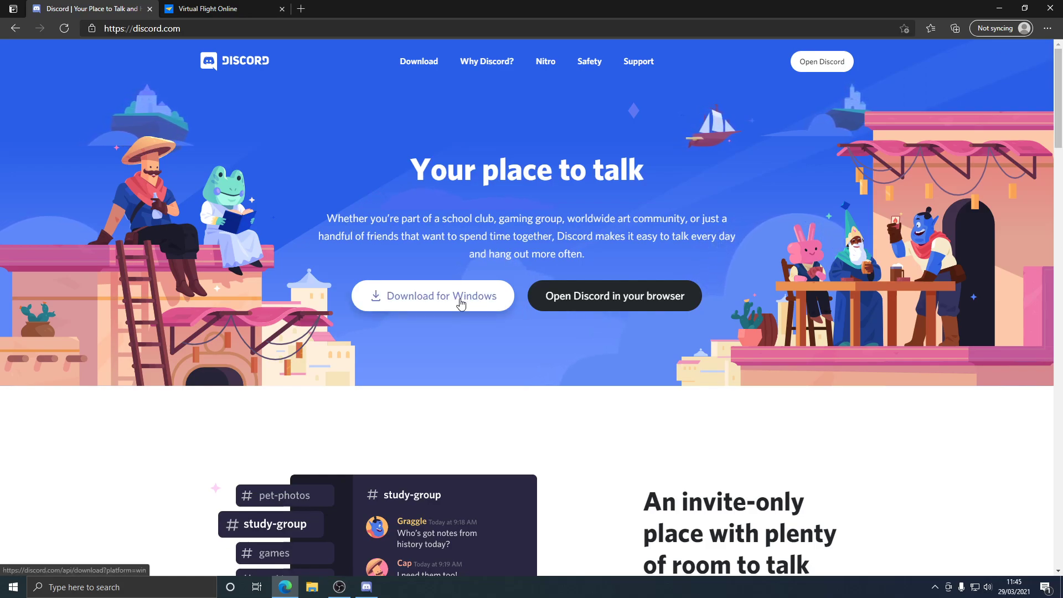
mouse_move(363, 587)
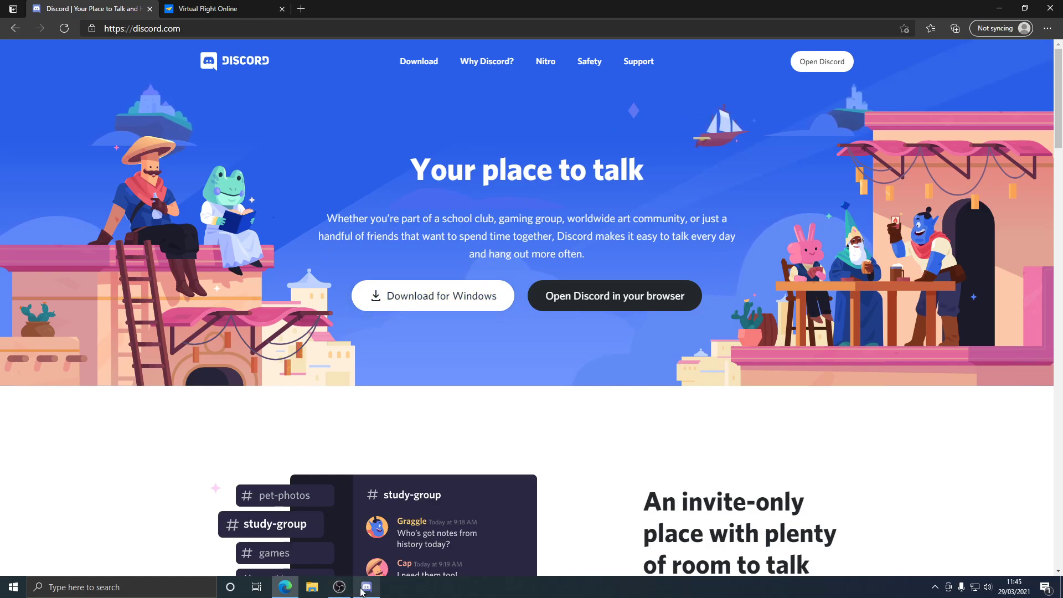
Log in to the Discord desktop app with the entered email and password.
left_click(366, 587)
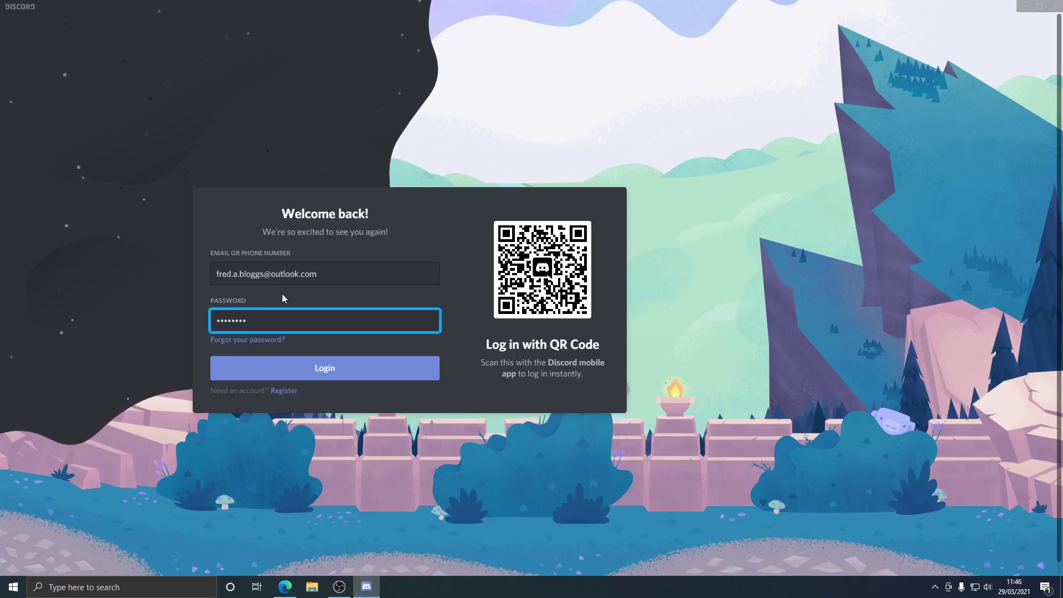
mouse_move(342, 276)
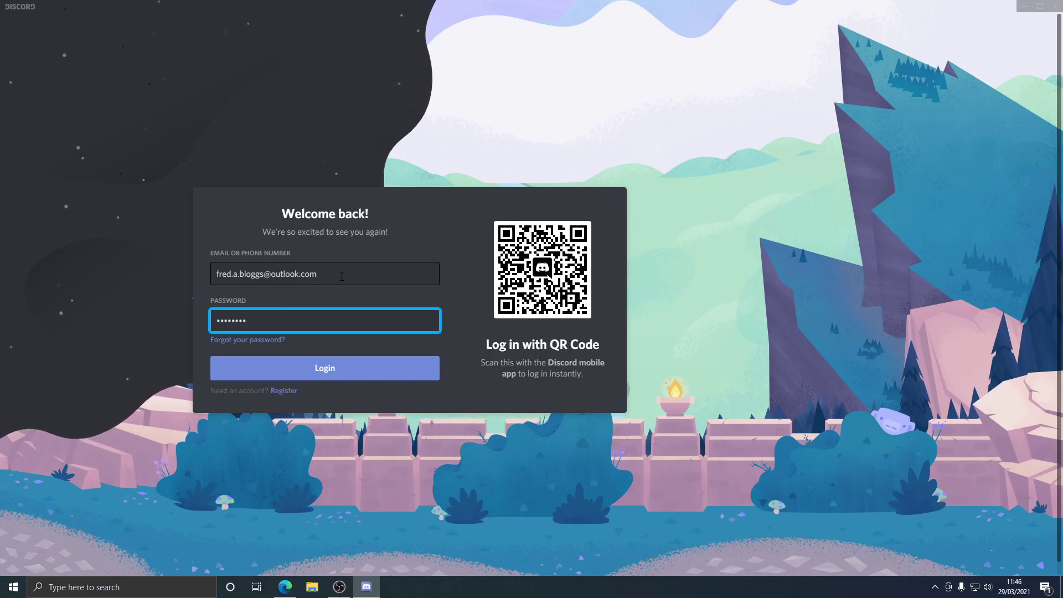
mouse_move(164, 372)
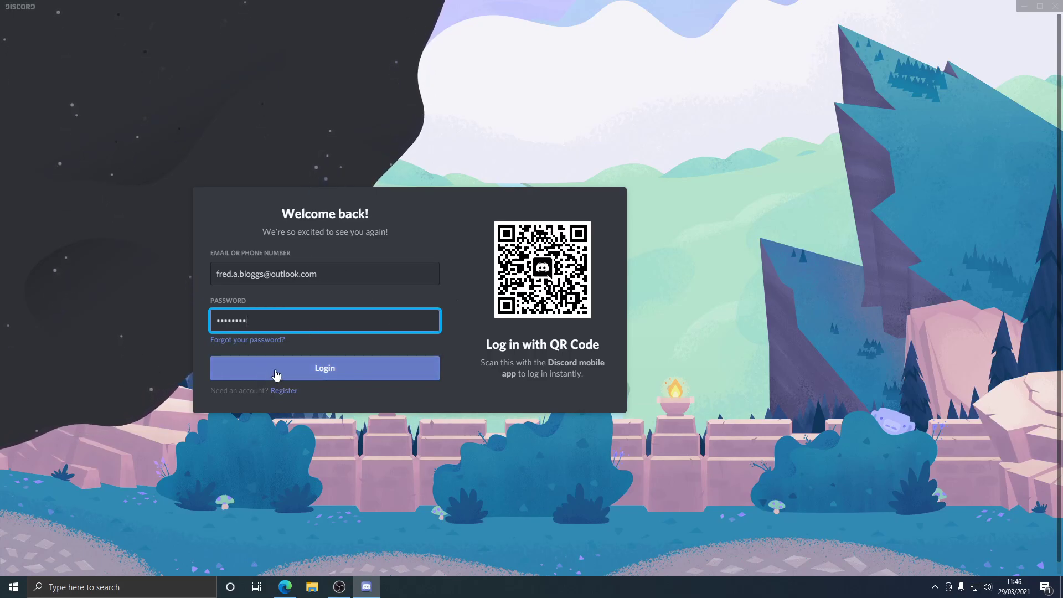
left_click(324, 368)
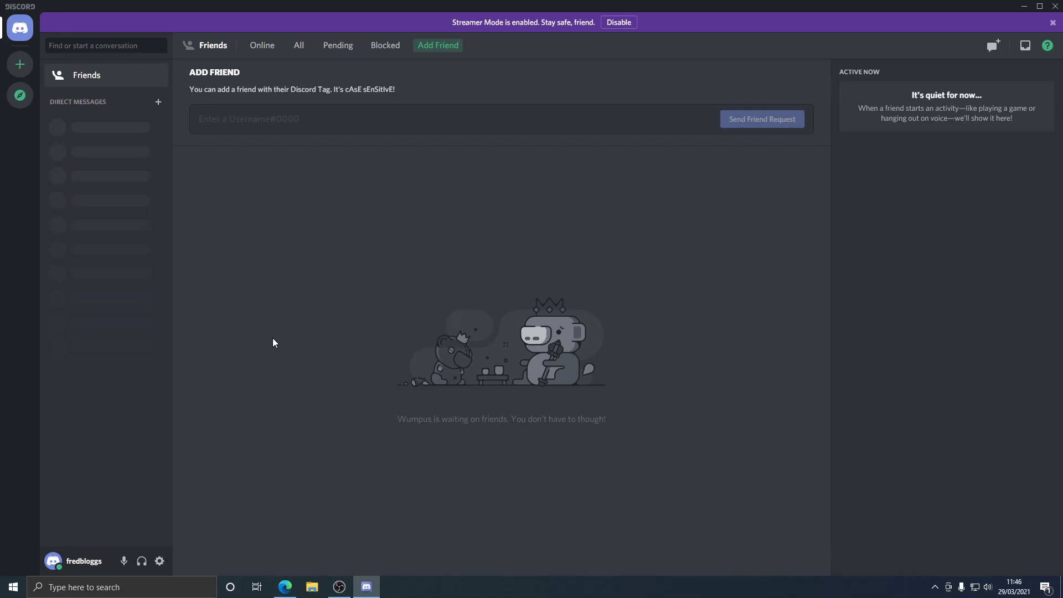
mouse_move(257, 174)
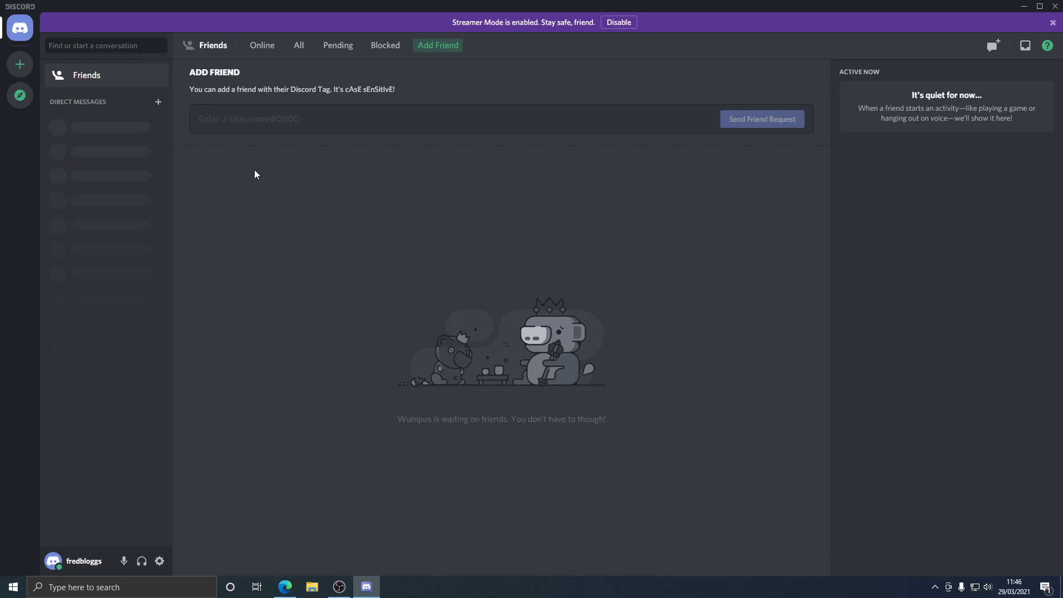
mouse_move(18, 28)
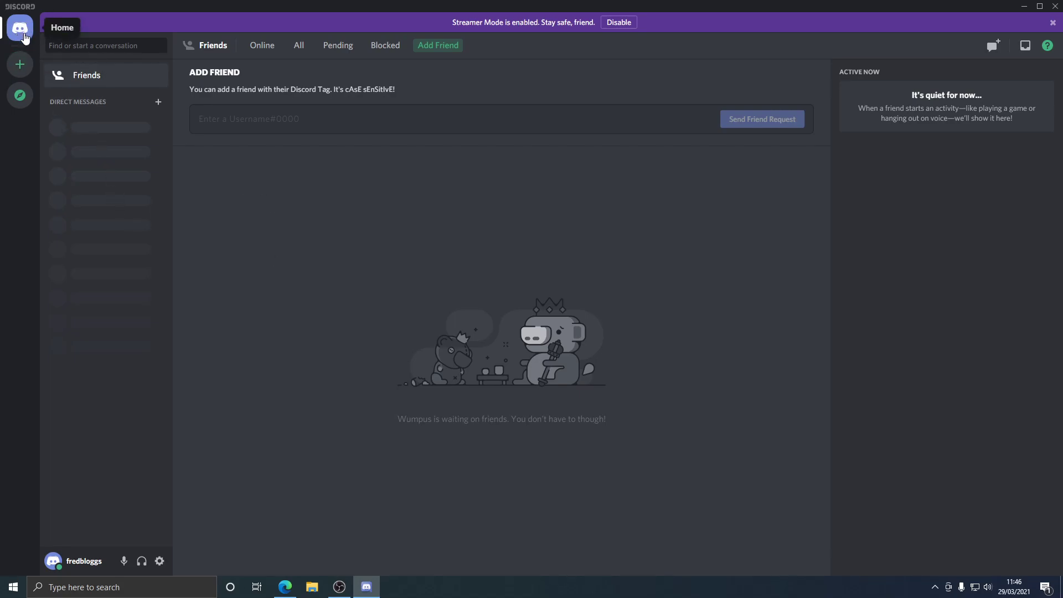
mouse_move(19, 95)
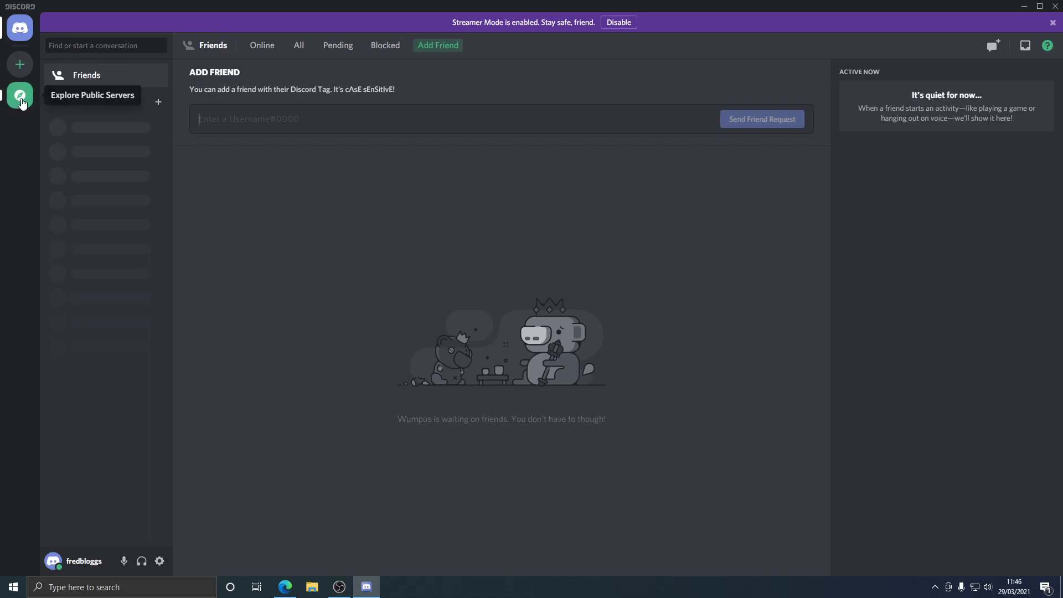
mouse_move(105, 272)
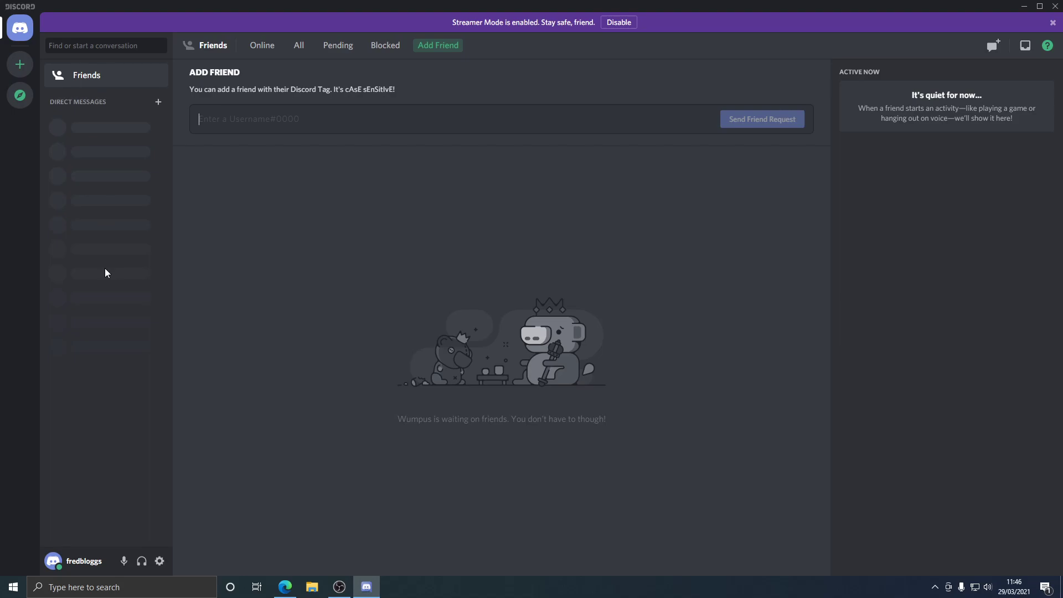
mouse_move(20, 95)
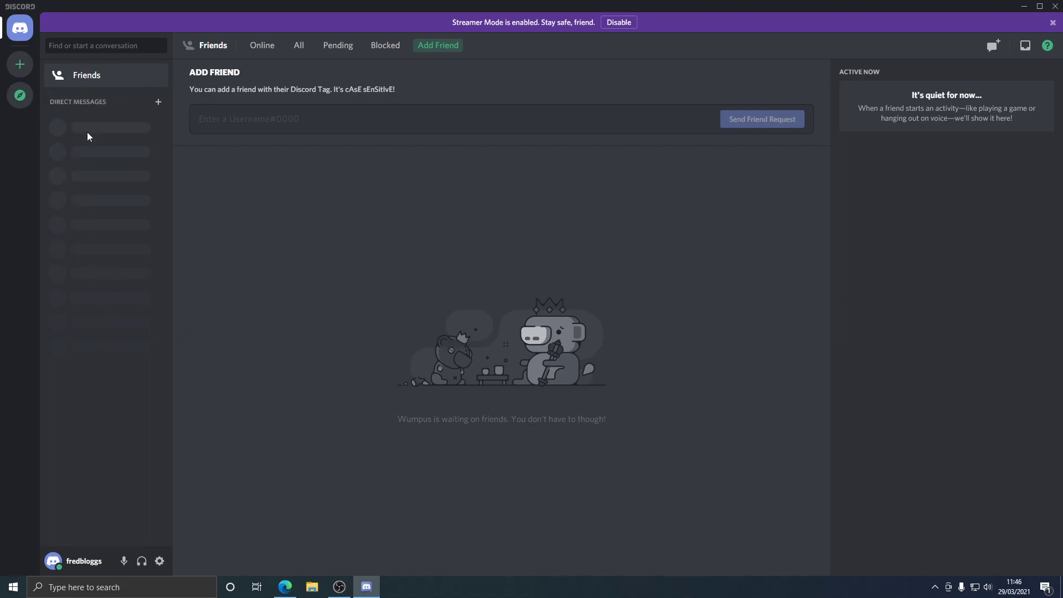
mouse_move(898, 142)
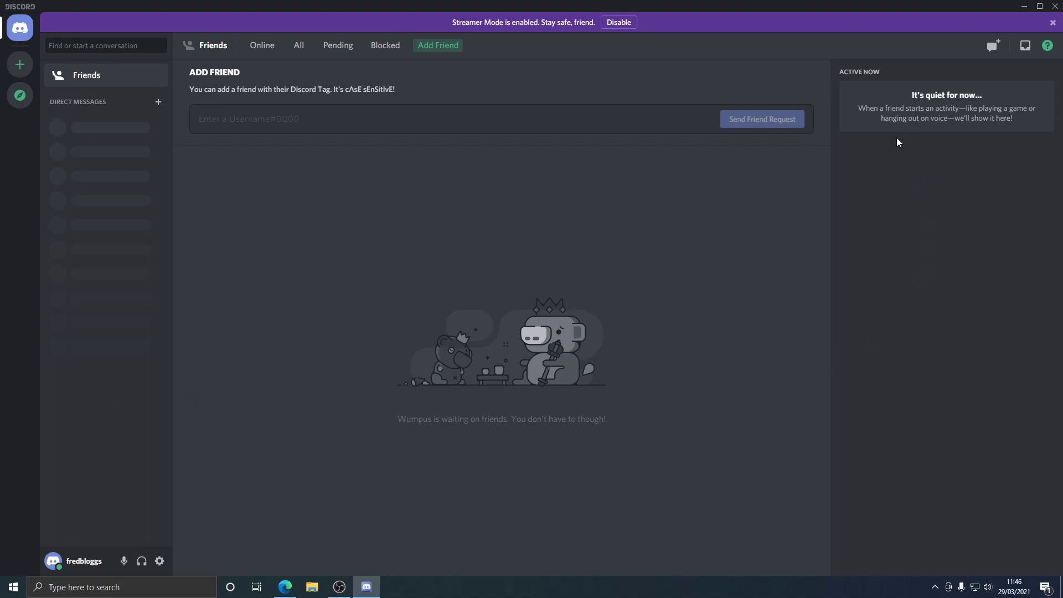
mouse_move(928, 142)
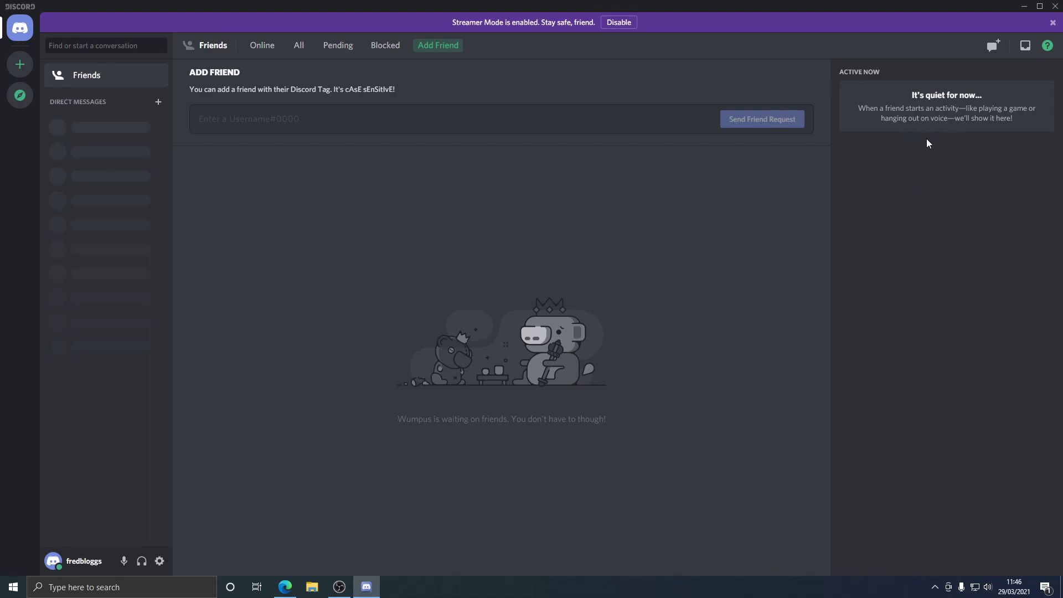
mouse_move(954, 132)
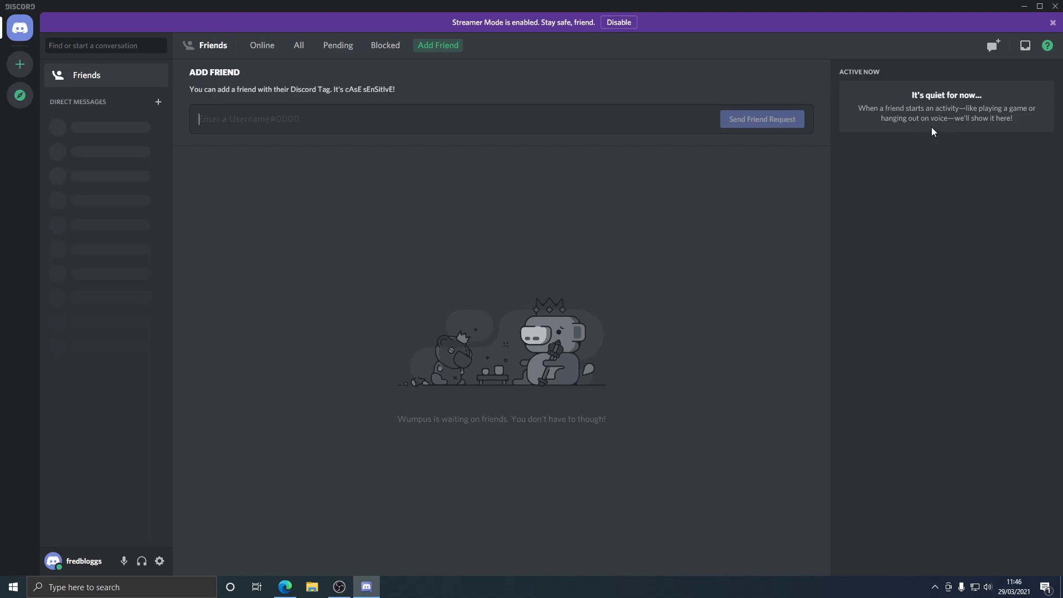
mouse_move(962, 260)
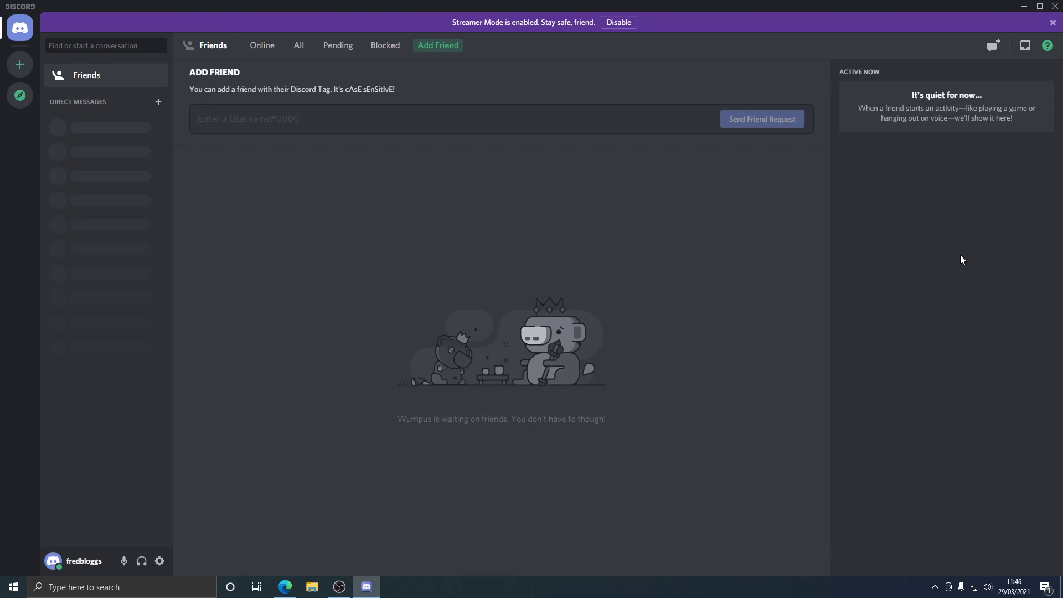
mouse_move(895, 188)
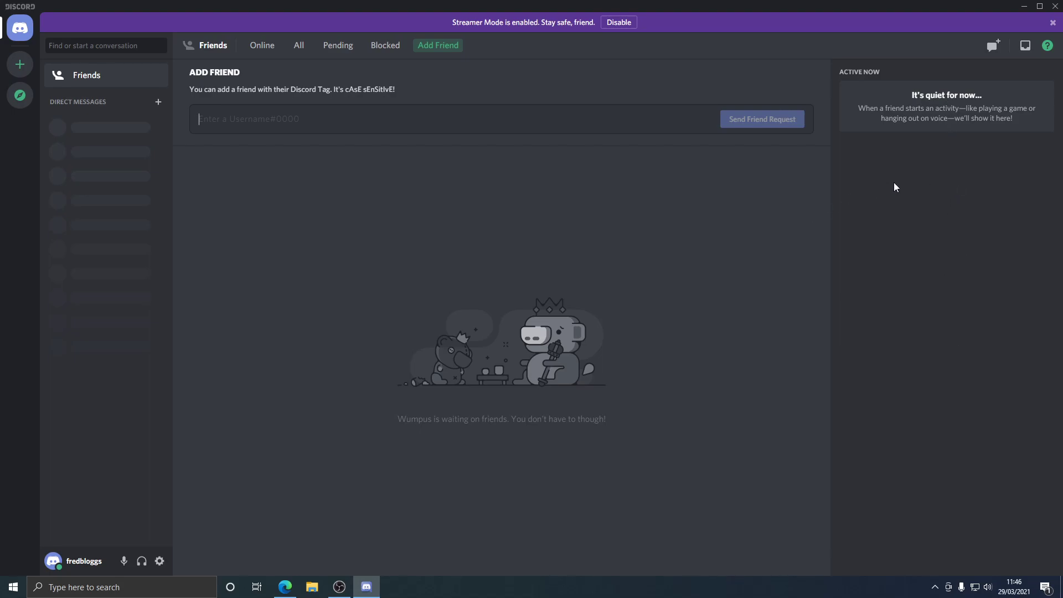
mouse_move(903, 321)
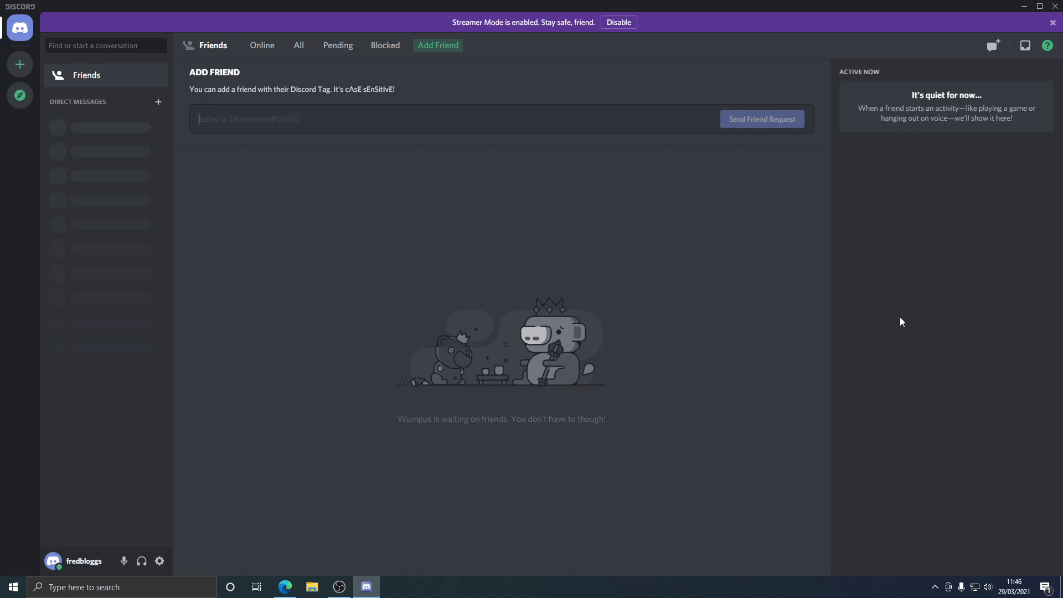
mouse_move(20, 27)
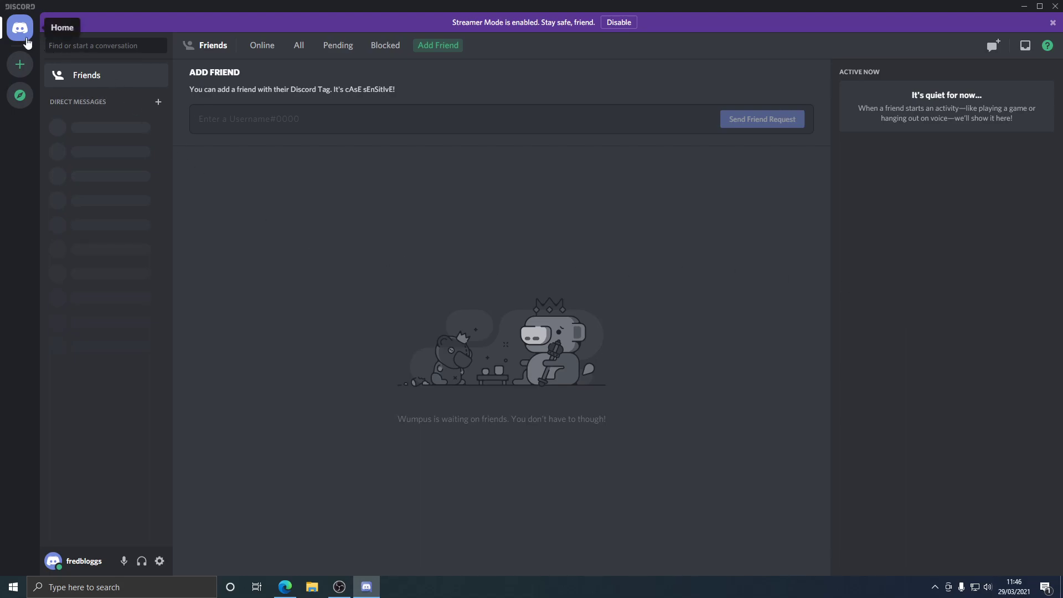
mouse_move(21, 117)
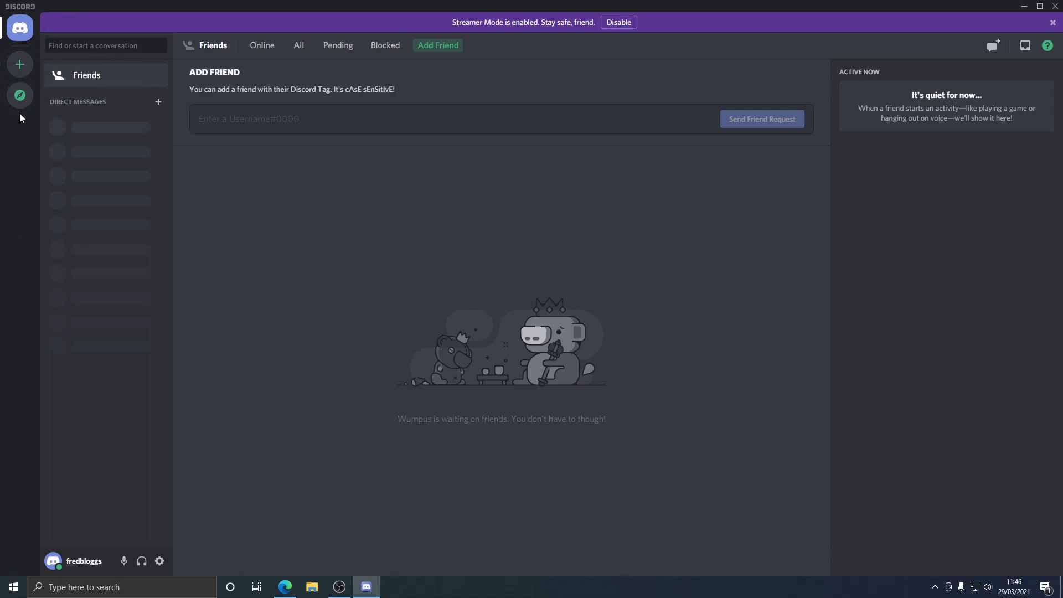
mouse_move(20, 94)
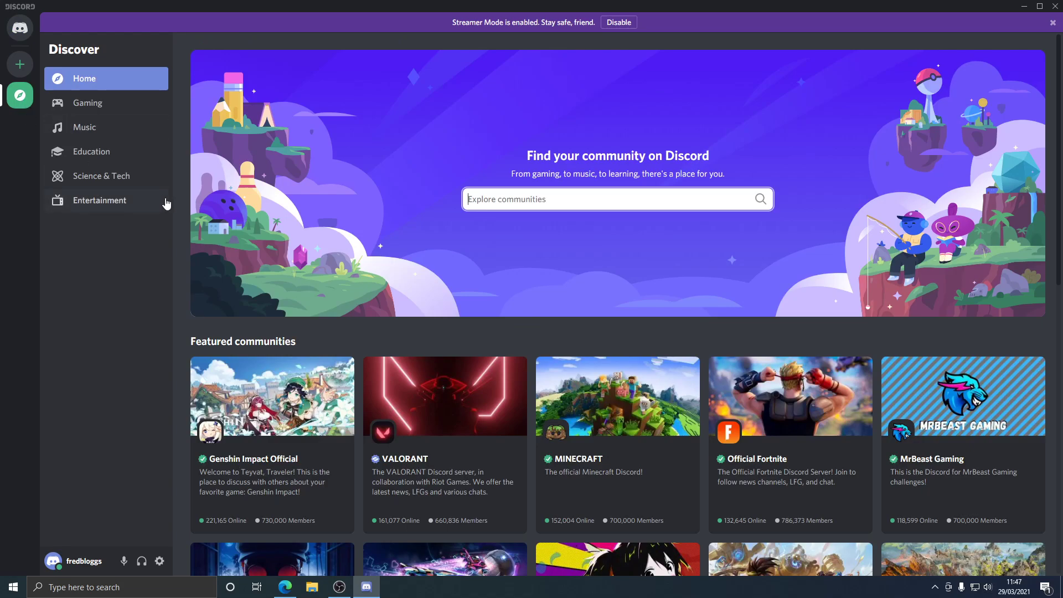
mouse_move(161, 179)
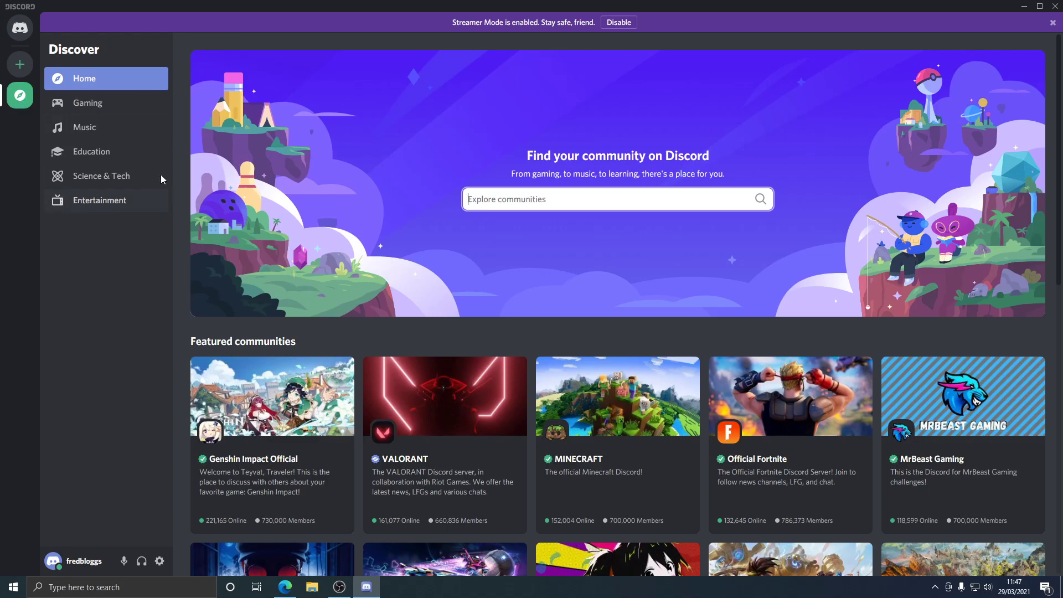
Search public servers for 'Flight Simulator' to list the 16 matching communities.
left_click(577, 198)
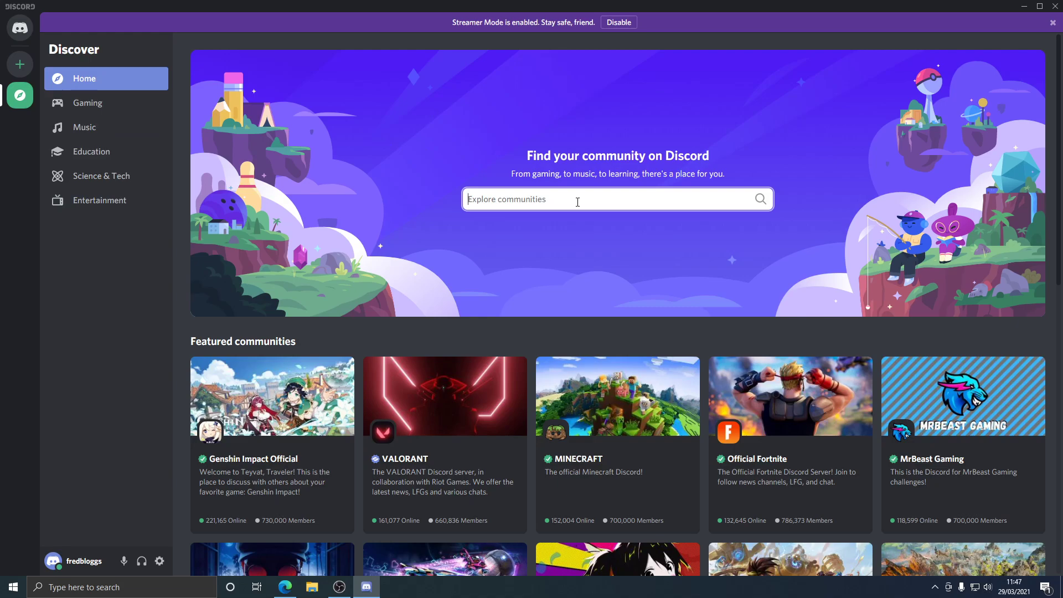
type("Flight")
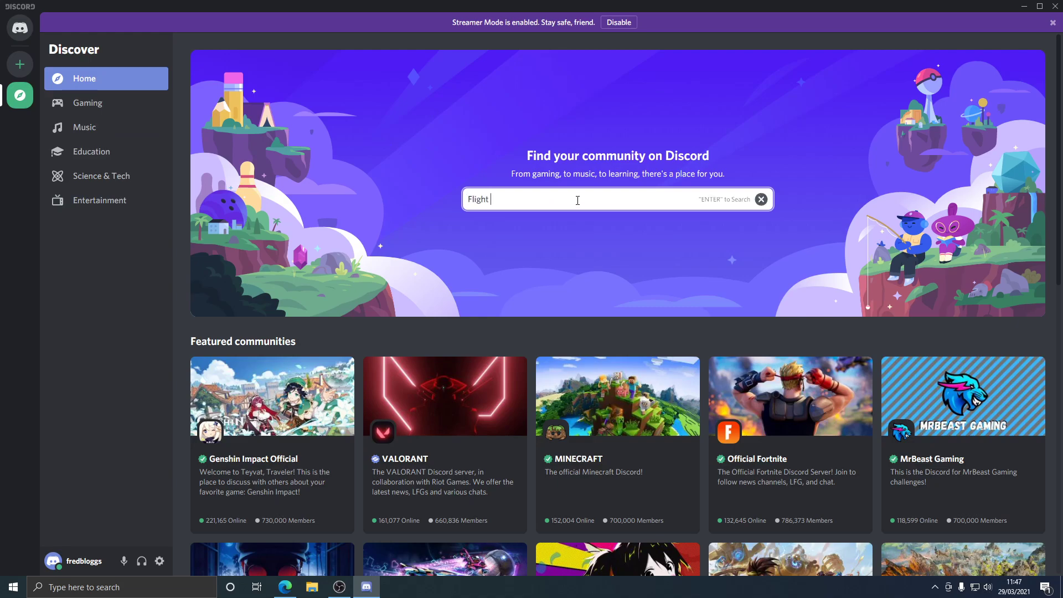
type("Simulator")
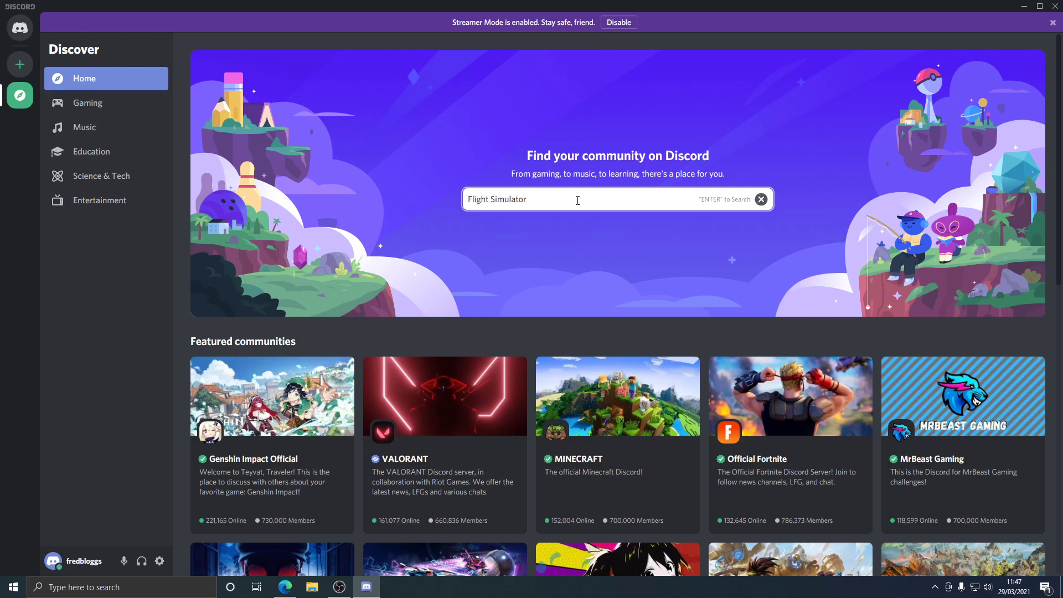
key("Return")
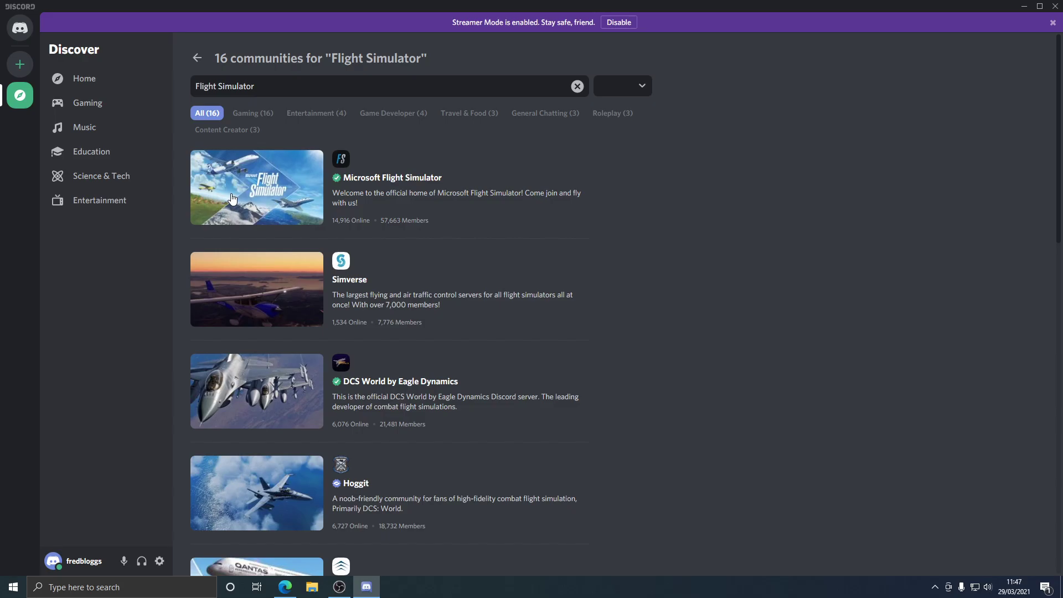
mouse_move(263, 185)
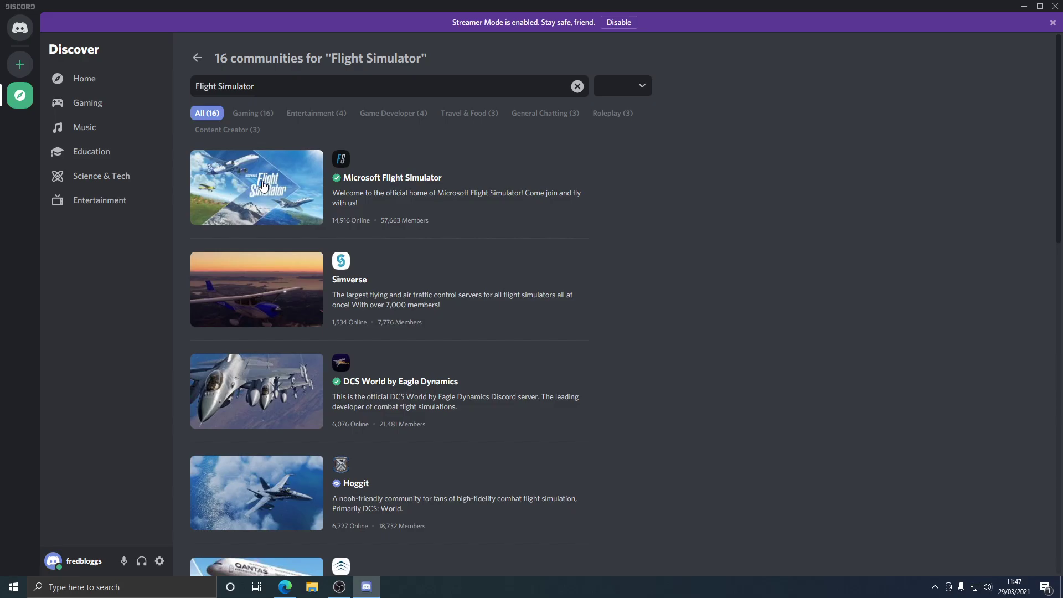
mouse_move(260, 204)
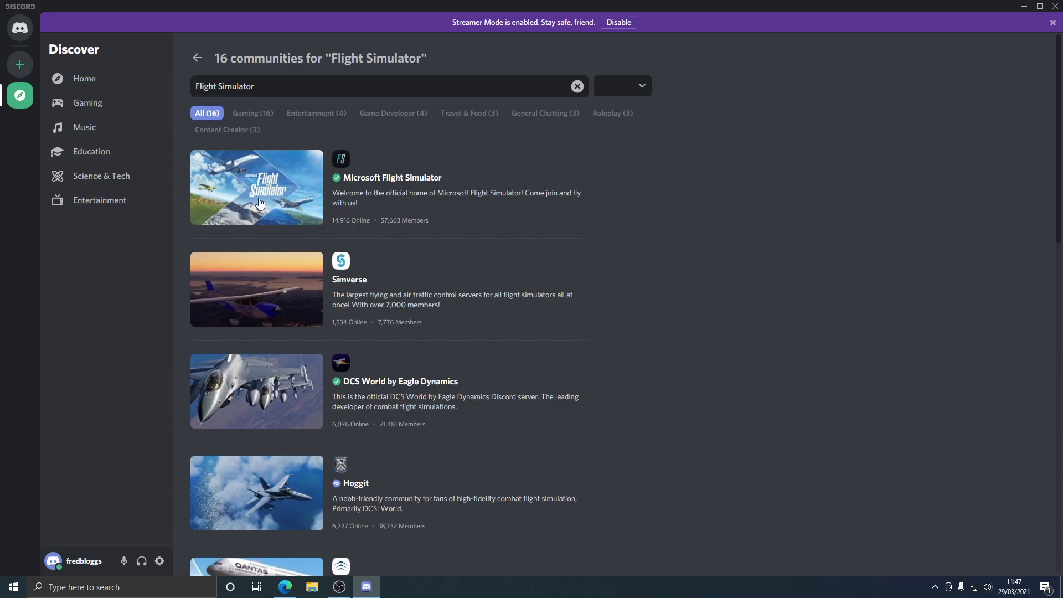
mouse_move(285, 167)
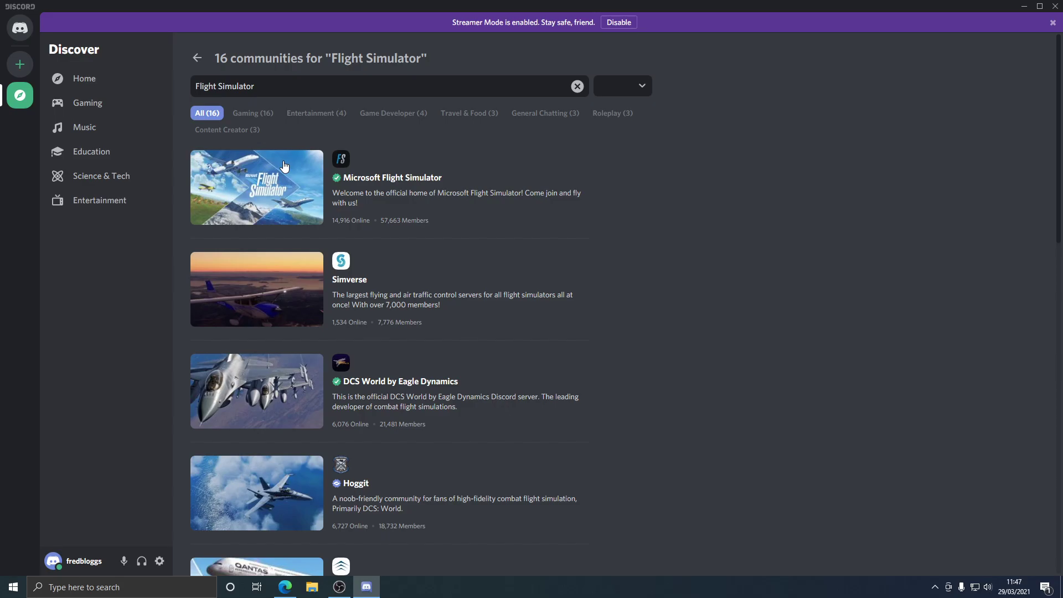
mouse_move(294, 215)
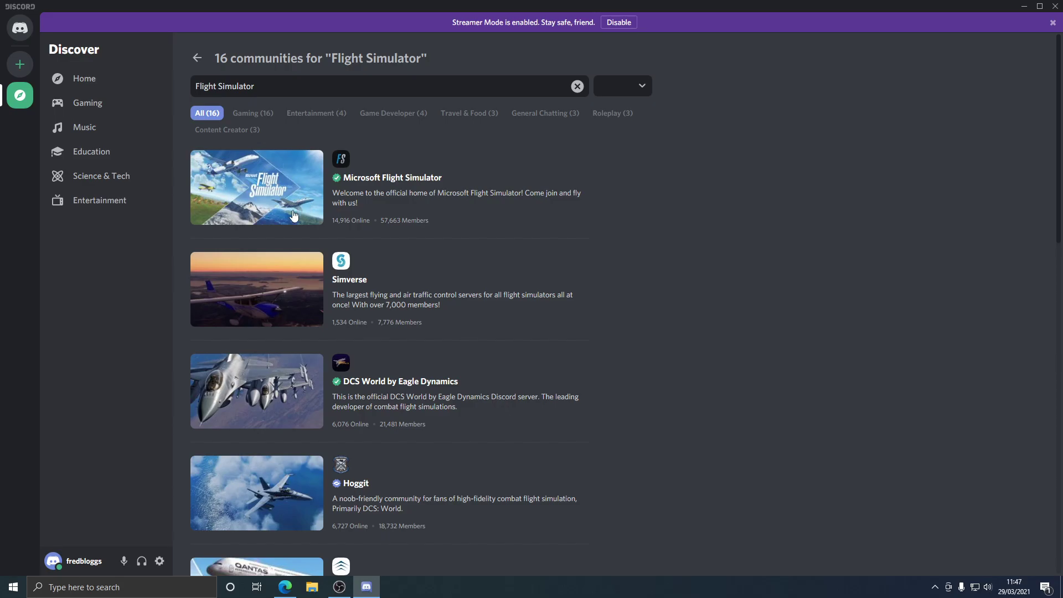
mouse_move(115, 311)
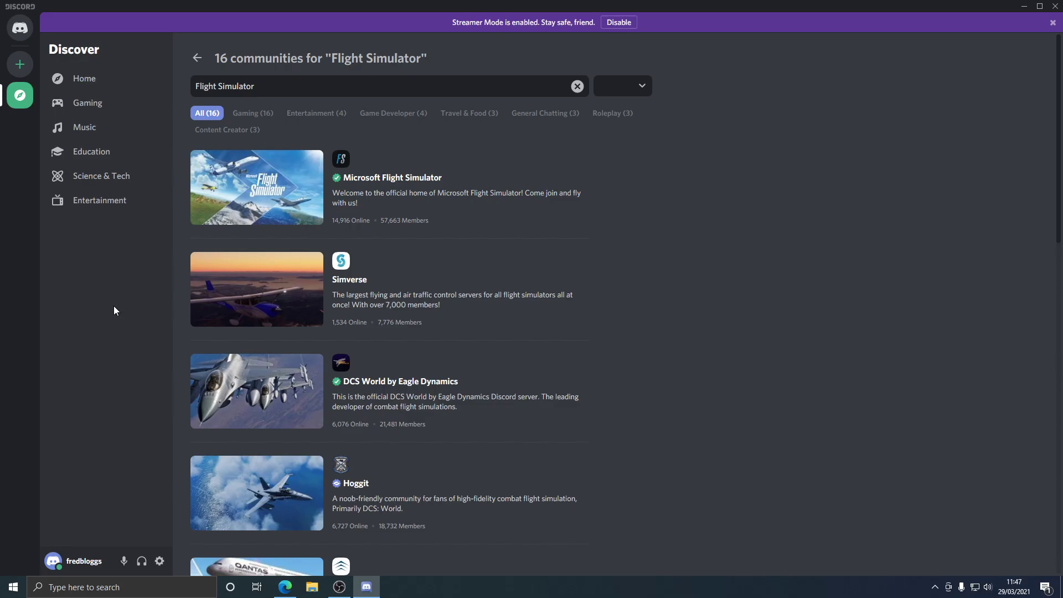
Switch to Edge and show the Virtual Flight Online site tab.
left_click(284, 586)
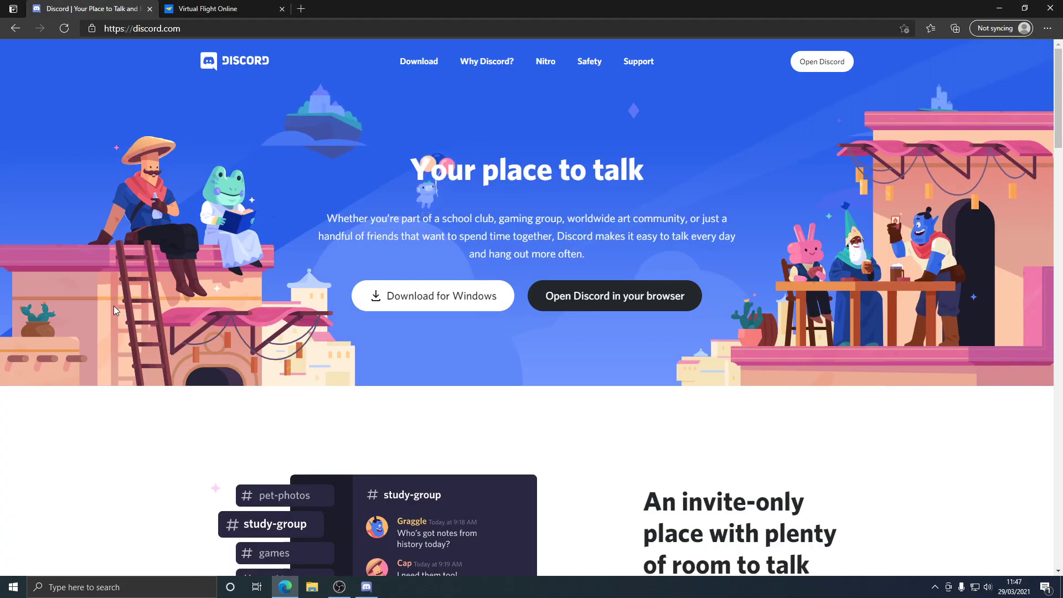
left_click(222, 8)
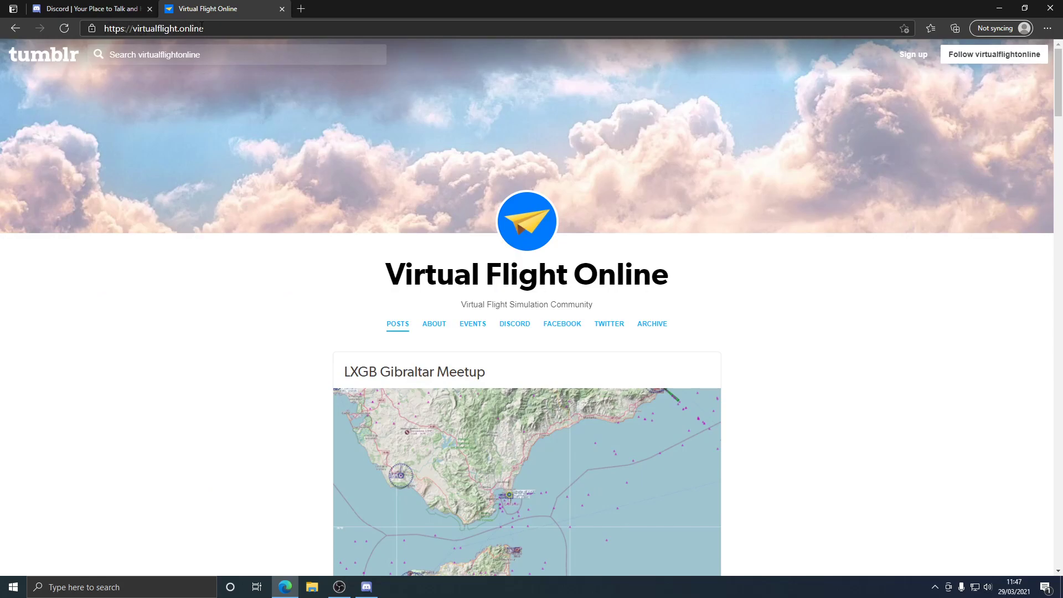
mouse_move(278, 276)
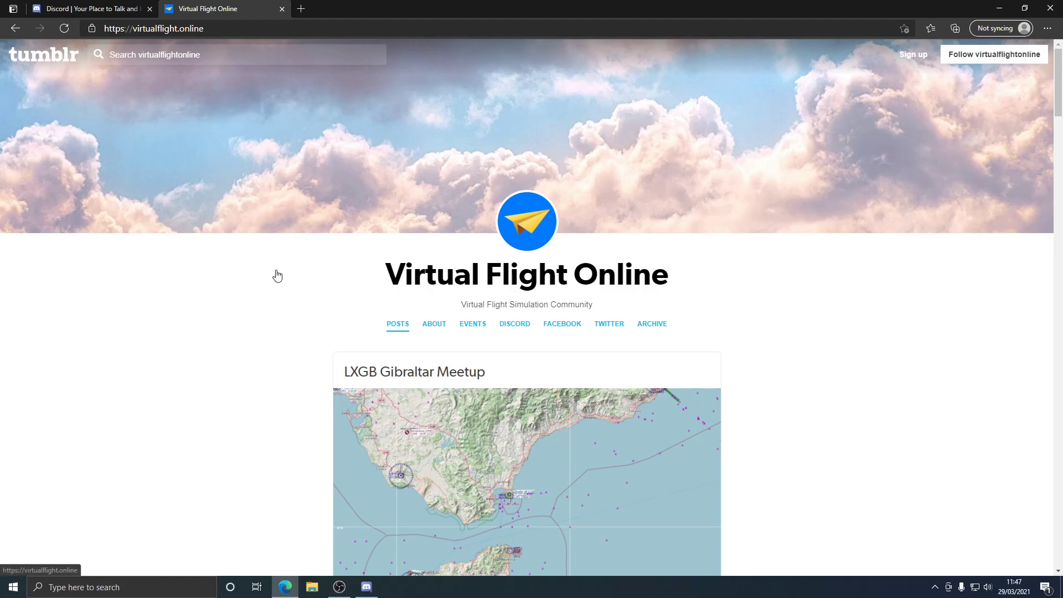
mouse_move(514, 332)
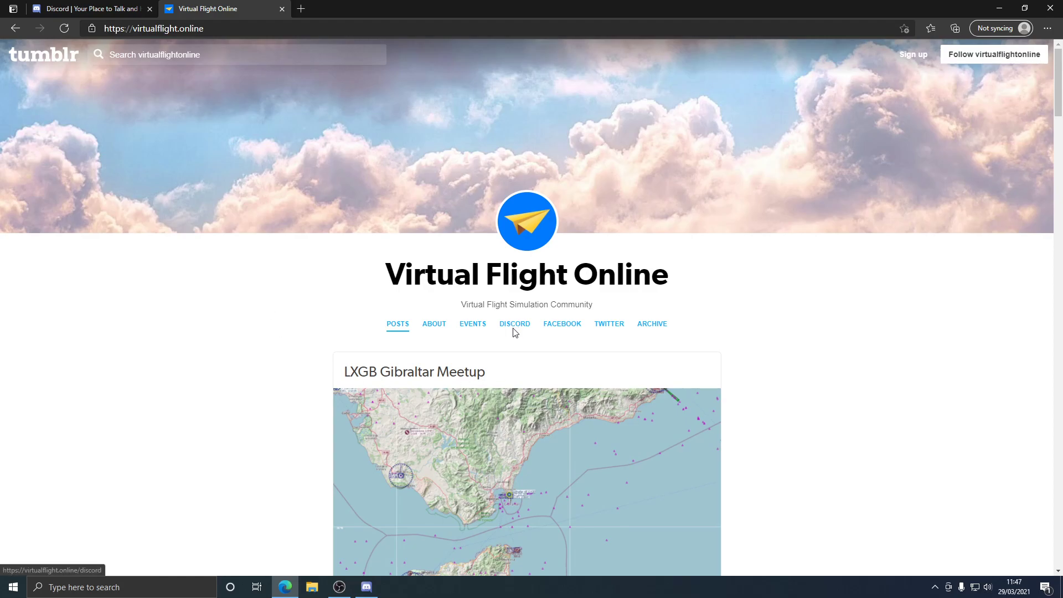
Open the site's DISCORD page, accept cookies, and follow the discord.gg invite into Discord.
left_click(514, 324)
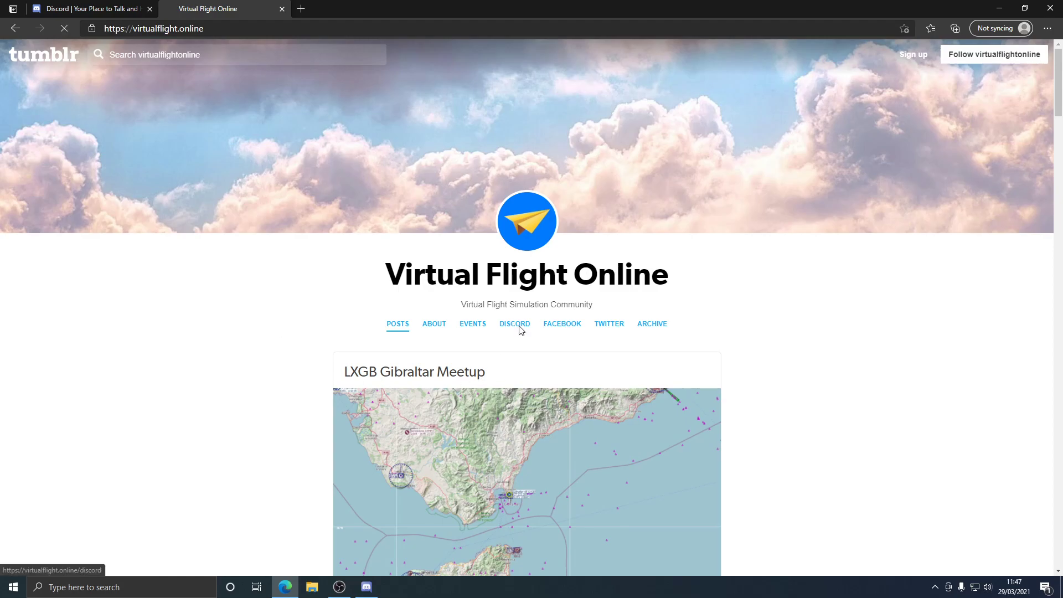
left_click(514, 323)
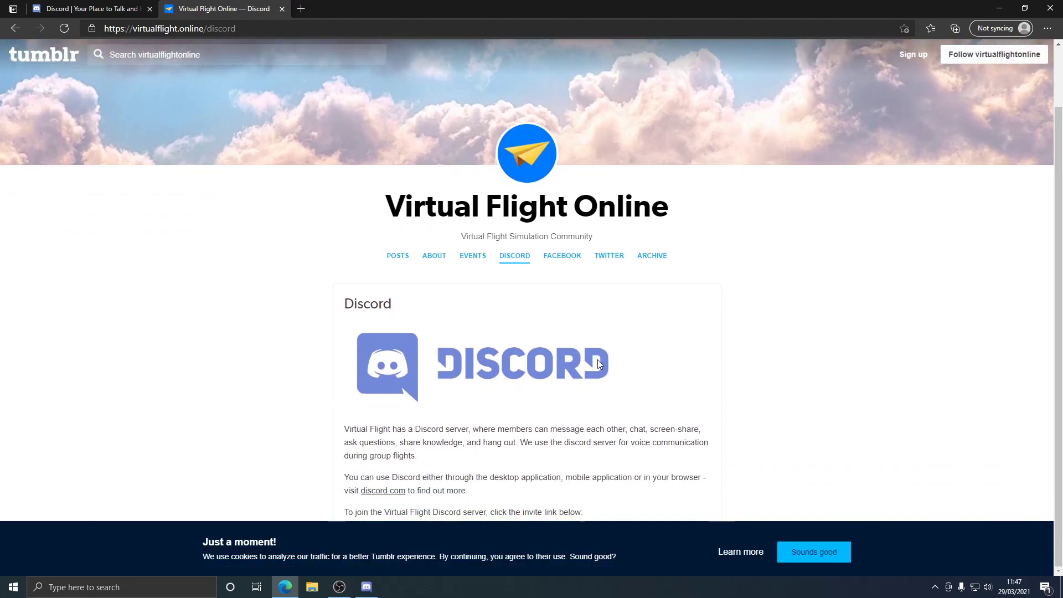
mouse_move(770, 560)
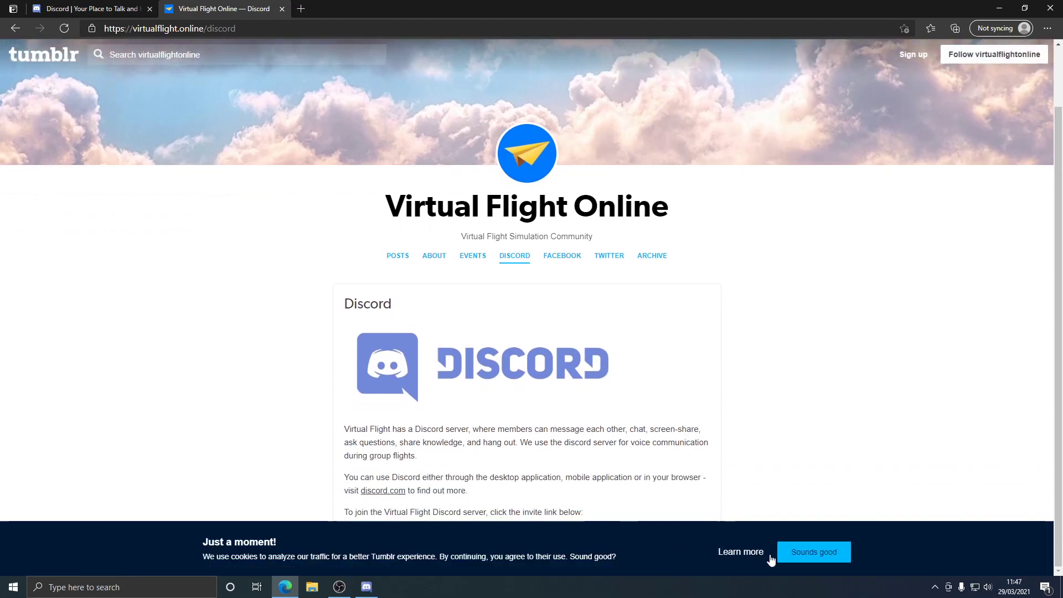
left_click(813, 552)
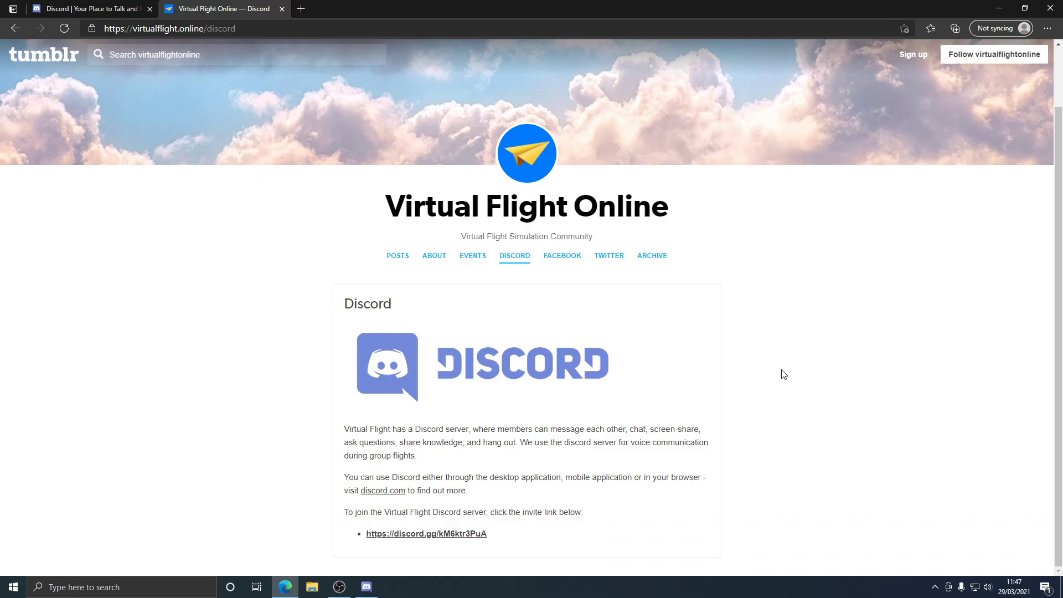
mouse_move(389, 538)
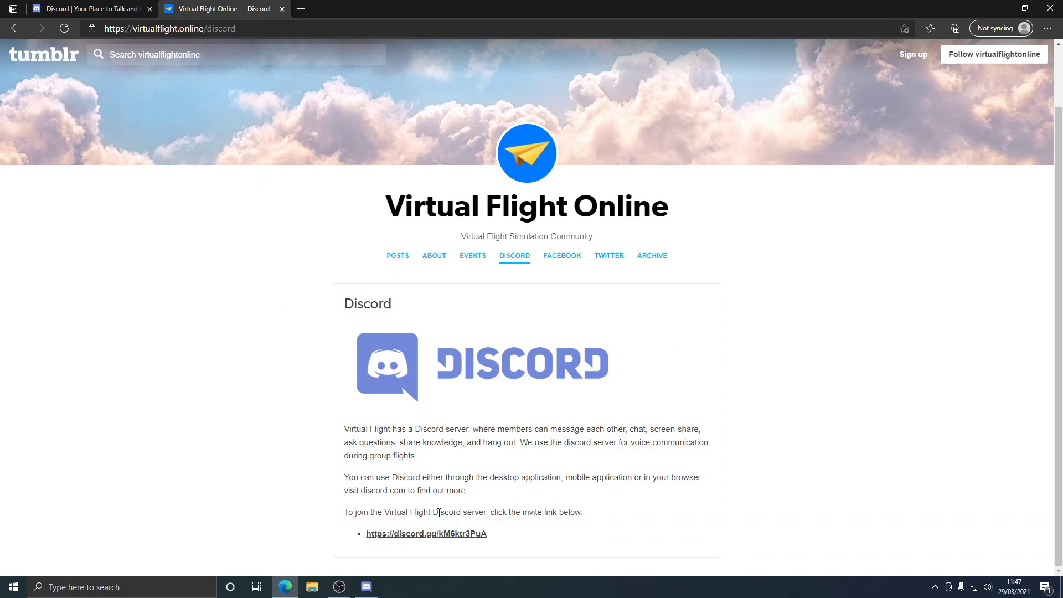
mouse_move(433, 534)
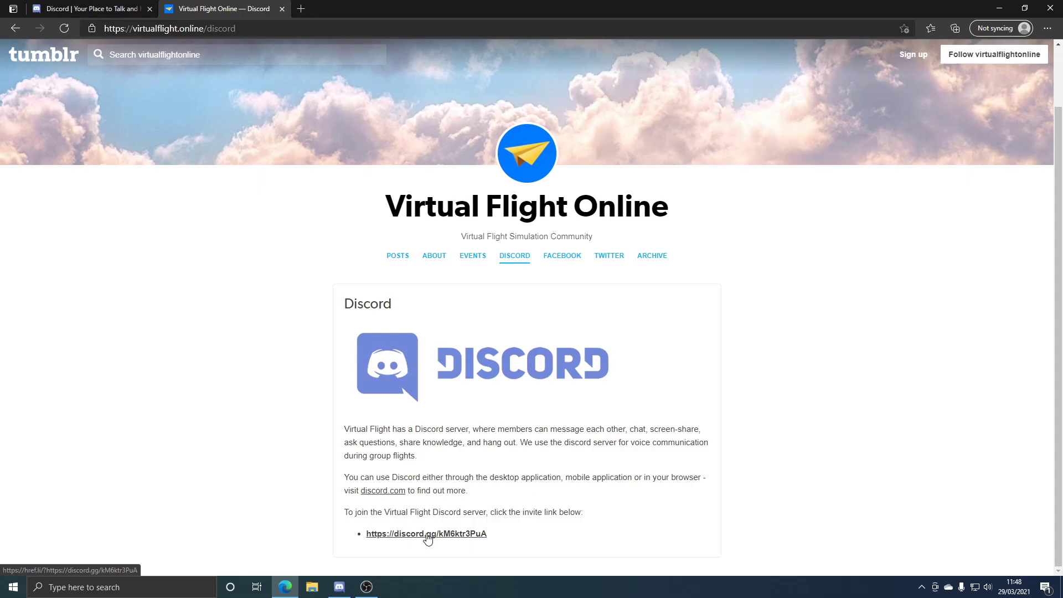
left_click(426, 533)
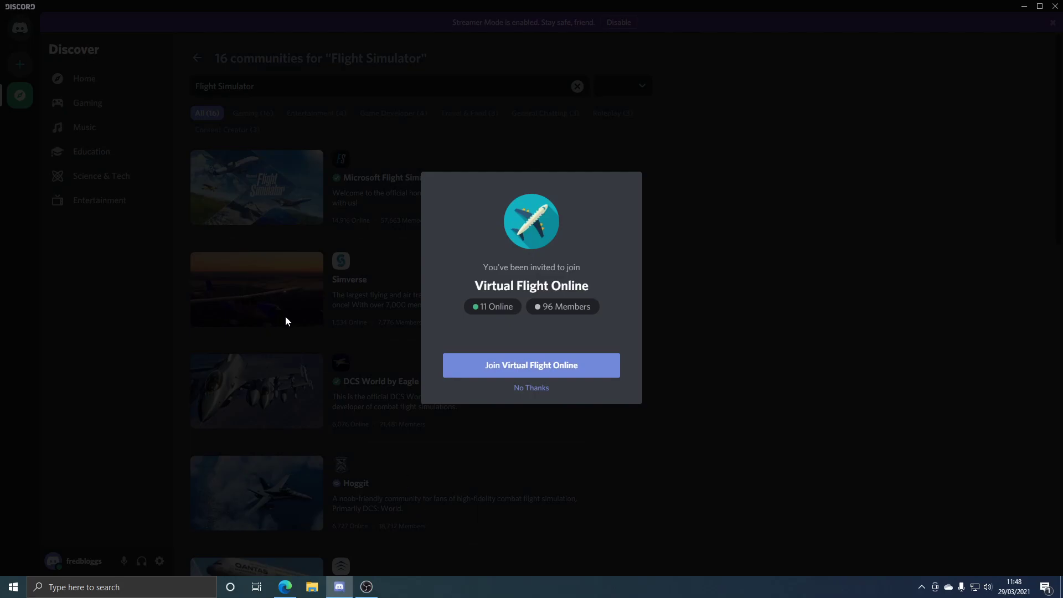
mouse_move(505, 301)
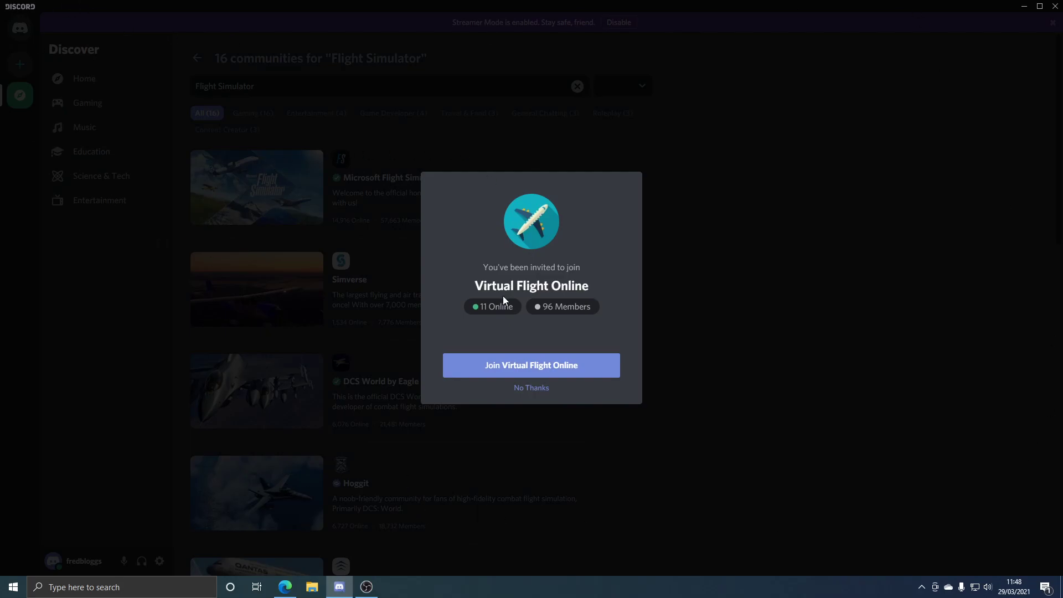
mouse_move(484, 269)
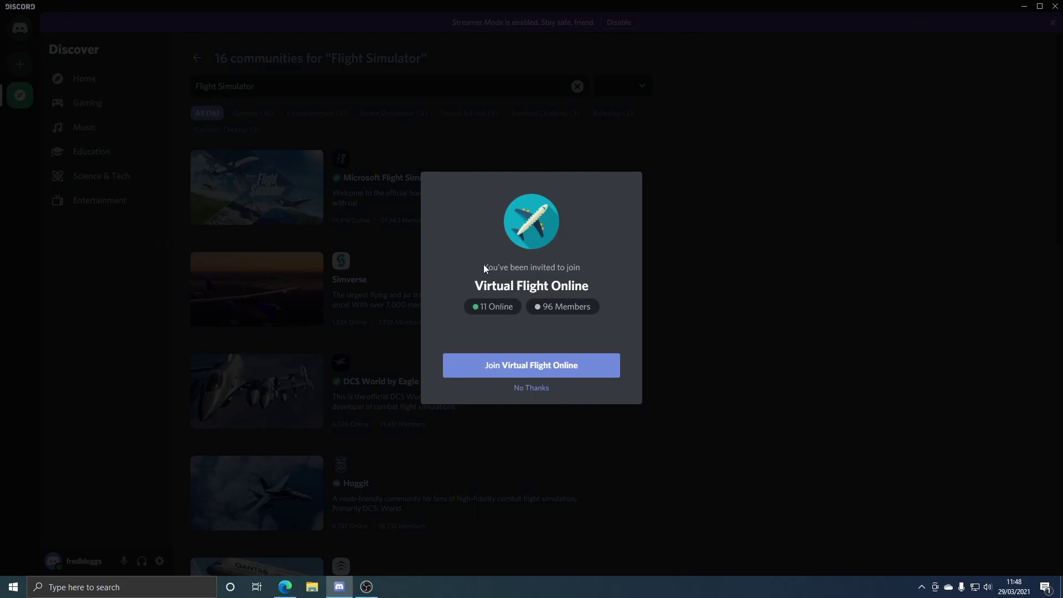
mouse_move(580, 293)
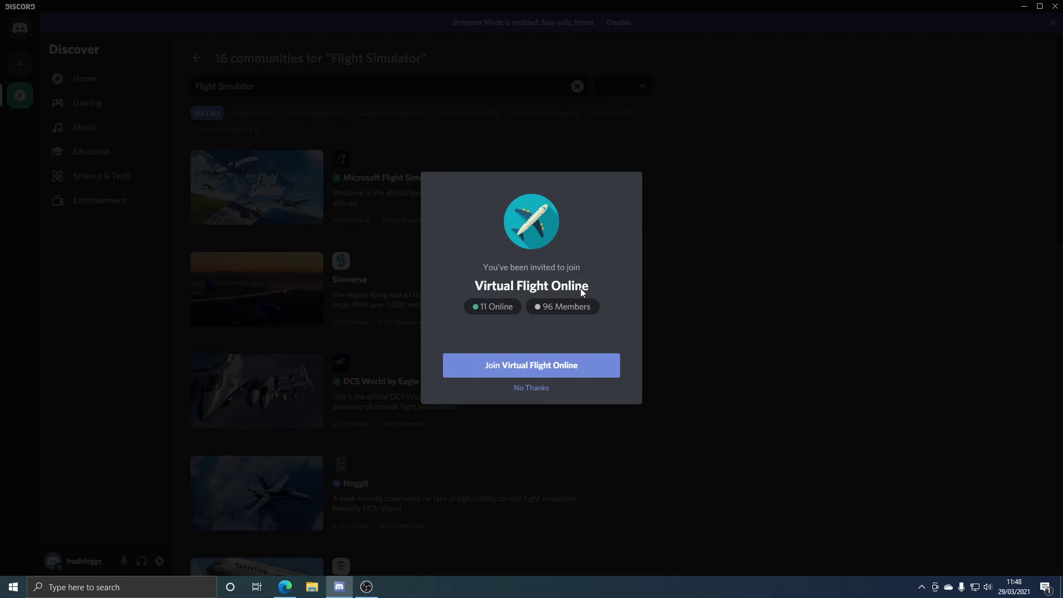
Accept the invitation and join the Virtual Flight Online server.
left_click(531, 365)
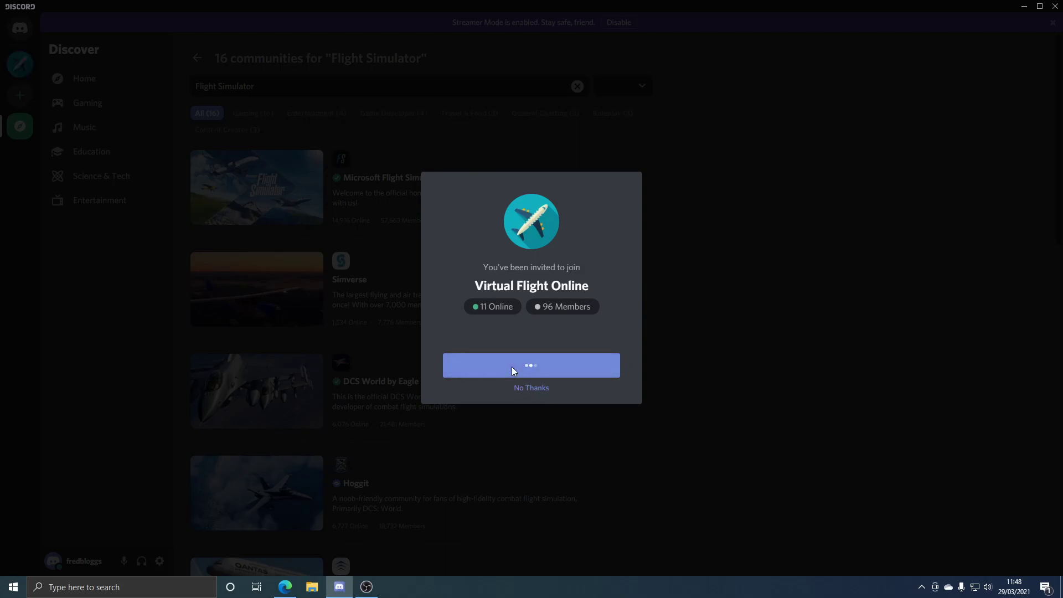
left_click(531, 365)
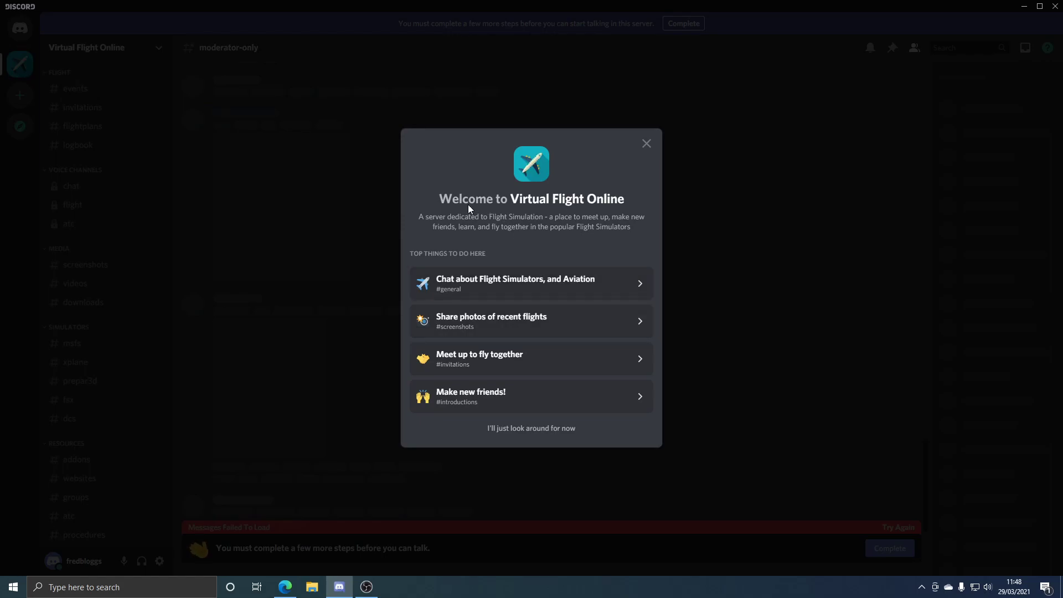
mouse_move(595, 214)
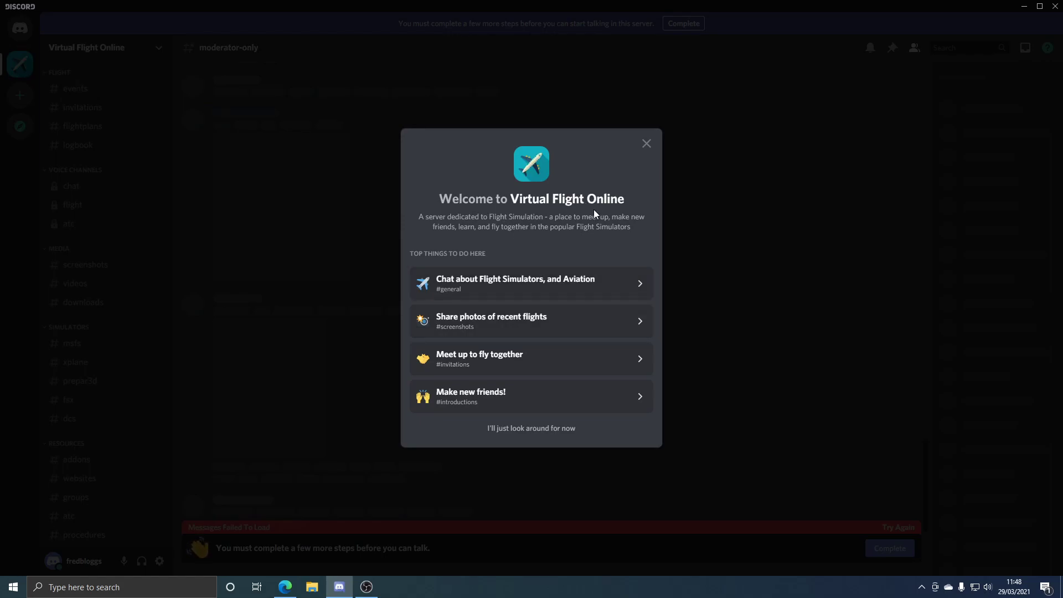
mouse_move(479, 317)
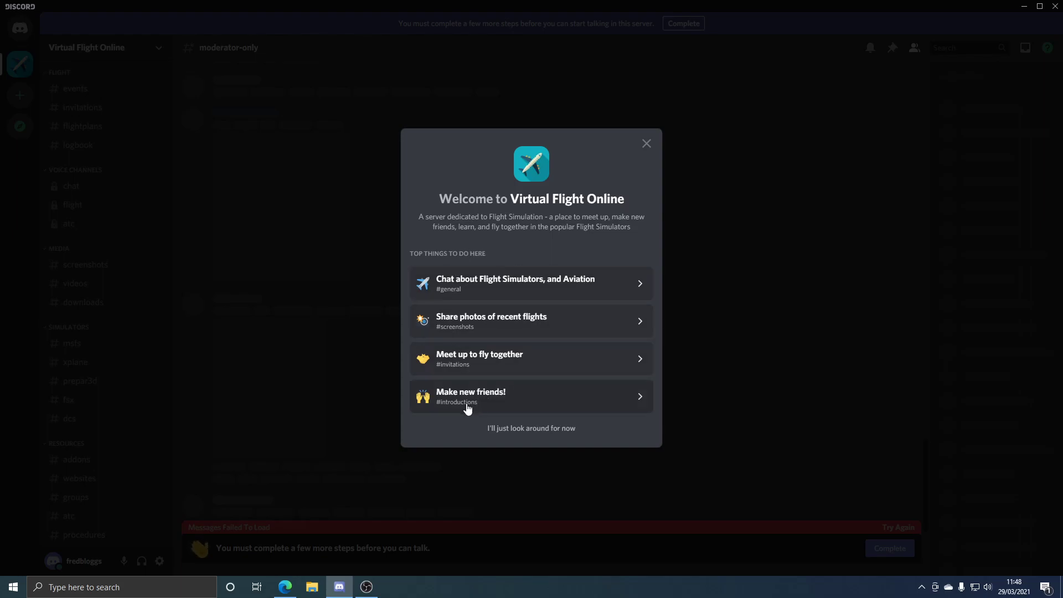
mouse_move(492, 432)
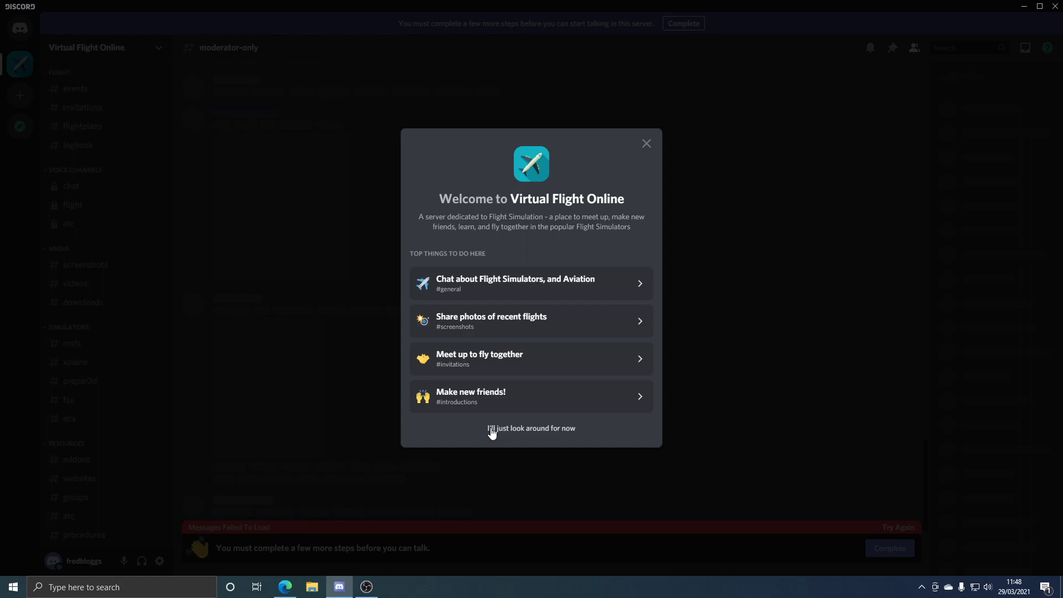
Choose "I'll just look around for now" to close the welcome dialog.
left_click(531, 428)
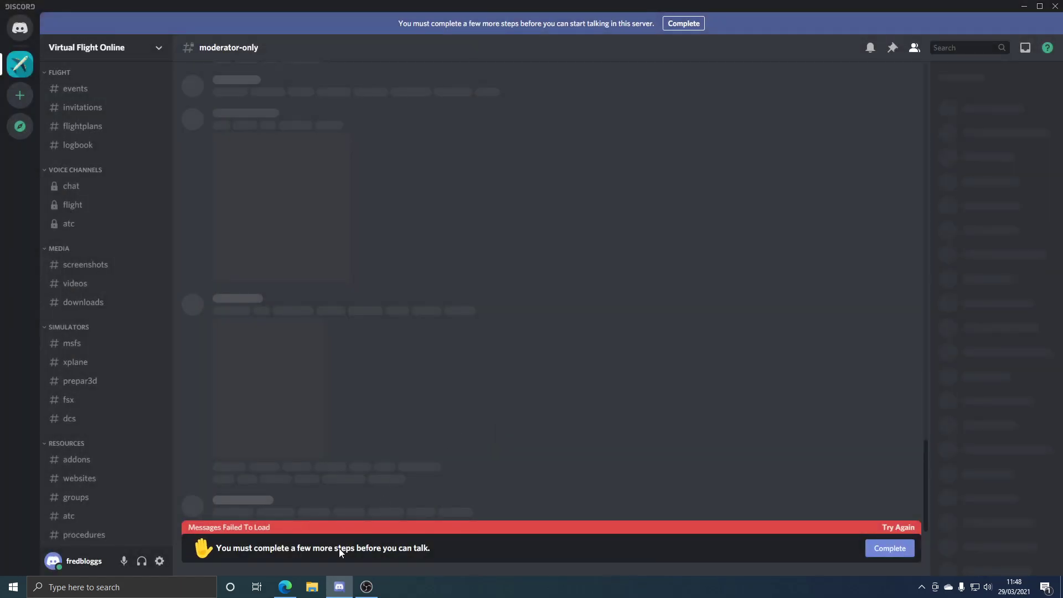
mouse_move(430, 556)
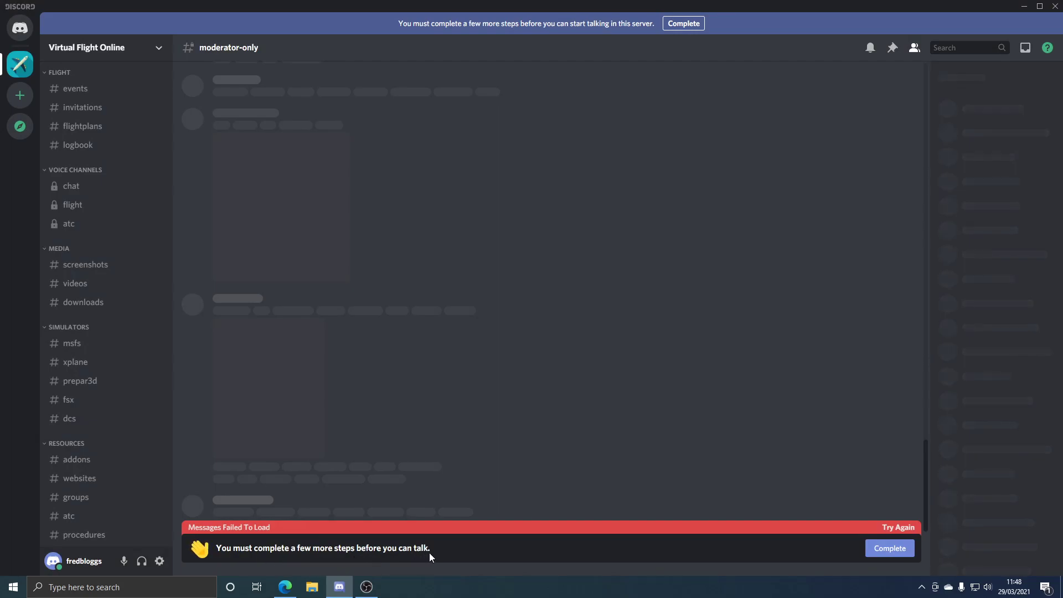
mouse_move(122, 346)
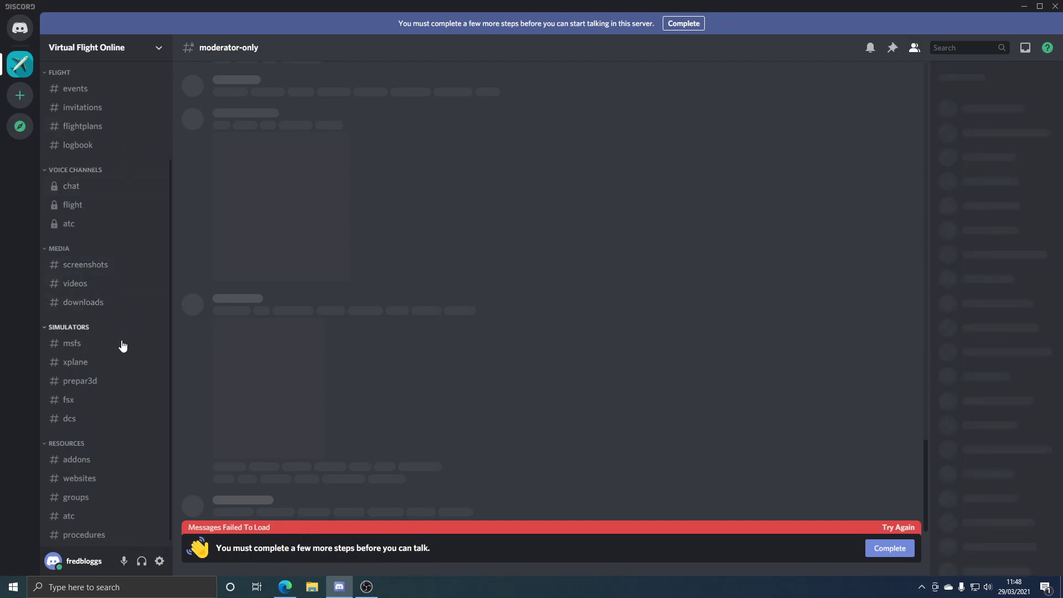
mouse_move(54, 374)
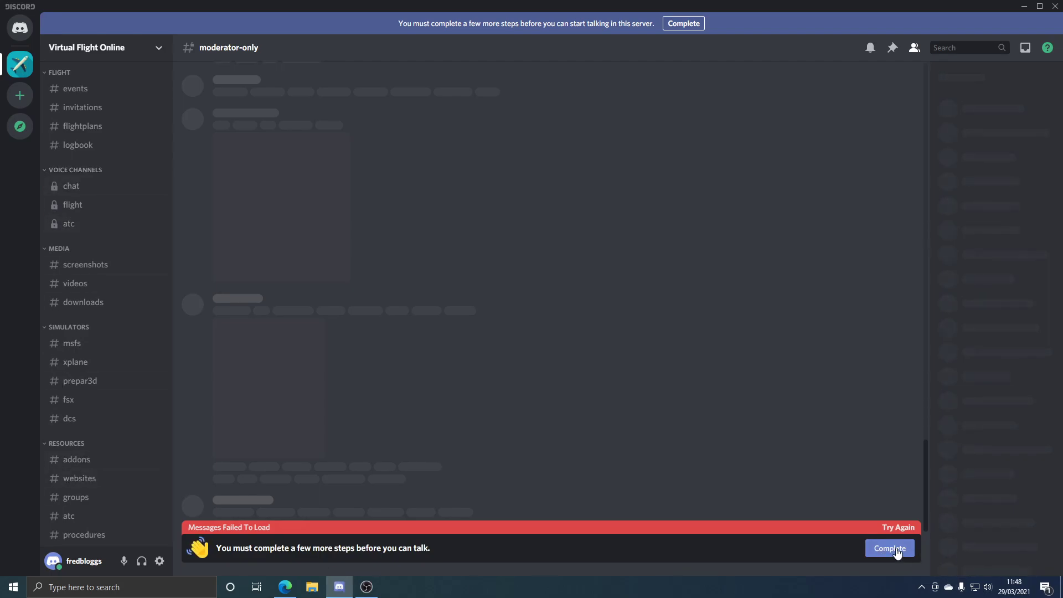
Show the four server rules via Complete on the more-steps bar.
left_click(889, 548)
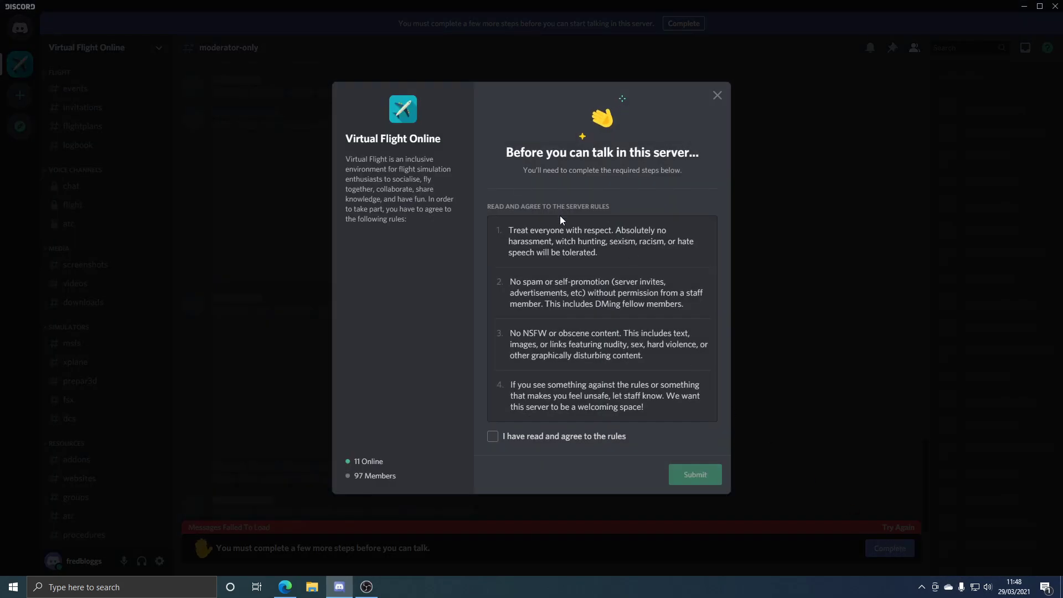
mouse_move(583, 417)
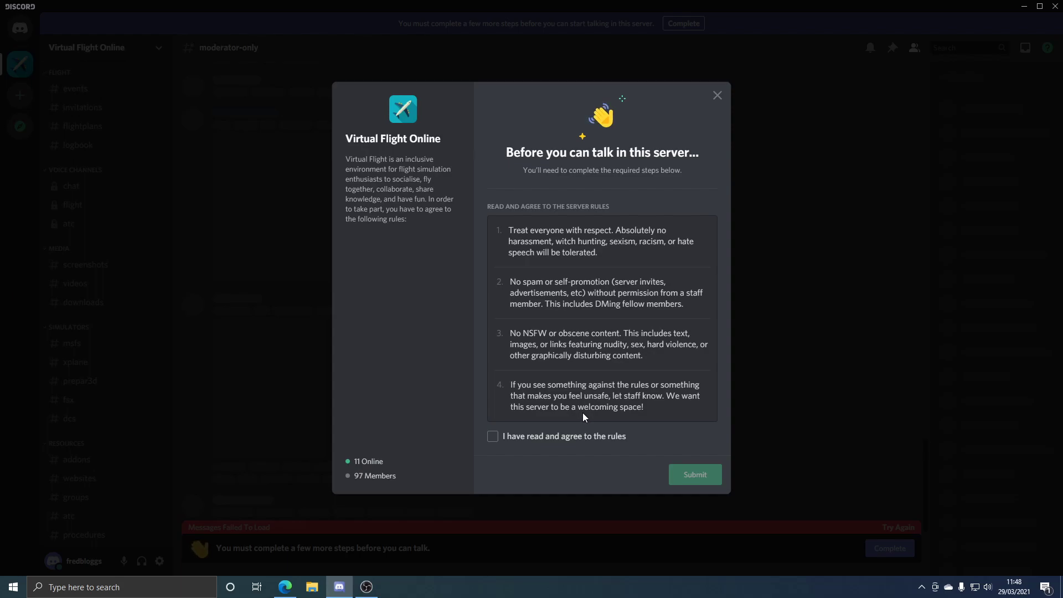
mouse_move(565, 264)
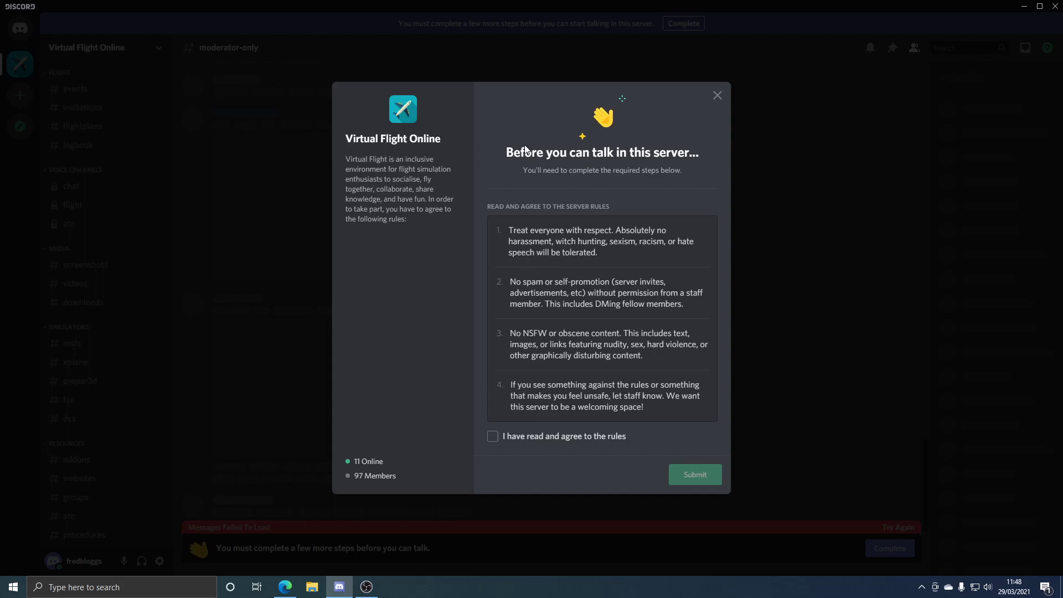
mouse_move(558, 202)
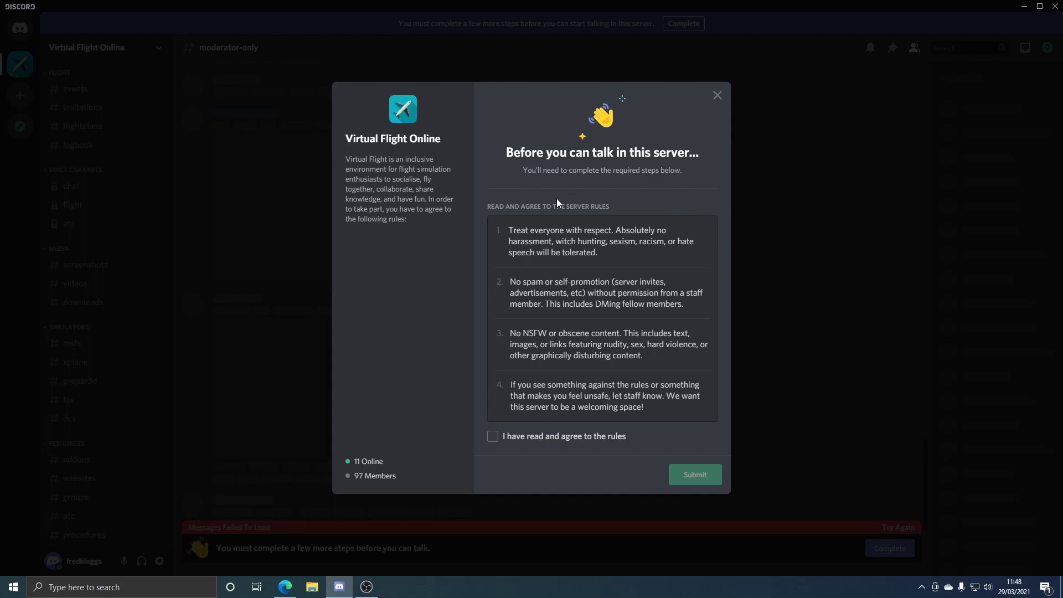
mouse_move(611, 190)
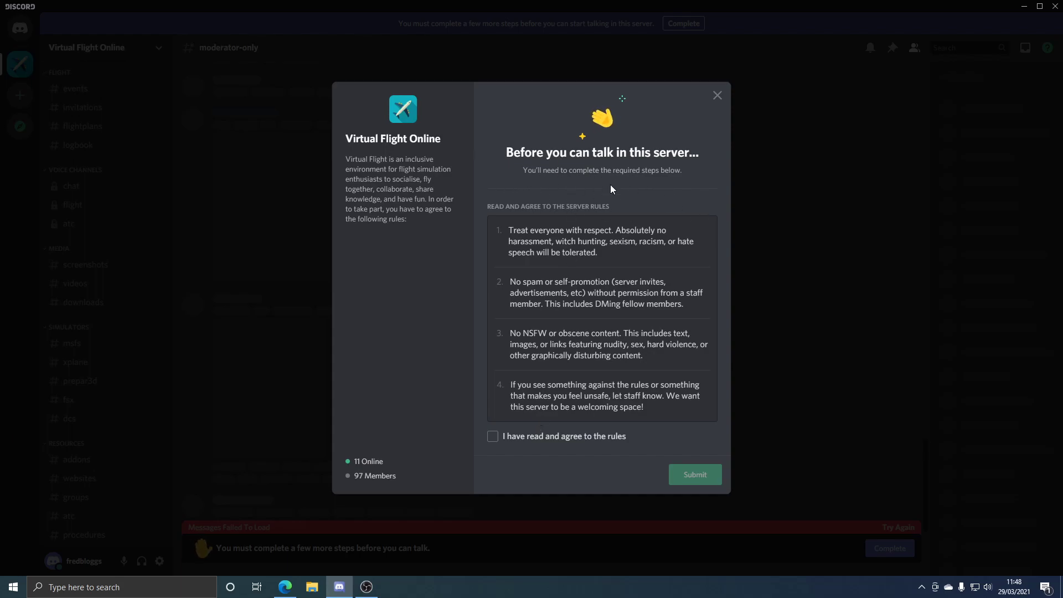
mouse_move(478, 423)
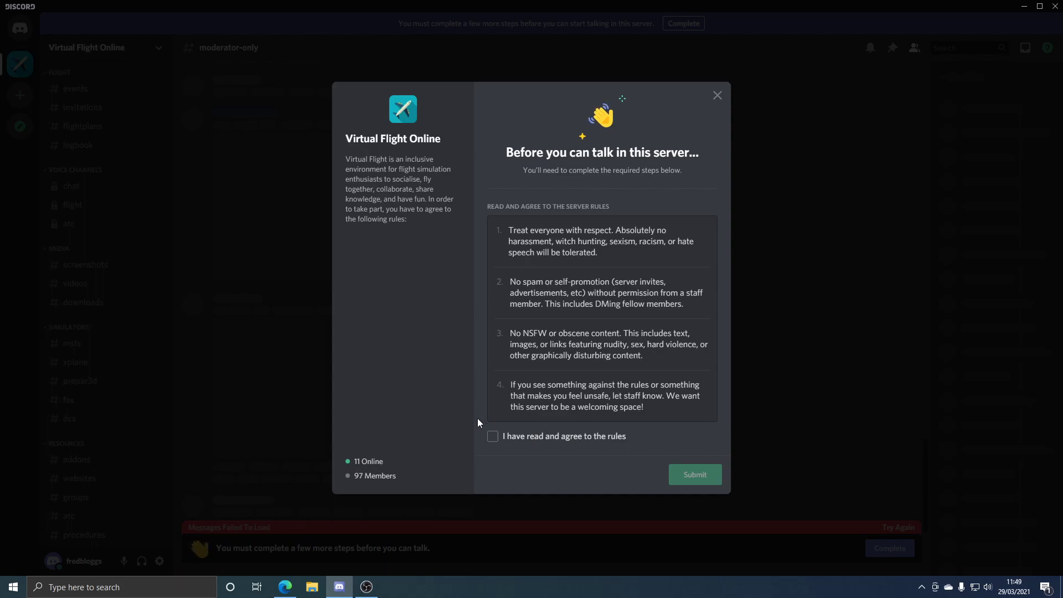
mouse_move(539, 244)
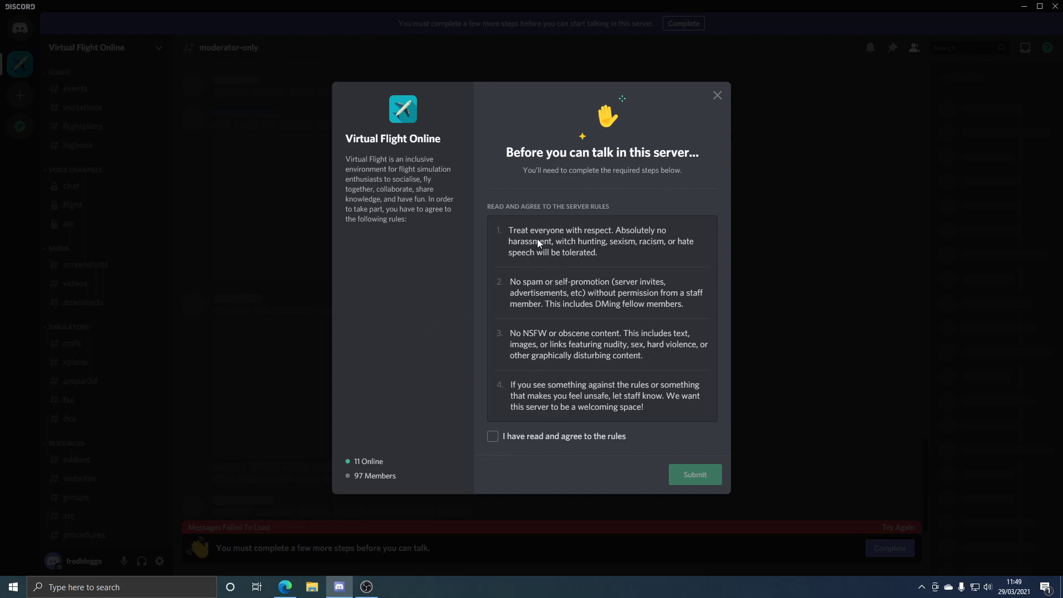
Tick 'I have read and agree to the rules' and submit the agreement.
left_click(492, 435)
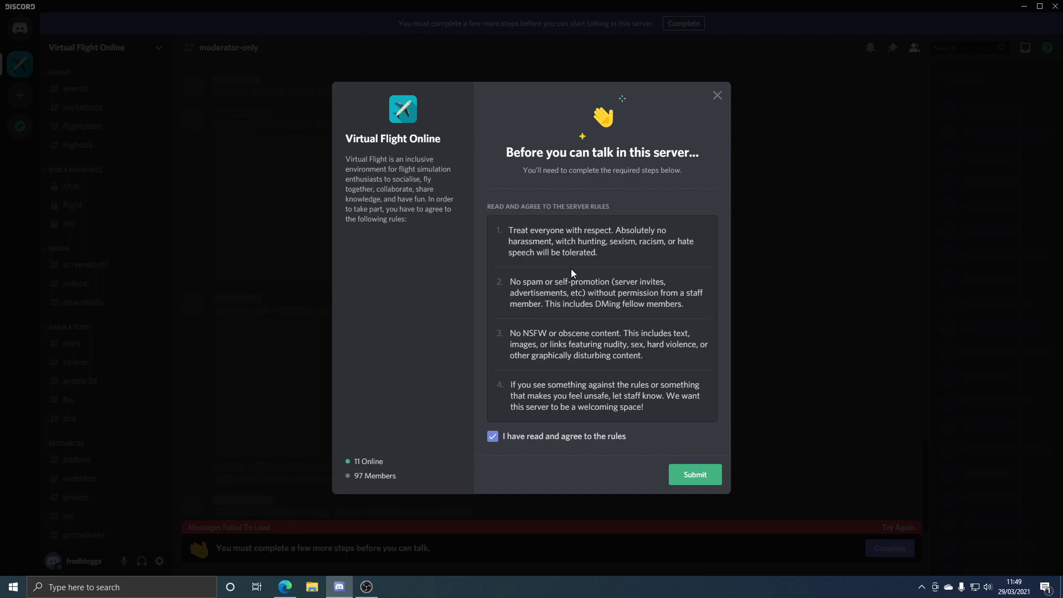
mouse_move(607, 356)
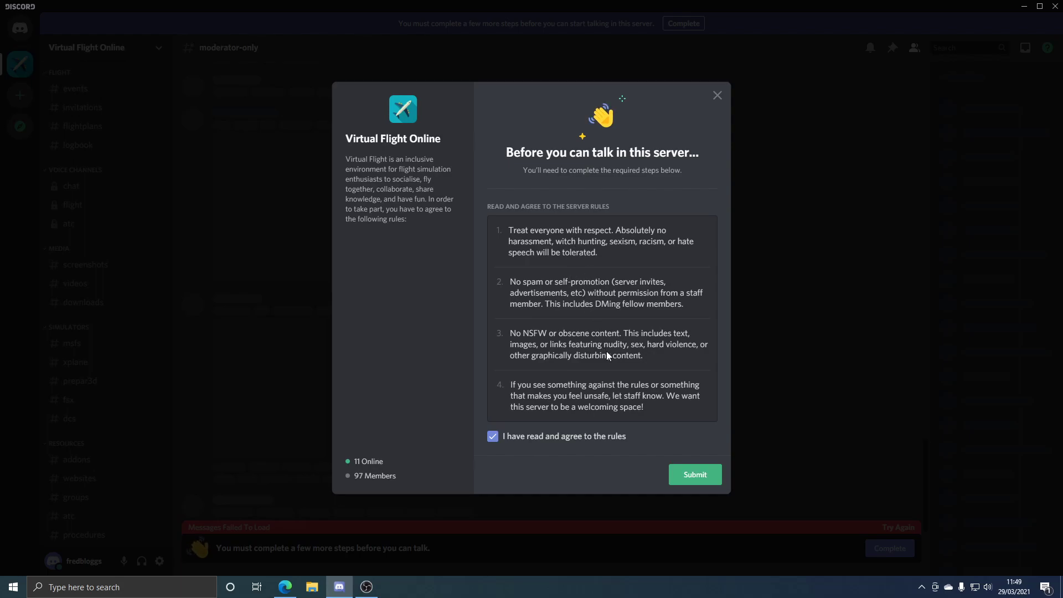
mouse_move(694, 474)
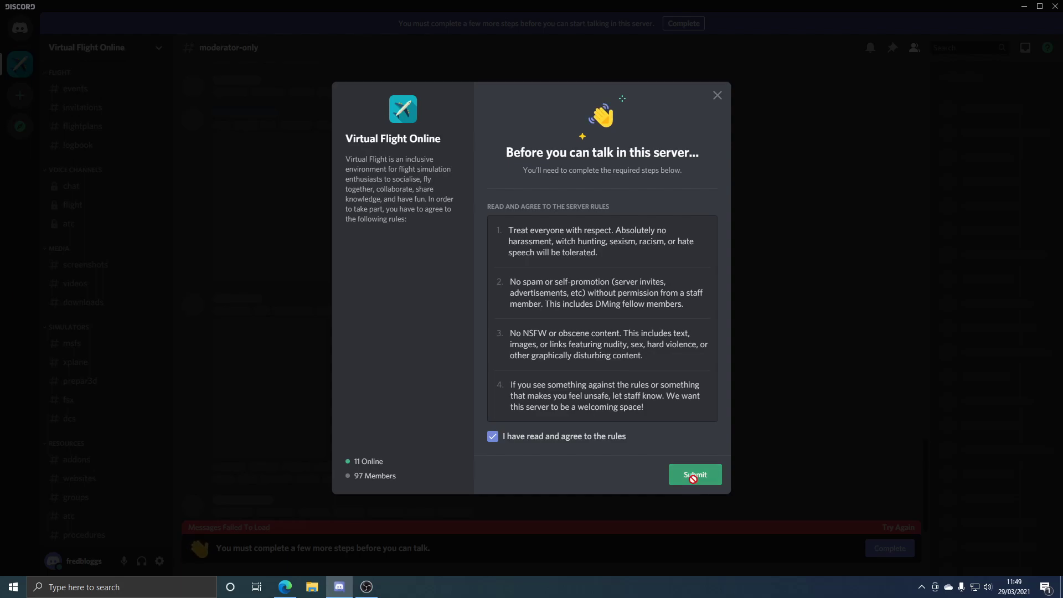
left_click(695, 474)
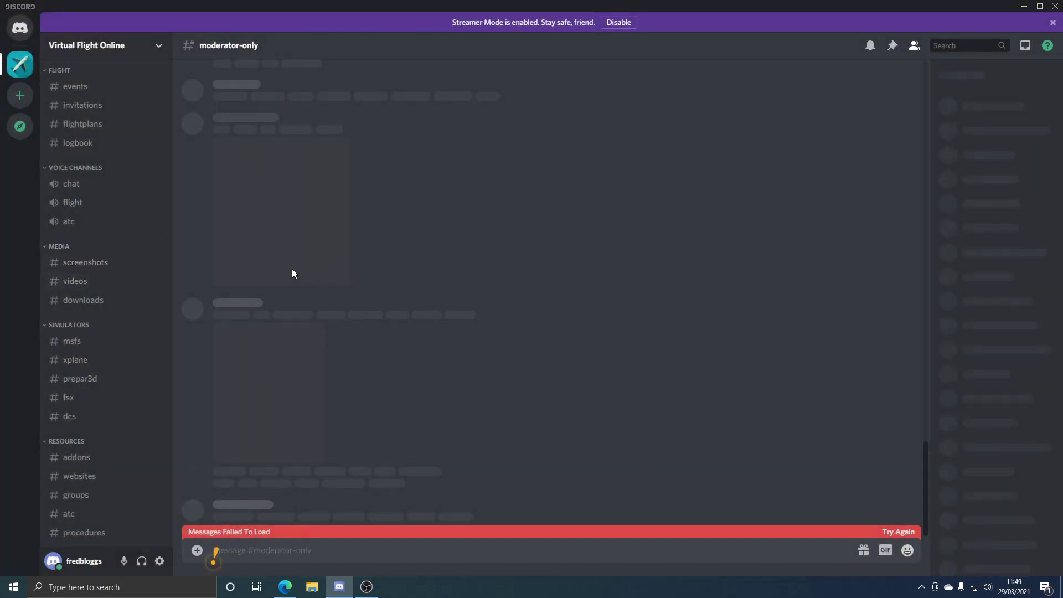
Read through the #news announcements, then switch to the #events channel.
scroll("up", 3)
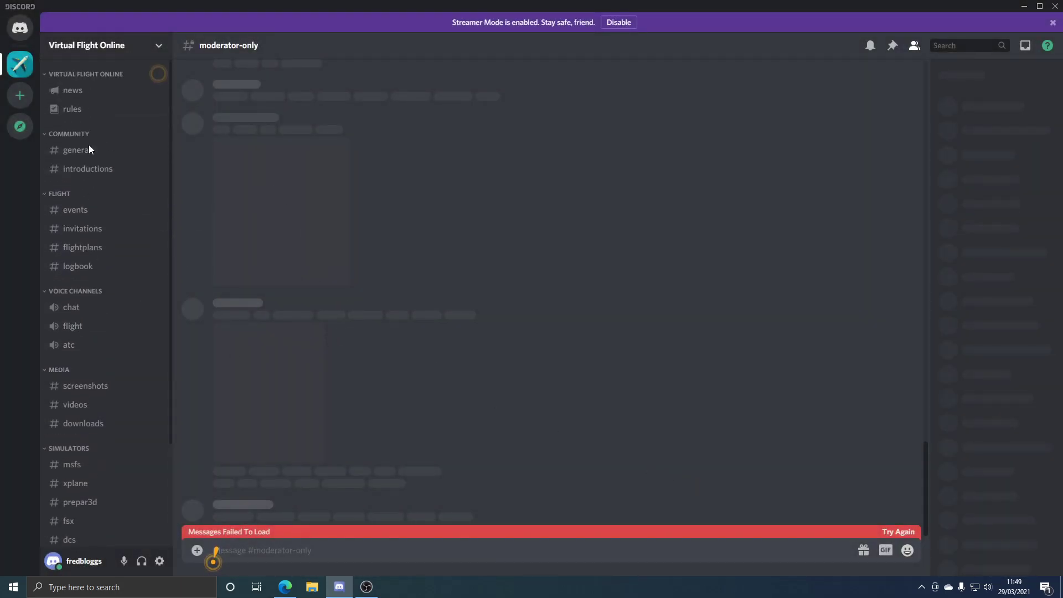
left_click(72, 90)
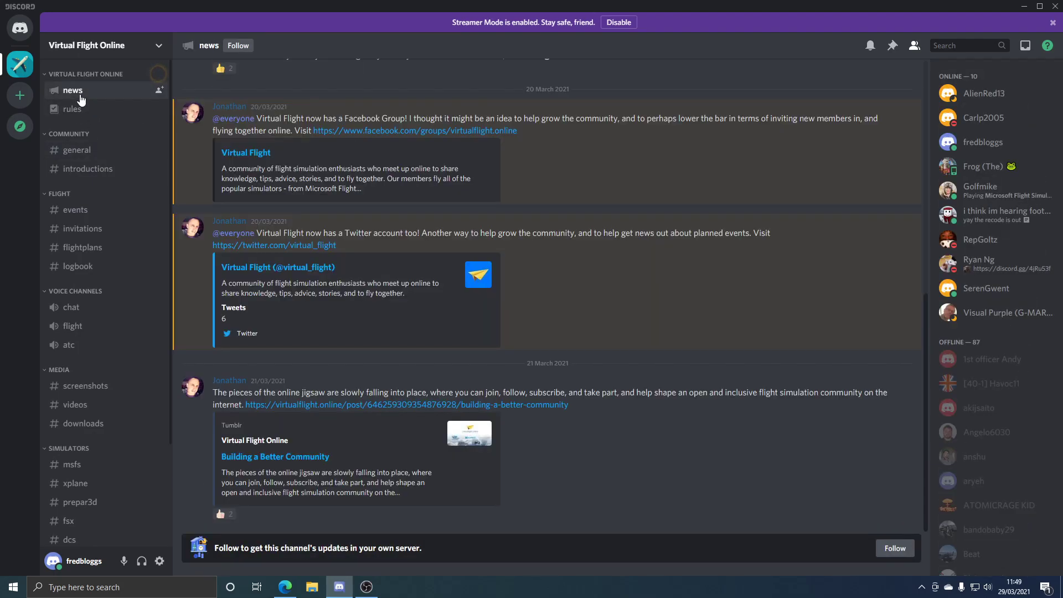
scroll("up", 3)
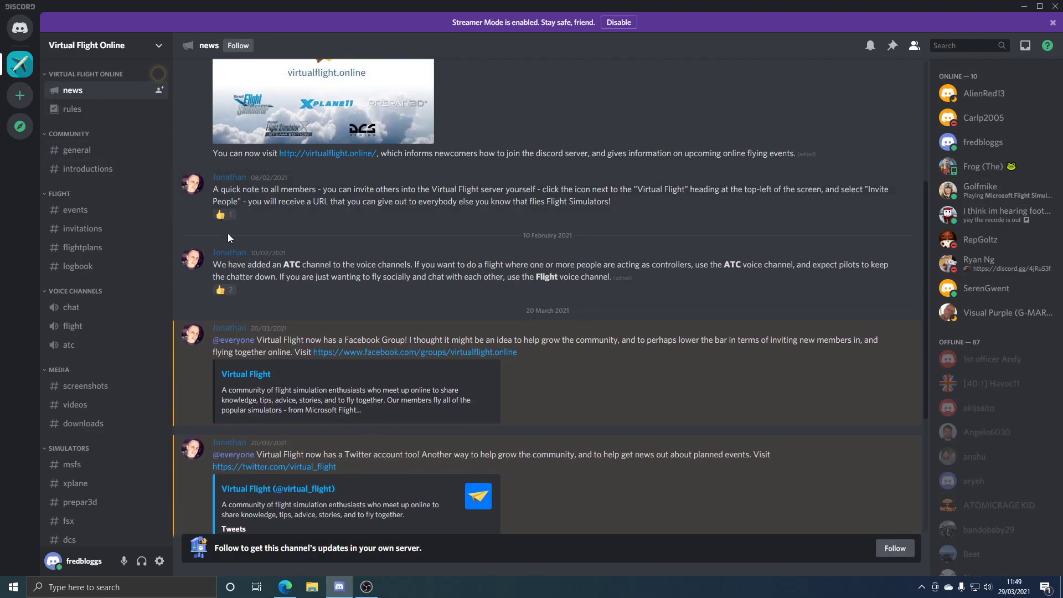
scroll("up", 3)
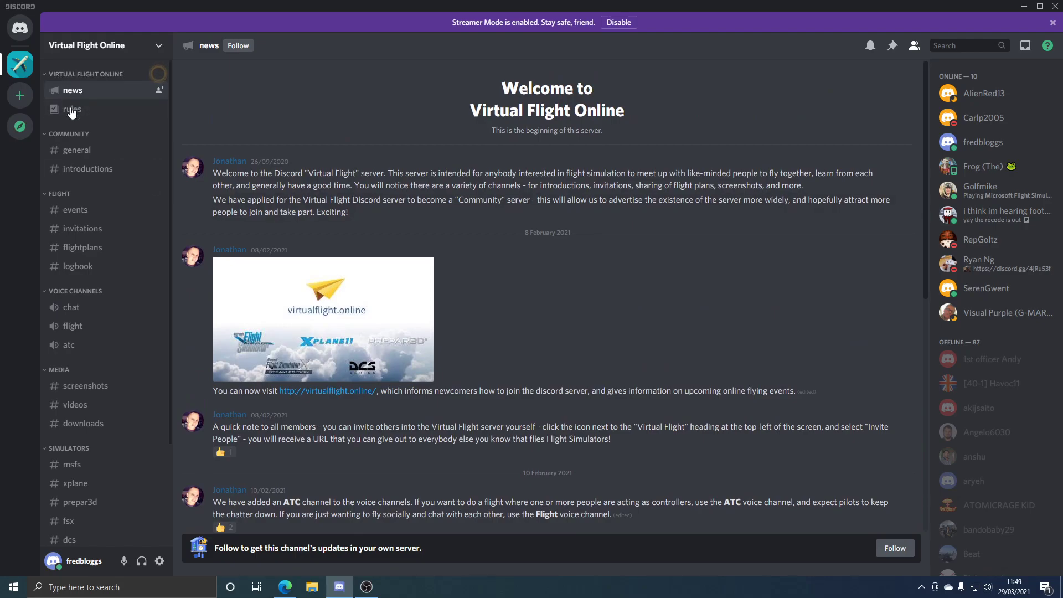
mouse_move(110, 187)
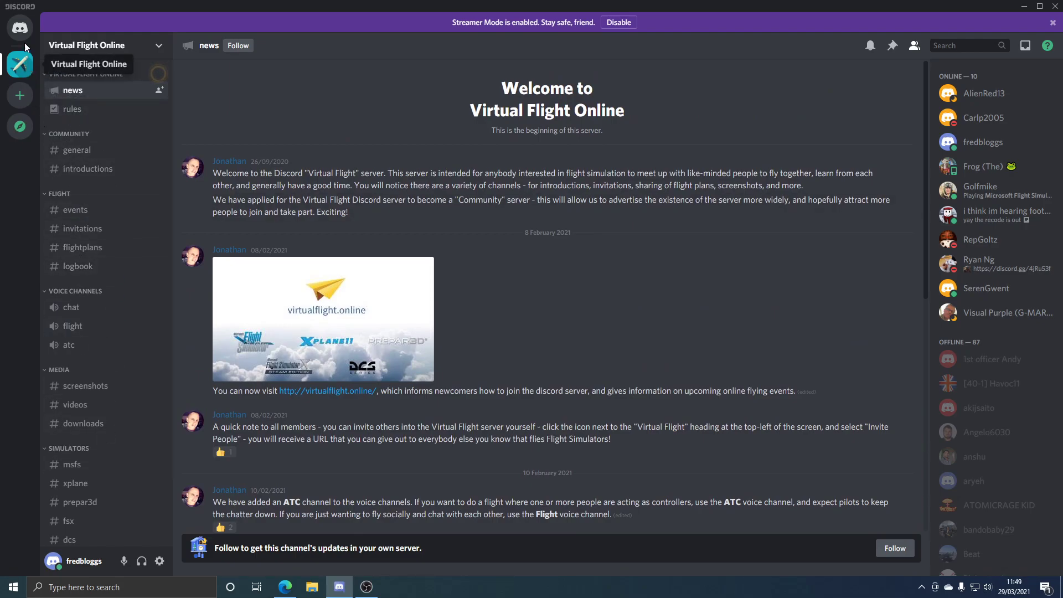
mouse_move(20, 95)
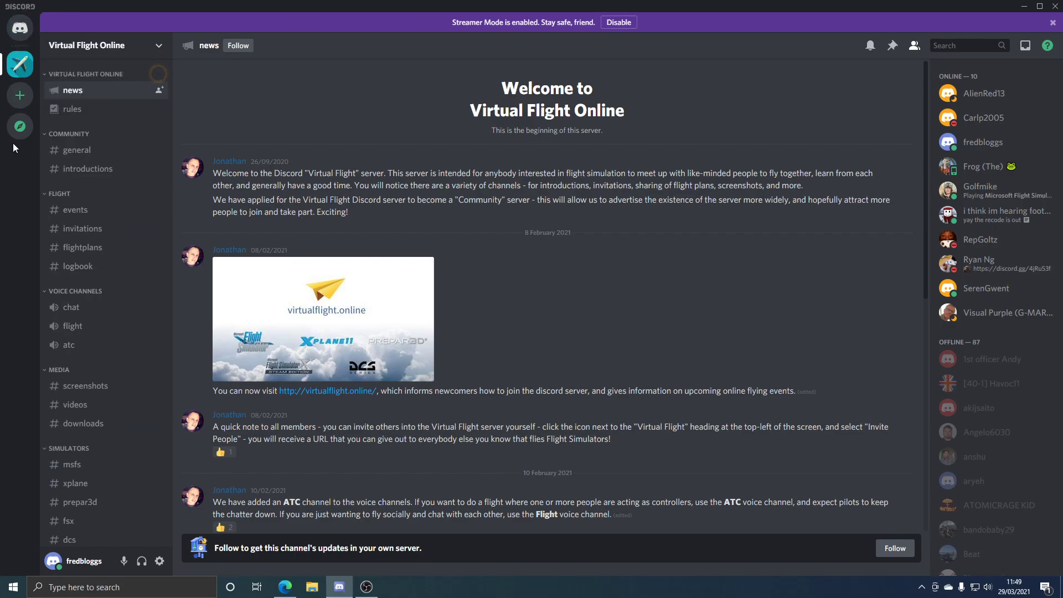
mouse_move(20, 65)
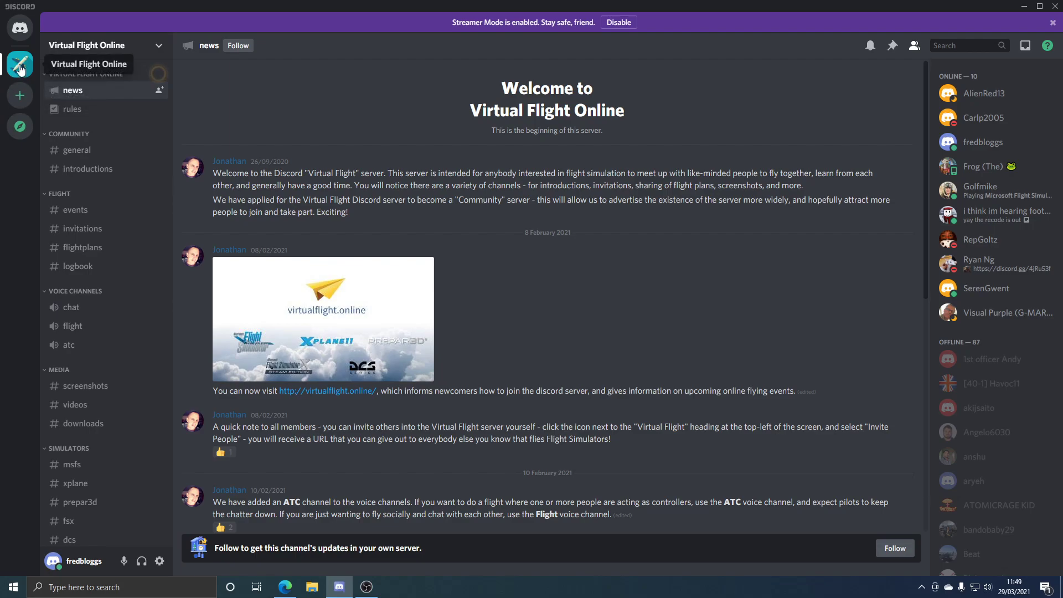
mouse_move(20, 95)
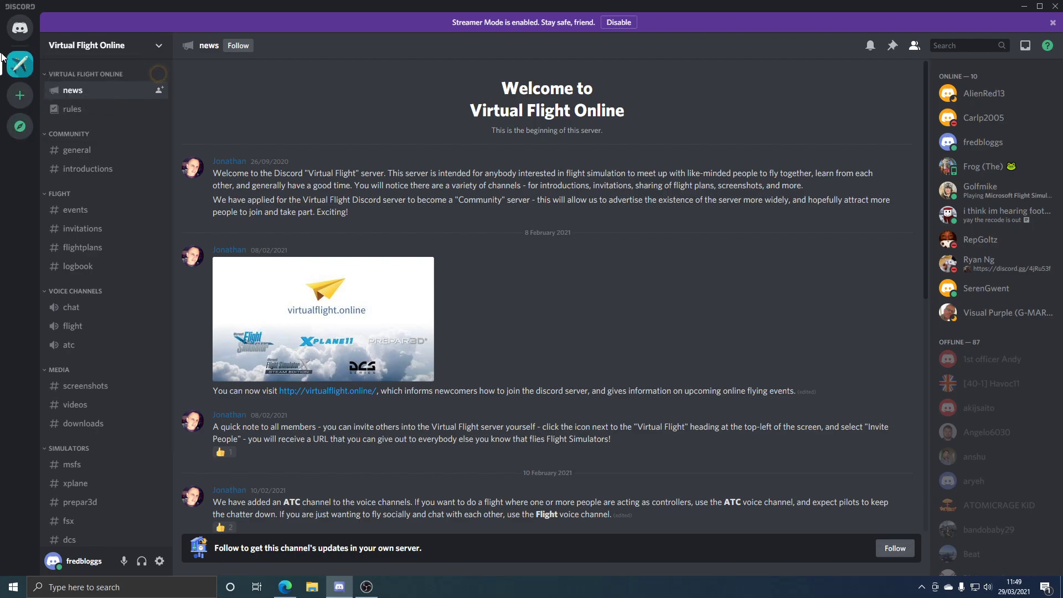
mouse_move(799, 224)
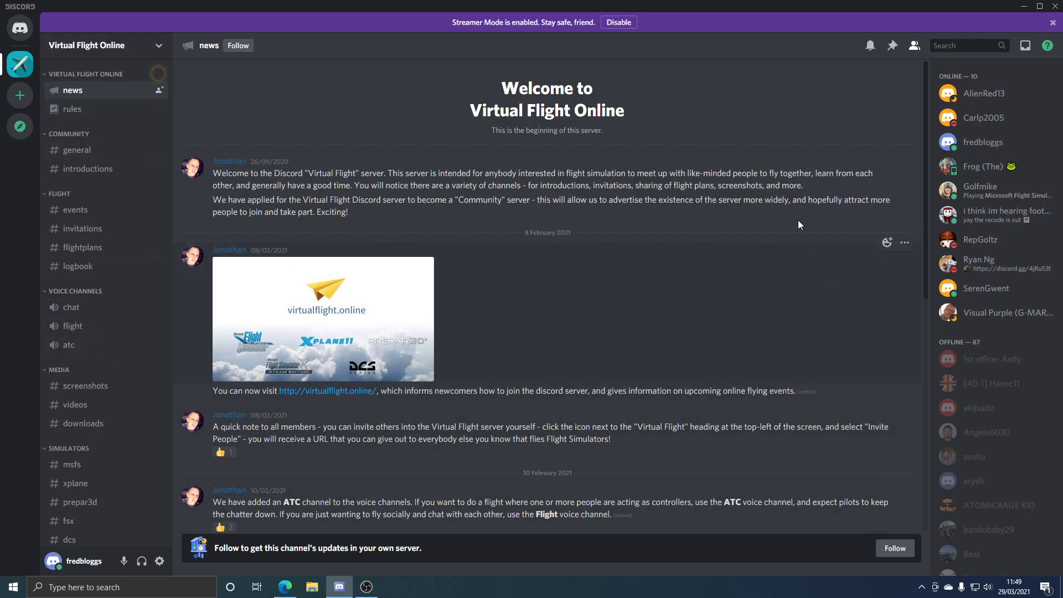
mouse_move(78, 162)
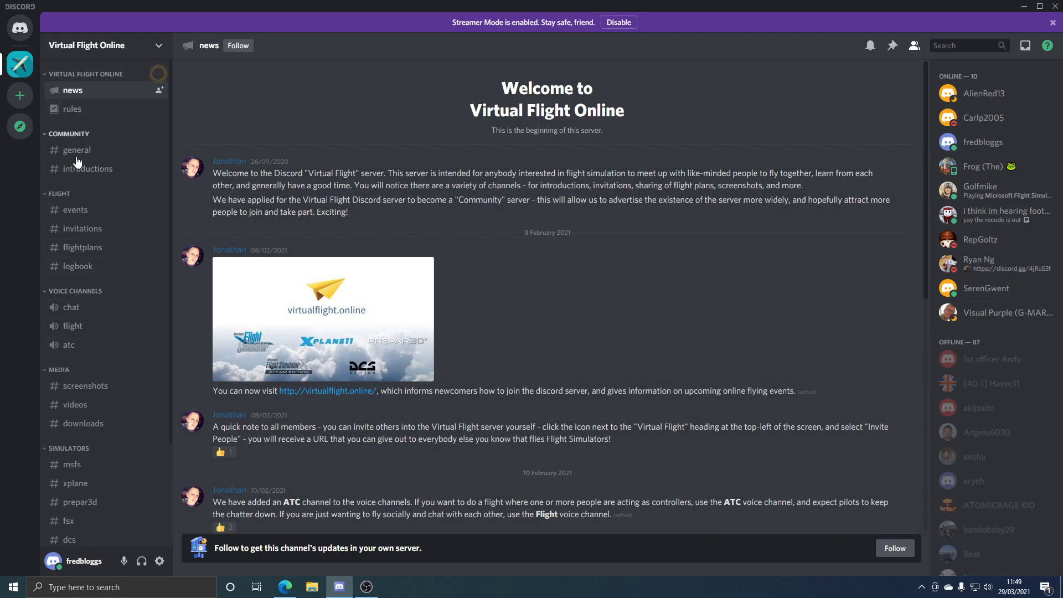
mouse_move(82, 142)
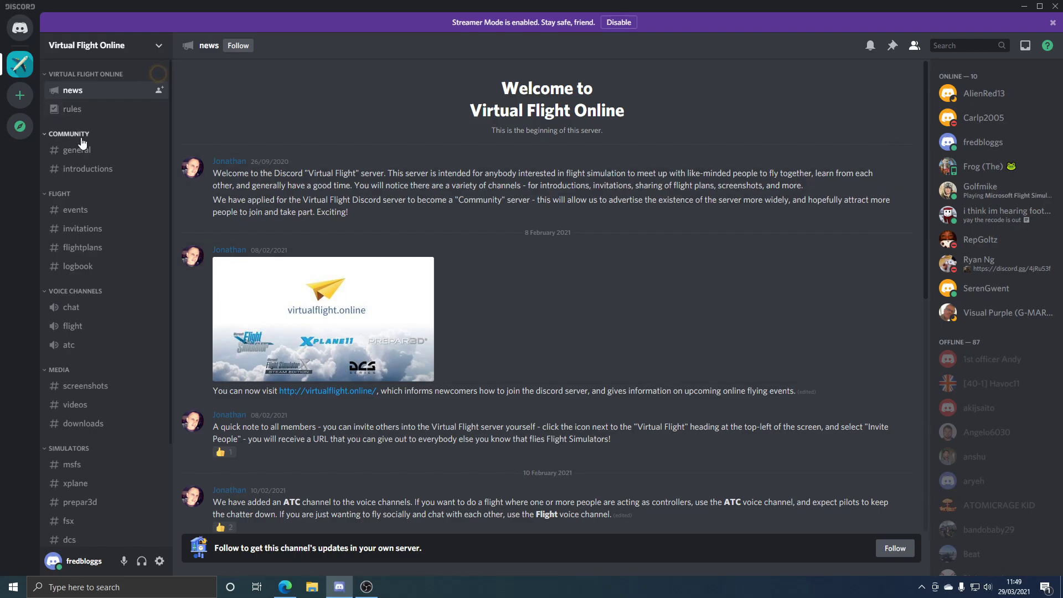
mouse_move(102, 380)
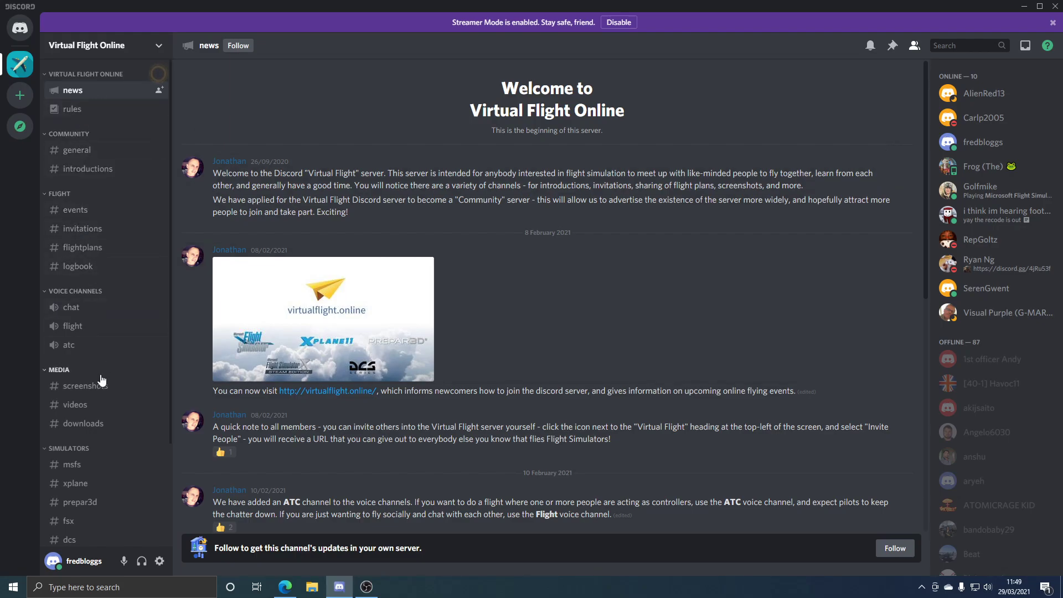
mouse_move(83, 136)
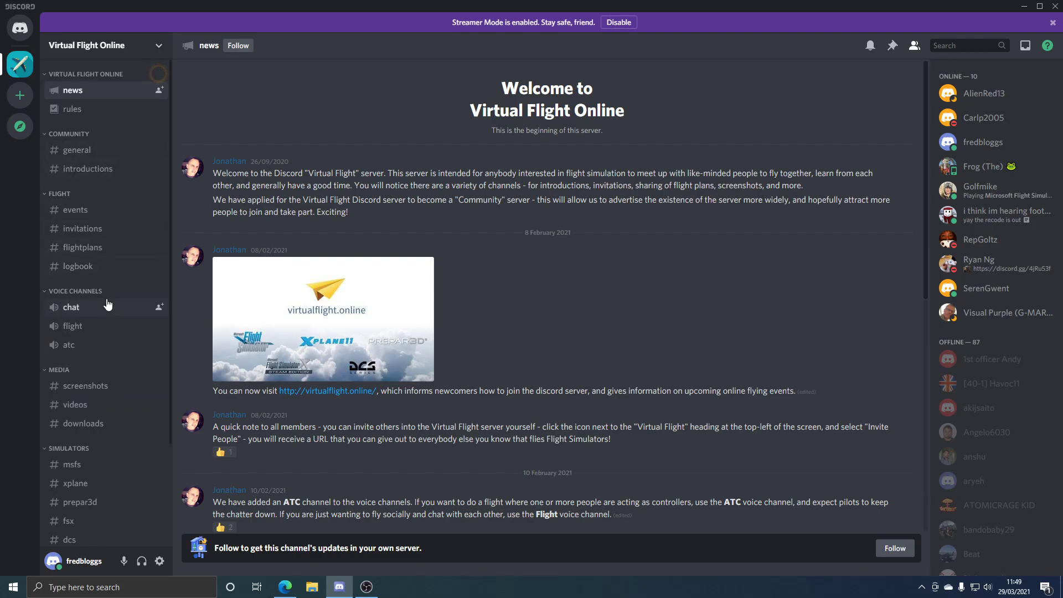
left_click(75, 209)
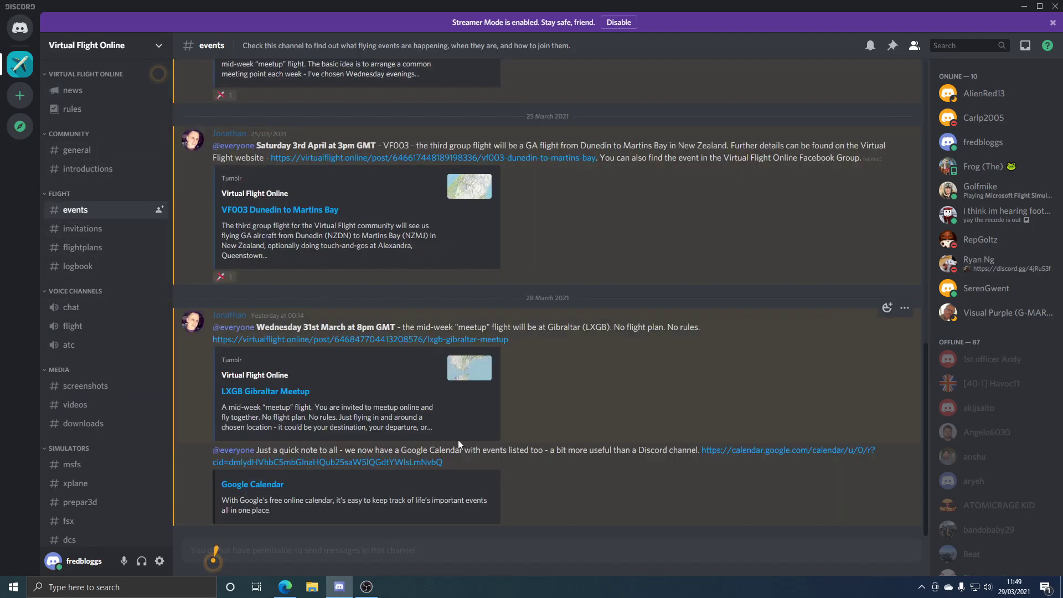
mouse_move(99, 292)
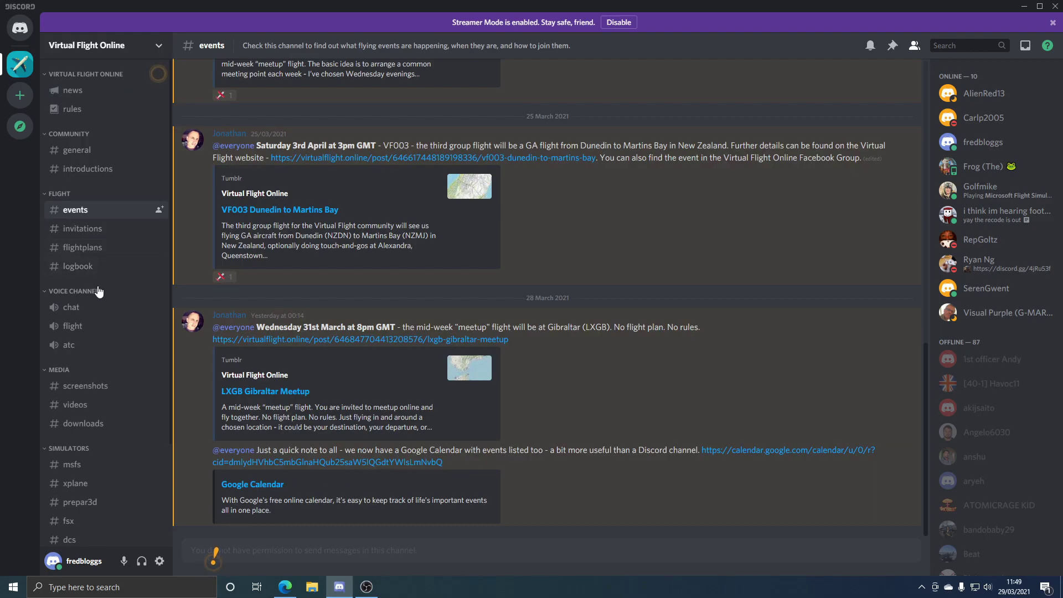
mouse_move(72, 383)
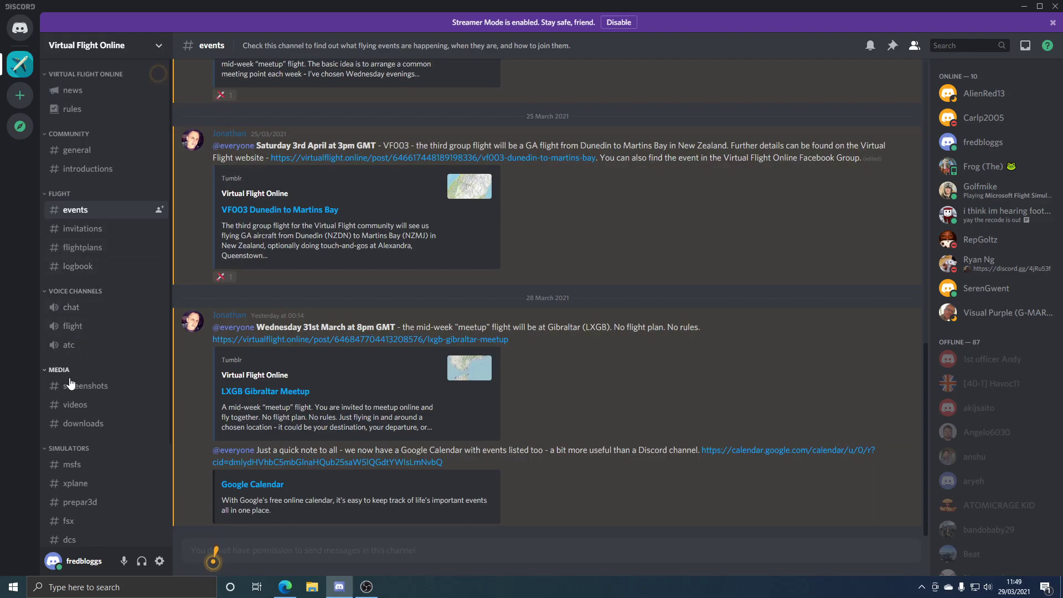
Scroll through the #videos posts, then switch to the #downloads channel.
left_click(75, 404)
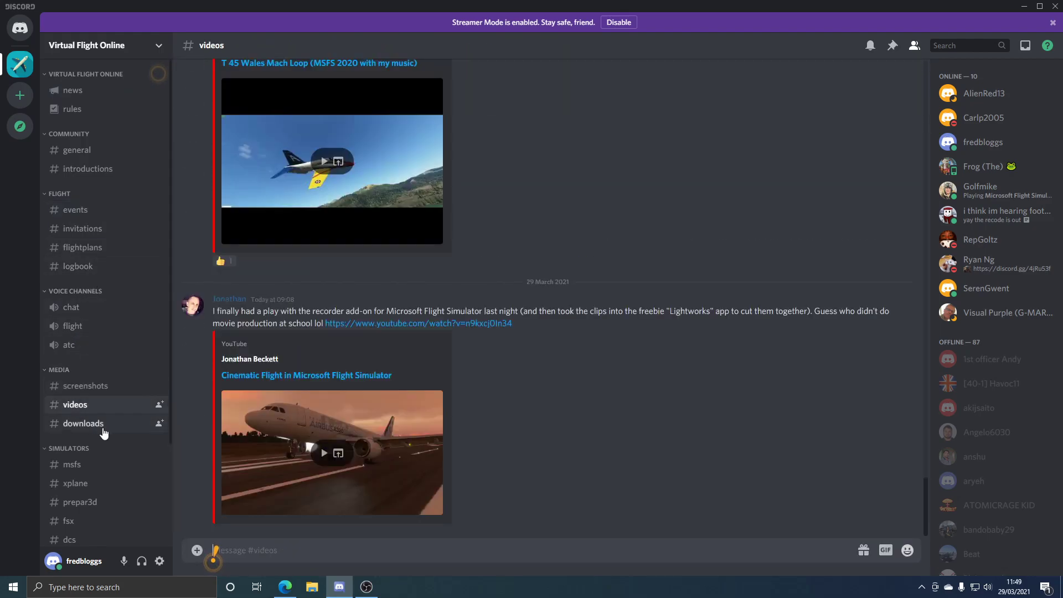
scroll("up", 3)
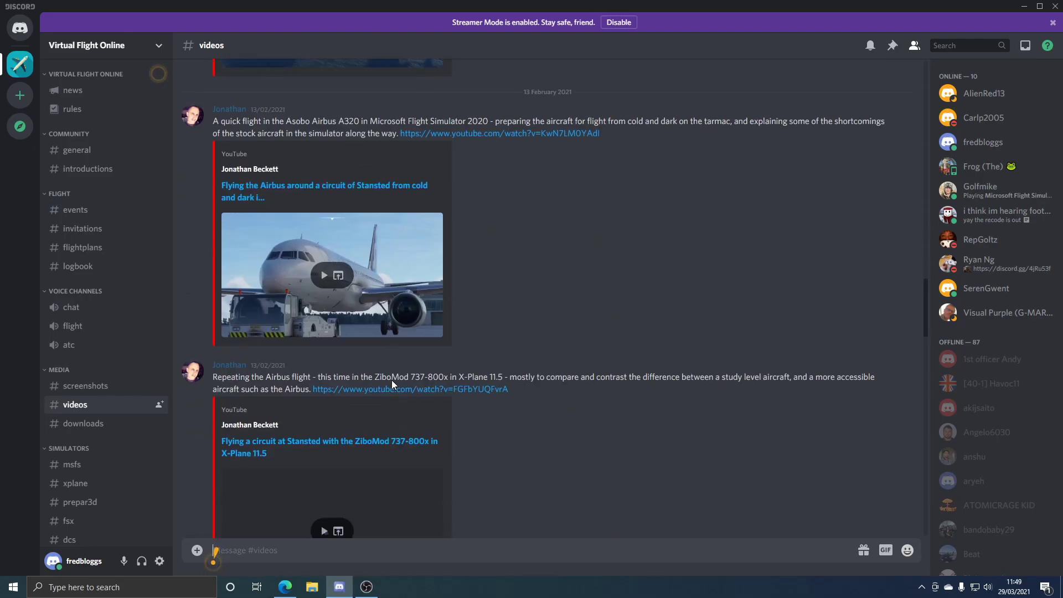
scroll("down", 3)
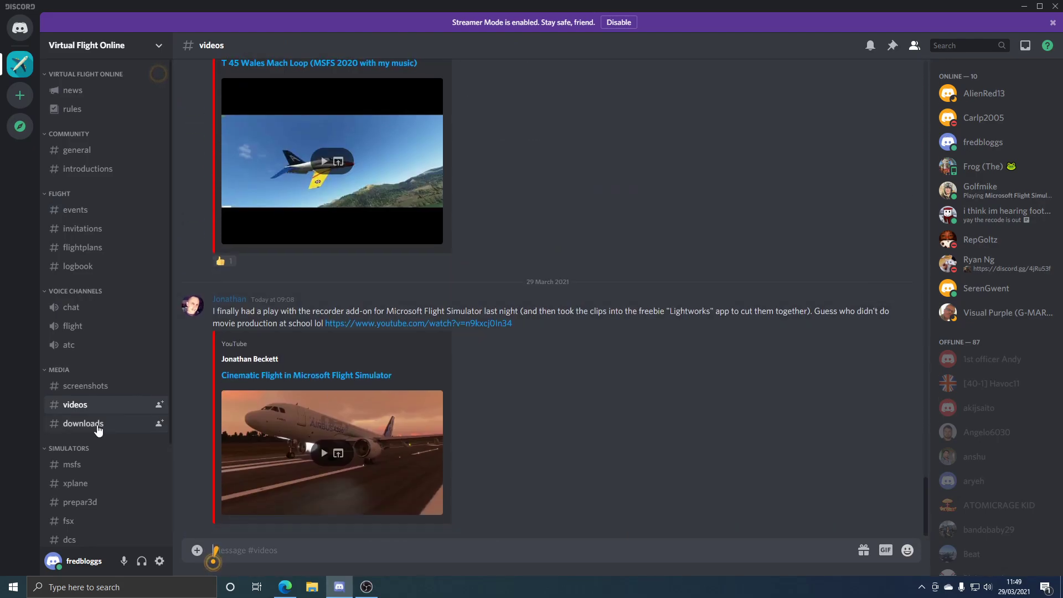
left_click(82, 423)
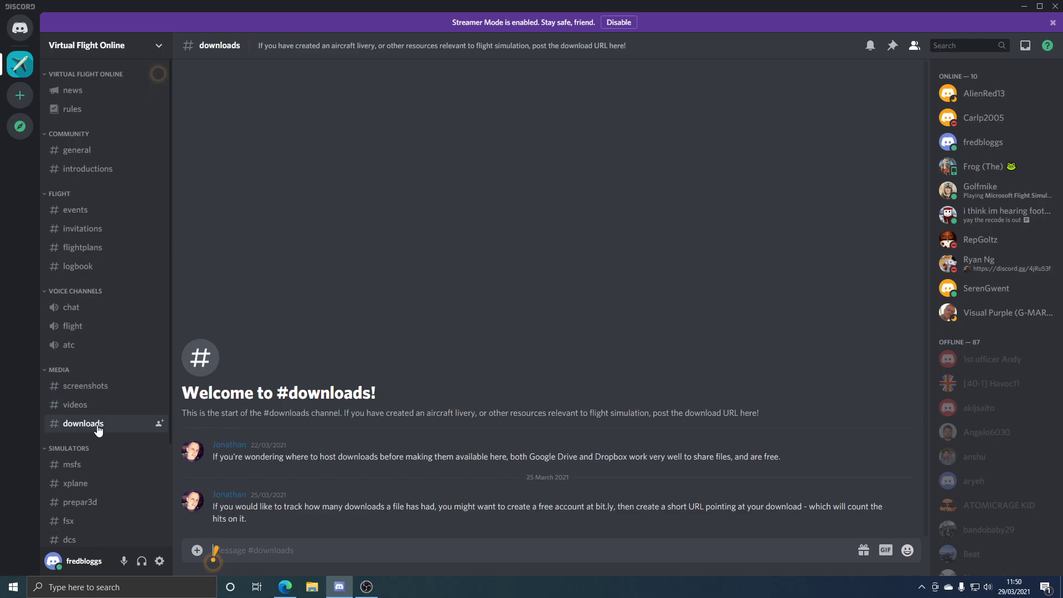
Browse the xplane and prepar3d simulator channels, moving on through the list to dcs.
scroll("down", 3)
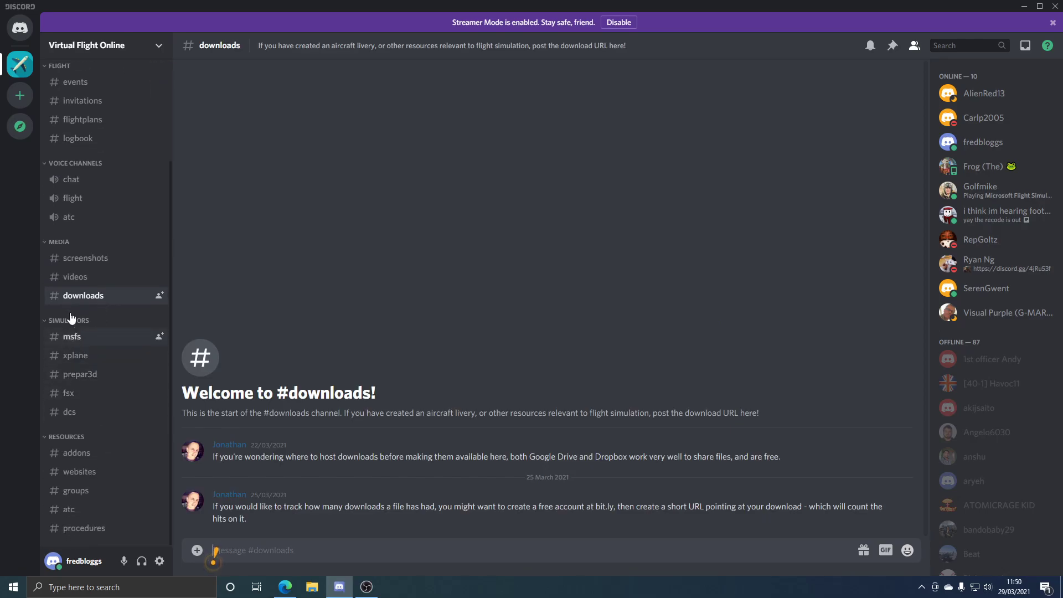
mouse_move(88, 346)
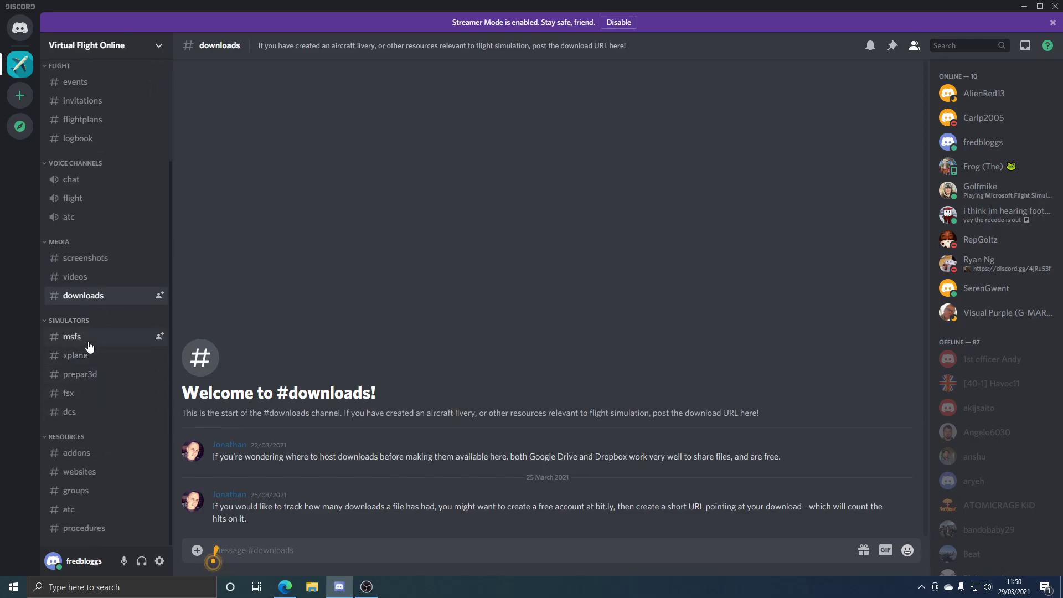
left_click(75, 355)
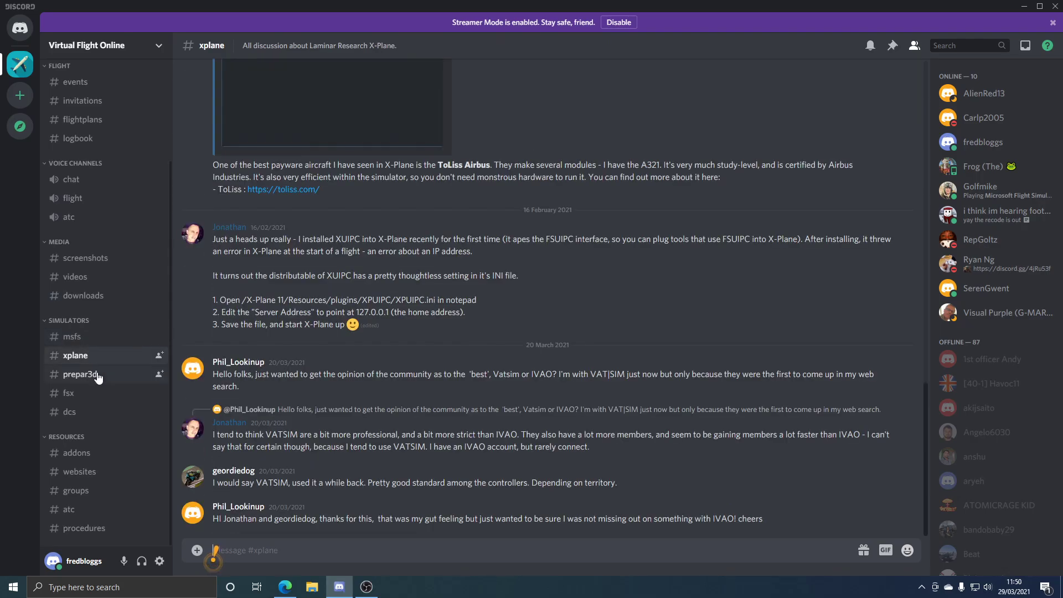
left_click(79, 374)
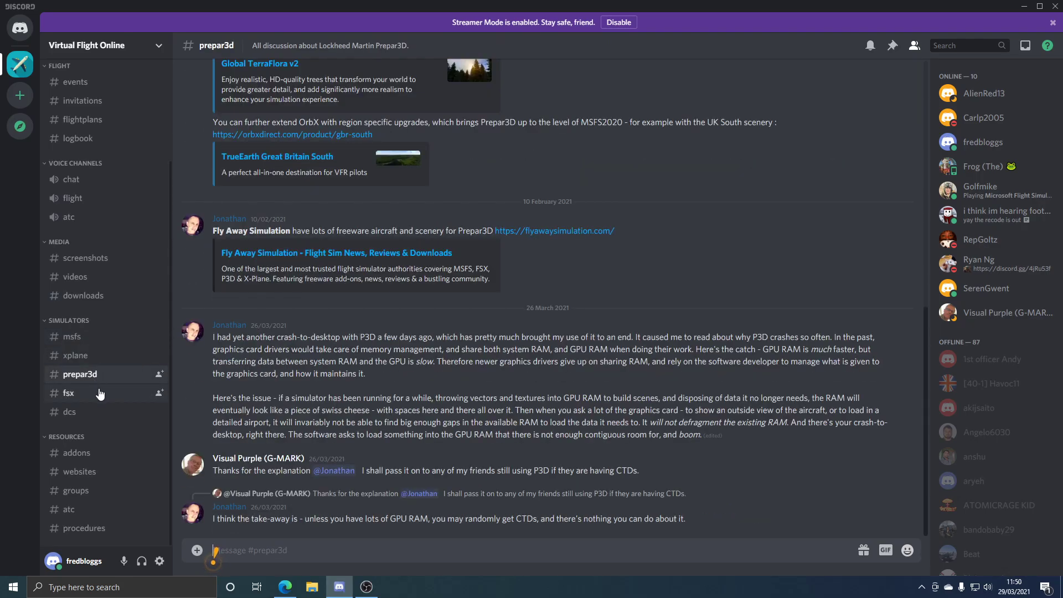
left_click(70, 412)
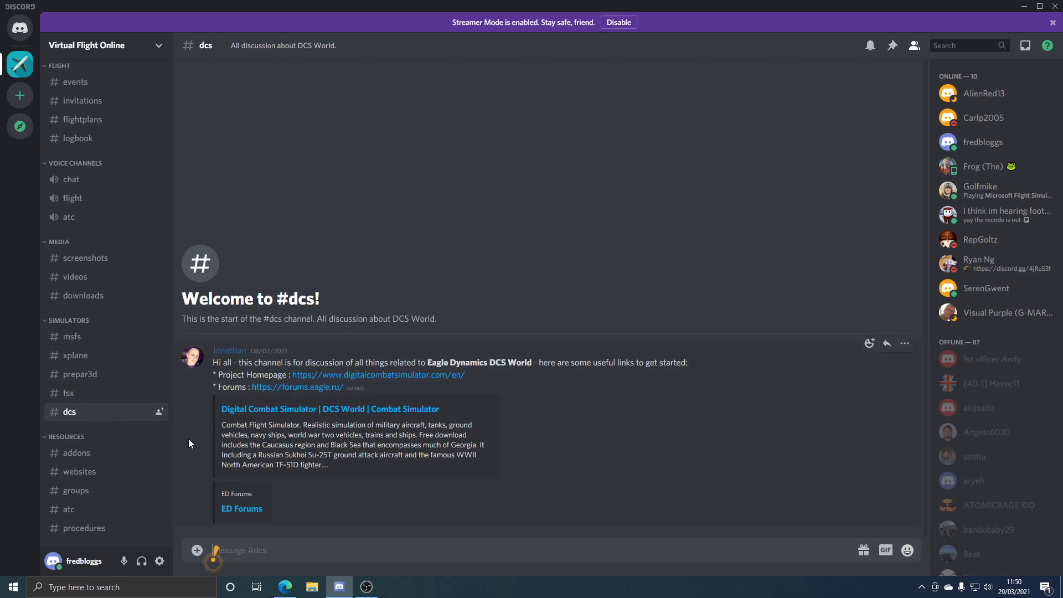
mouse_move(76, 453)
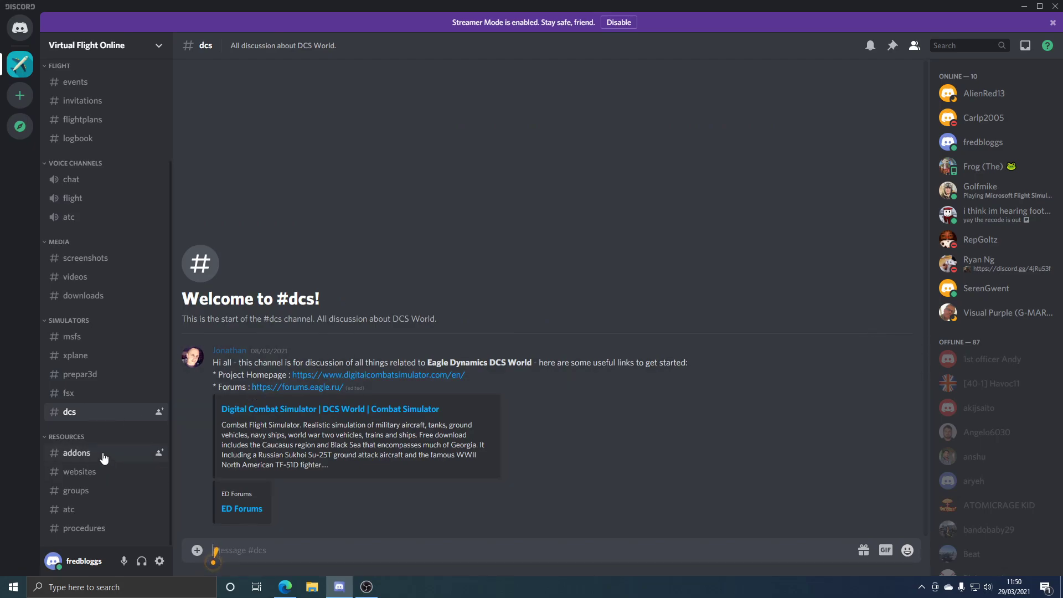
View the addons, websites and groups channels, then scroll through atc's VATSIM resources.
left_click(76, 452)
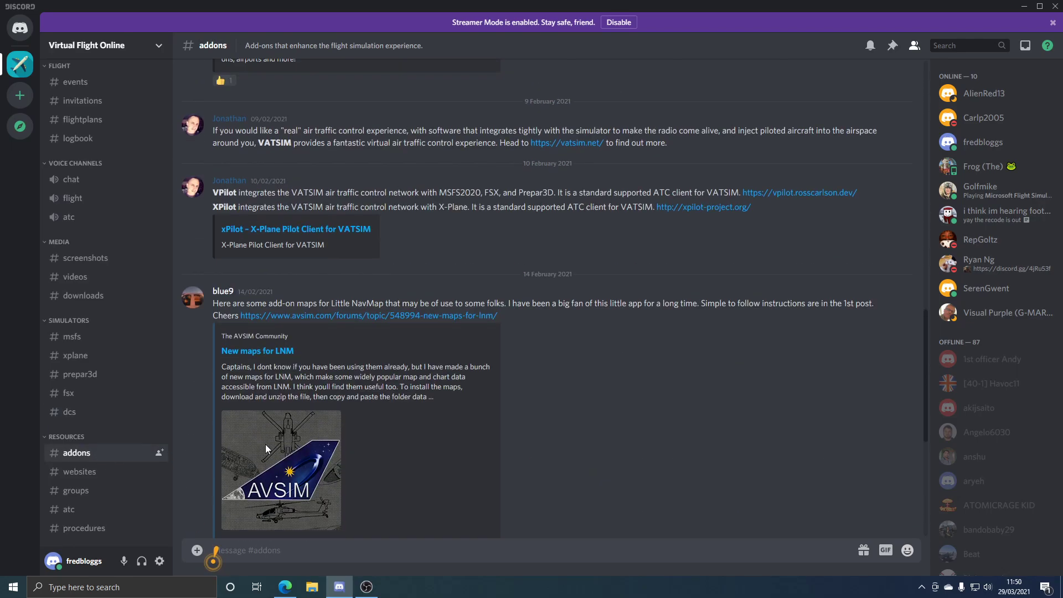
scroll("up", 3)
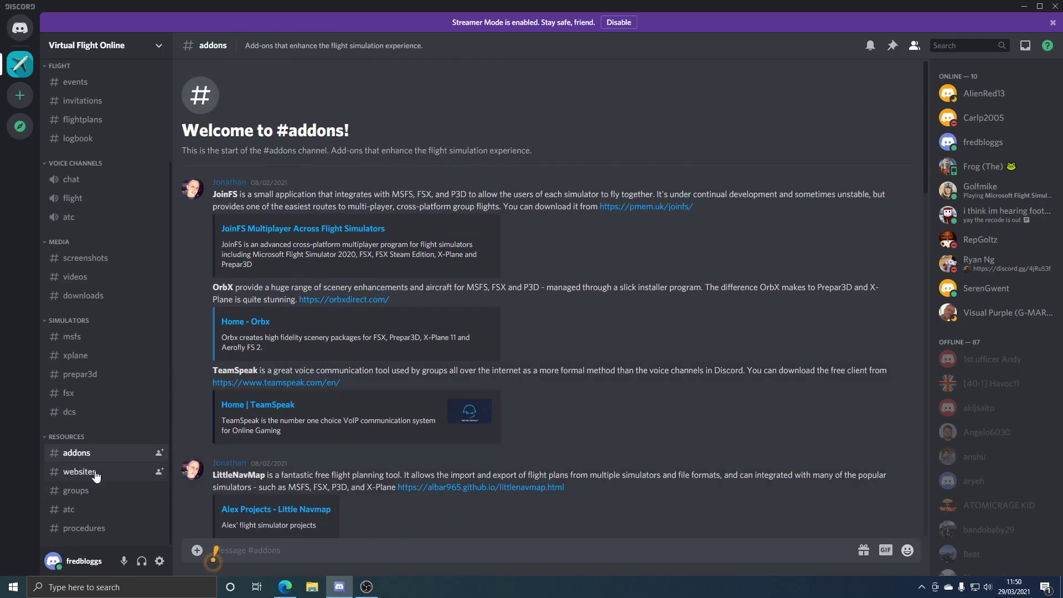
left_click(78, 472)
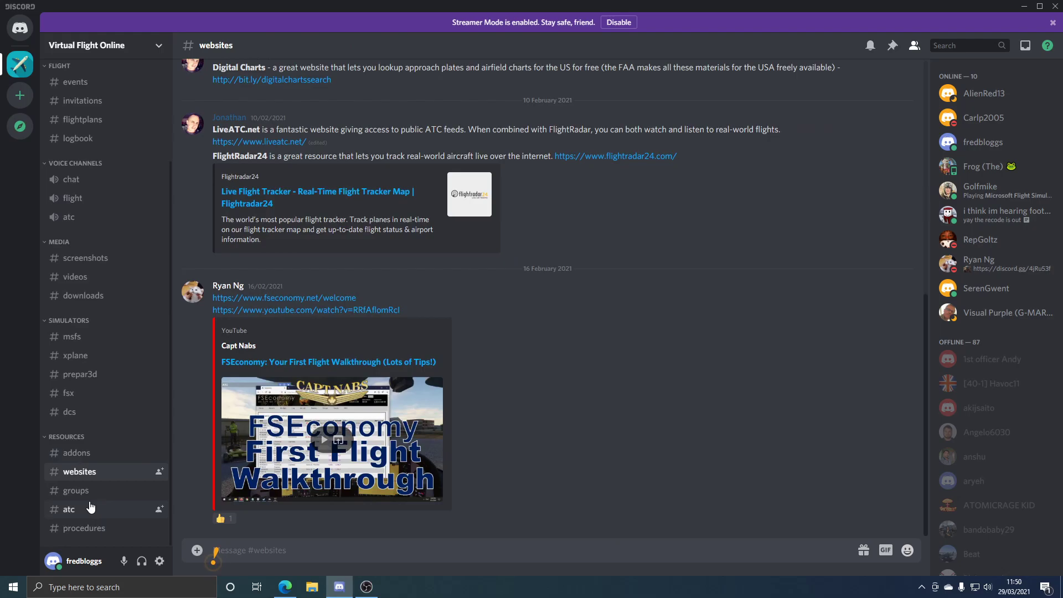
left_click(75, 490)
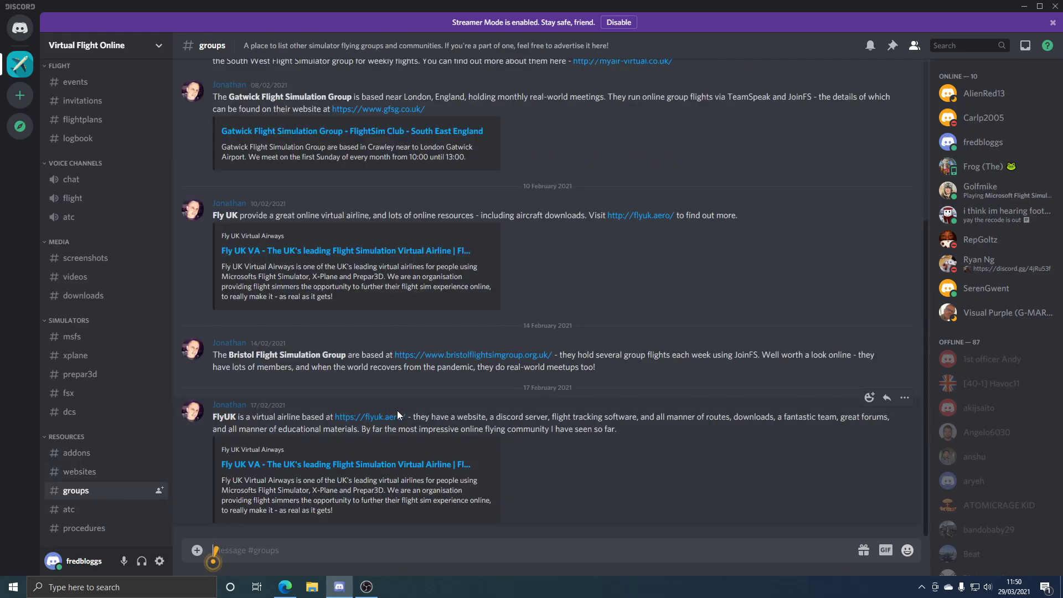
mouse_move(370, 417)
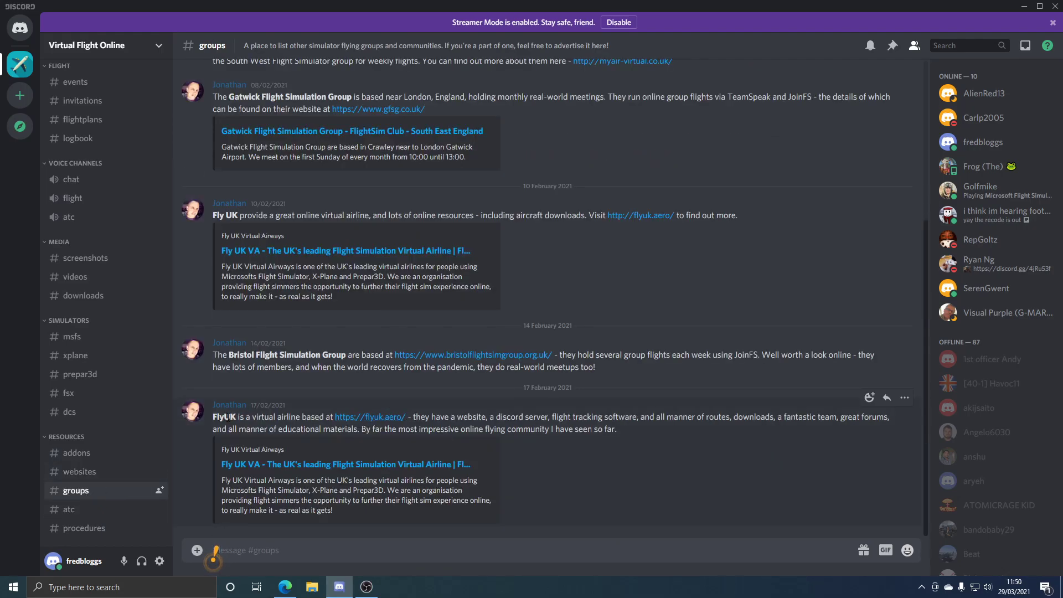
scroll("up", 3)
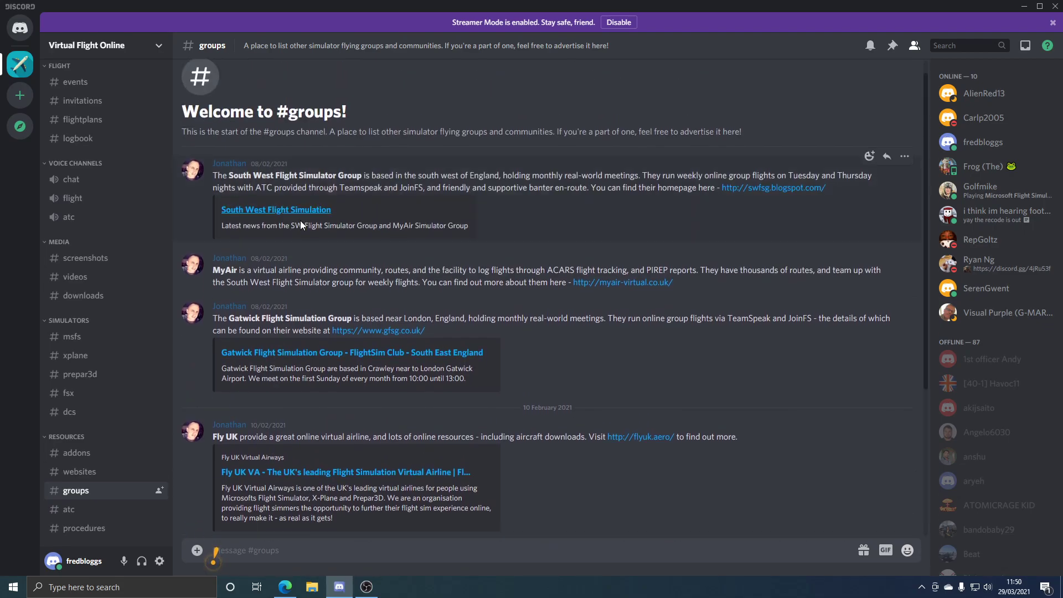
mouse_move(139, 537)
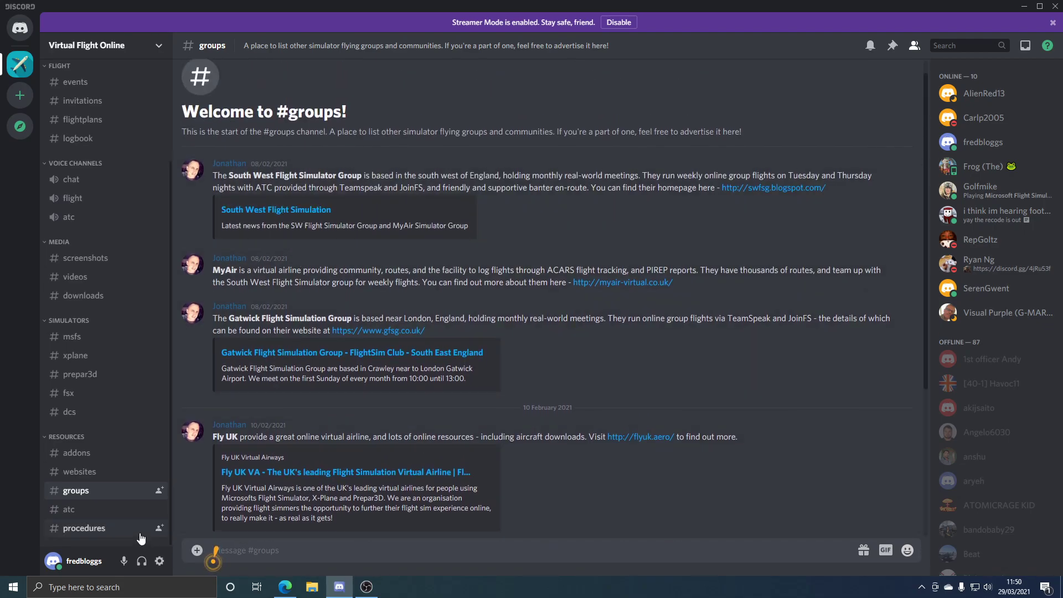
left_click(69, 510)
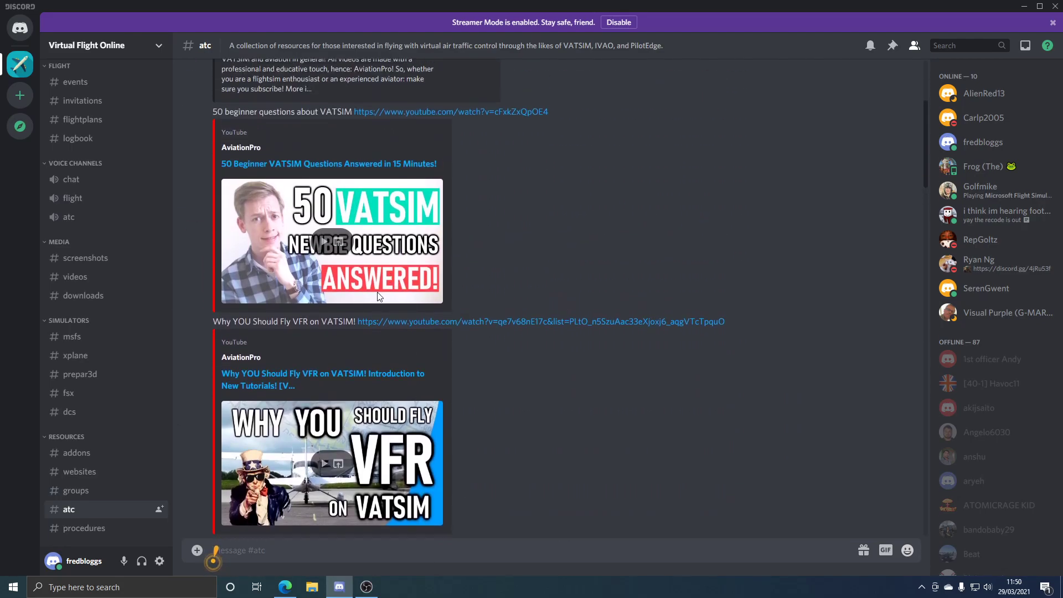
scroll("down", 3)
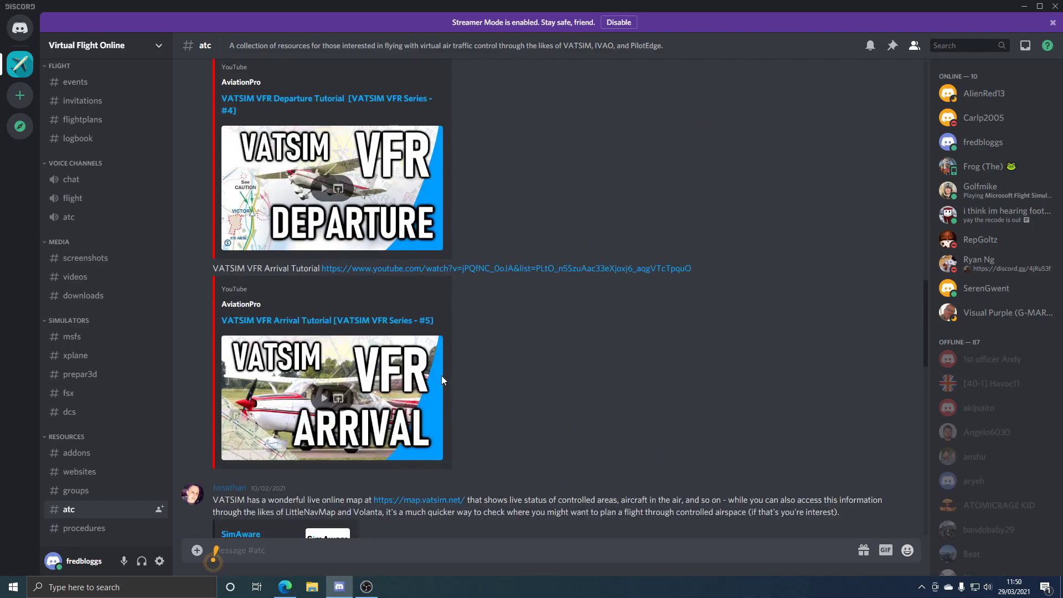
scroll("down", 3)
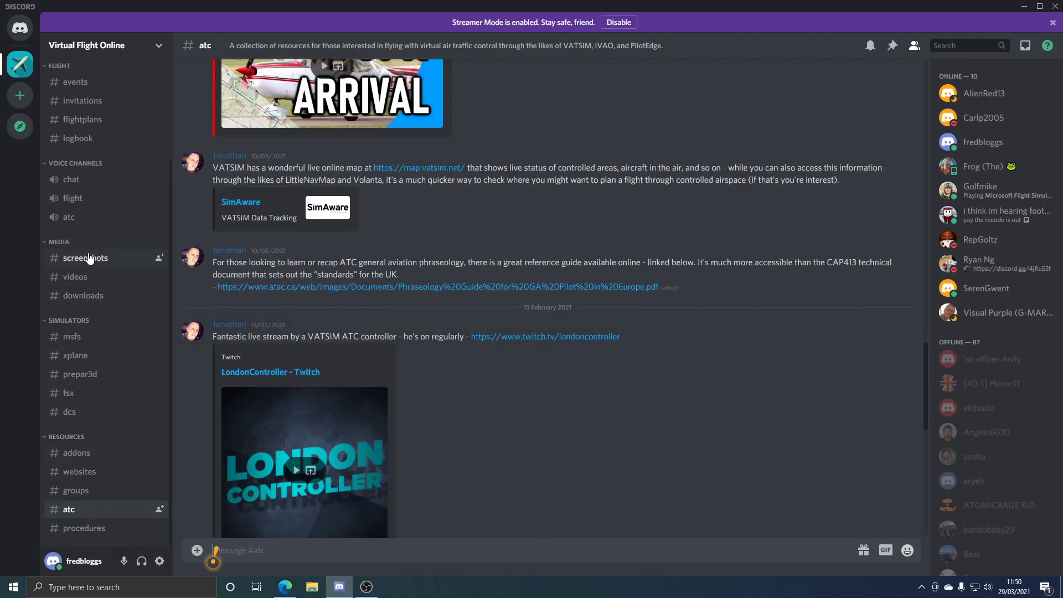
mouse_move(71, 178)
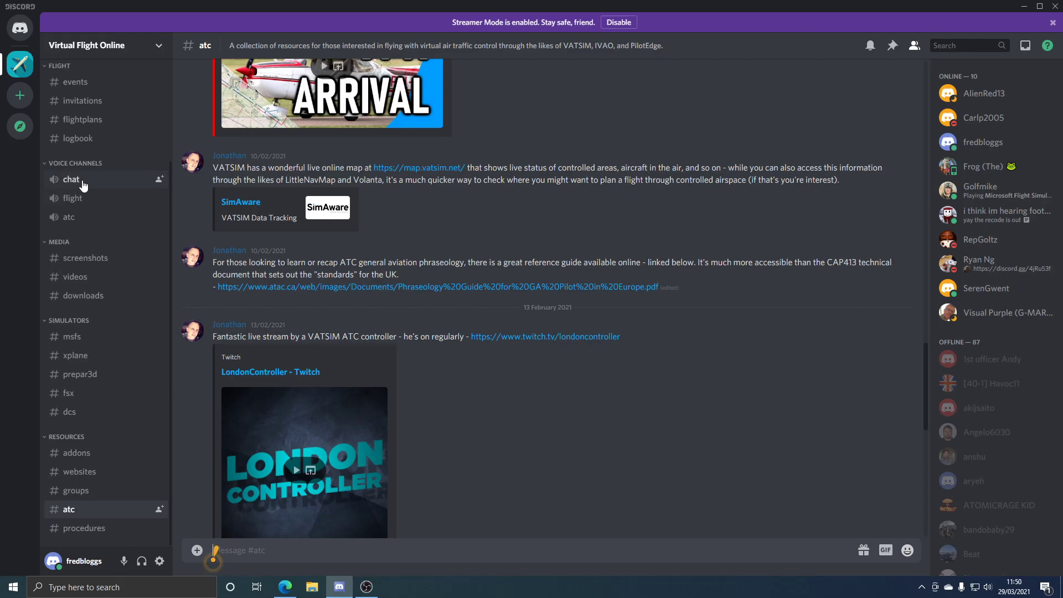
Join the chat voice channel, dismiss its welcome tip, and open User Settings.
left_click(71, 179)
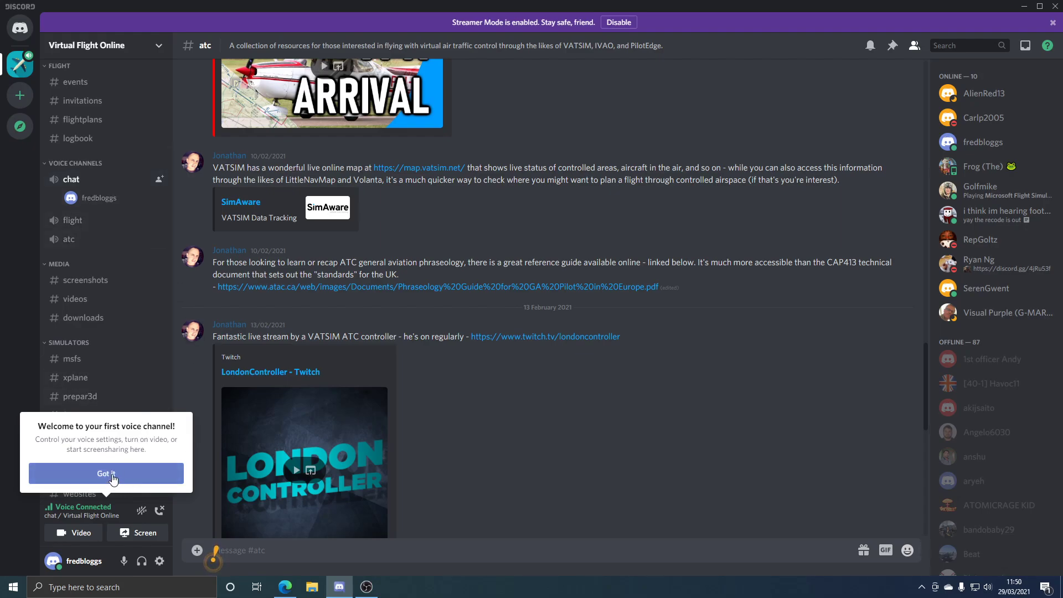
left_click(106, 474)
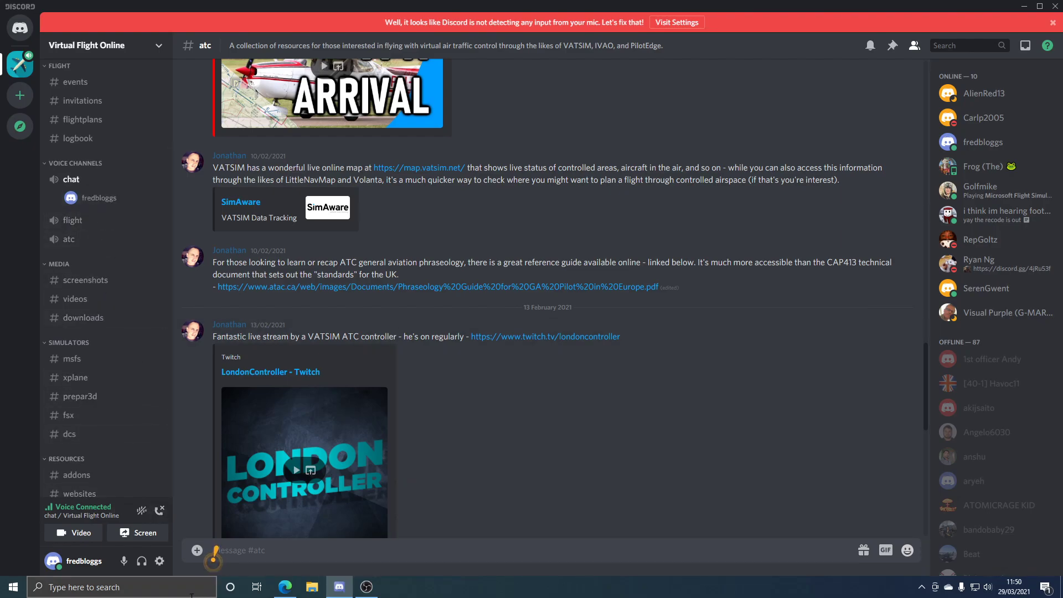
mouse_move(159, 562)
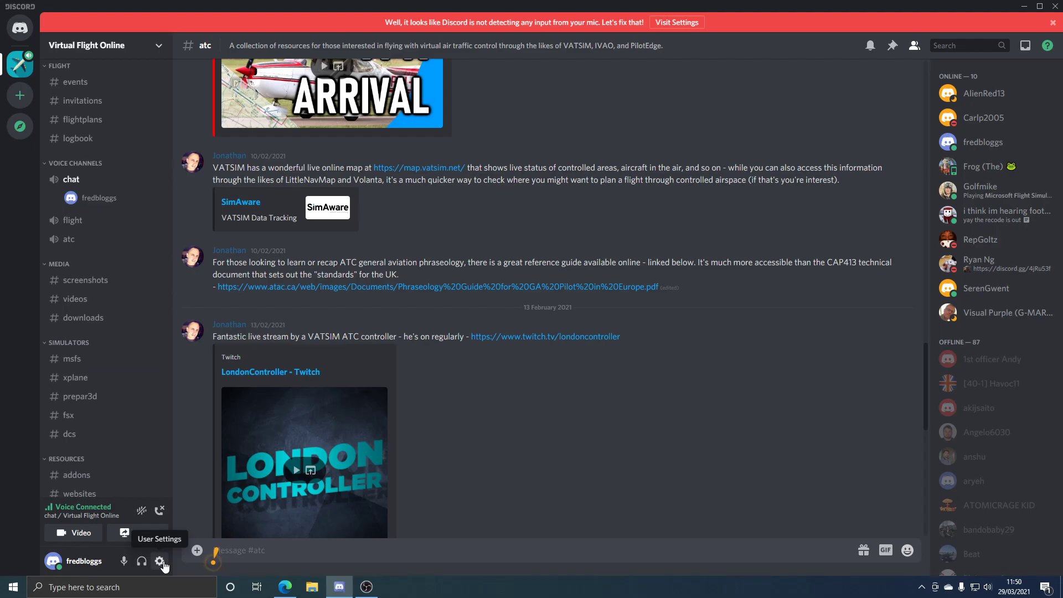
left_click(160, 561)
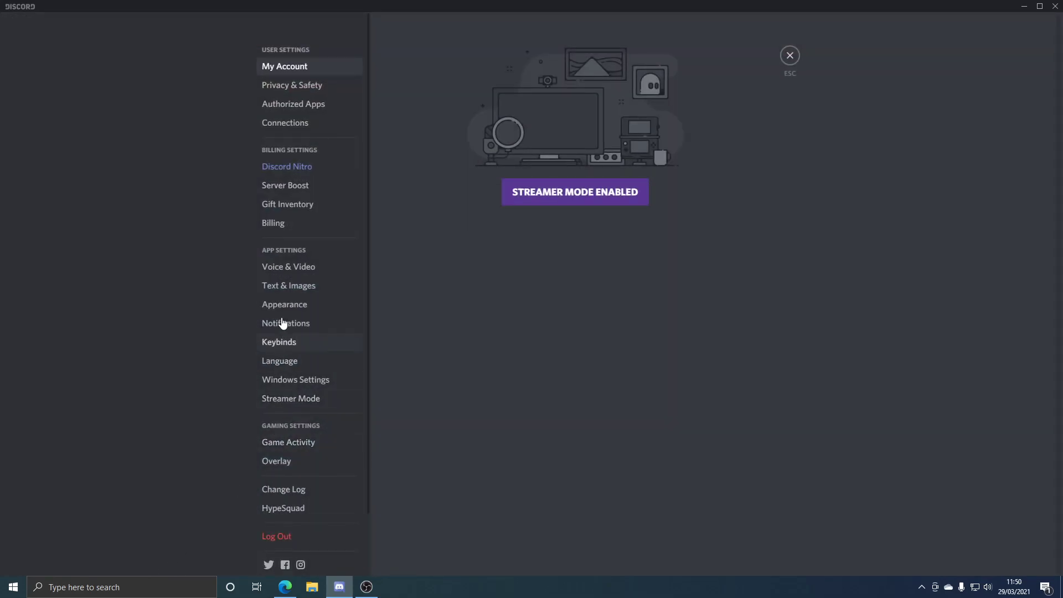
In Voice & Video, set the input device to Microphone (2- USB PnP Audio Device).
left_click(288, 267)
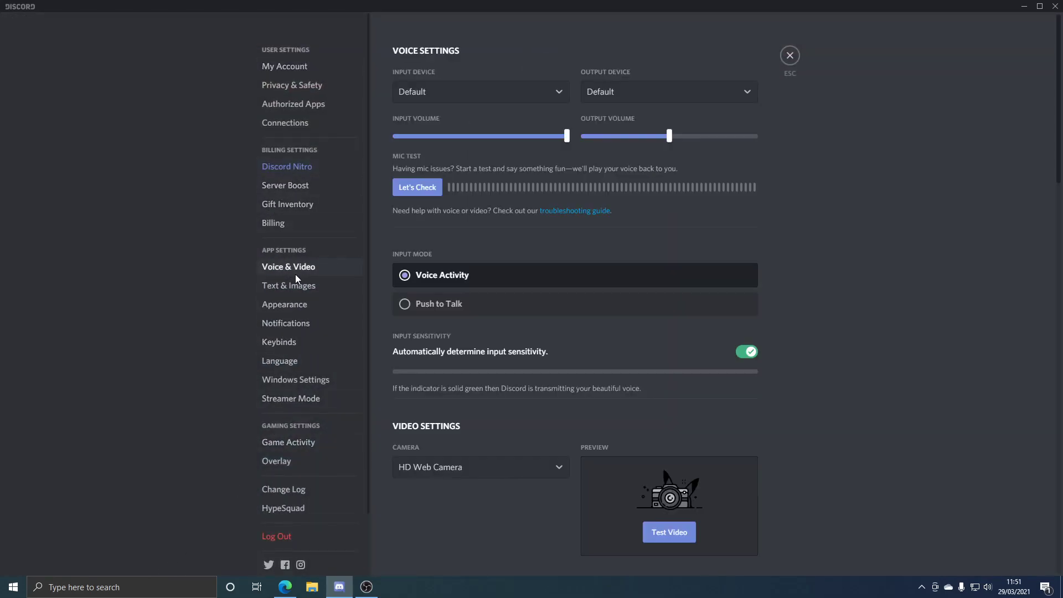
left_click(481, 92)
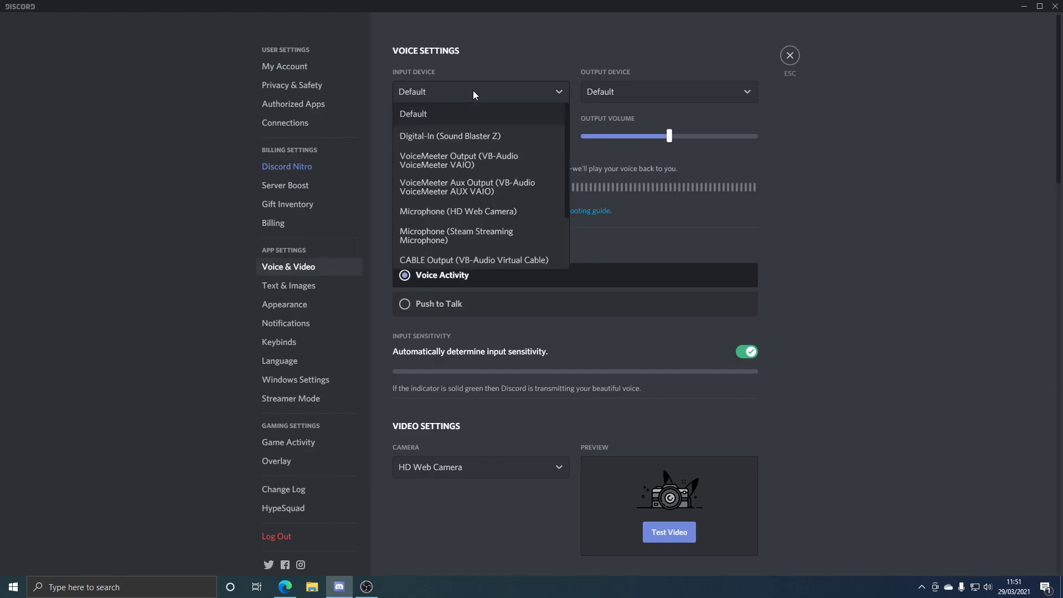
scroll("down", 3)
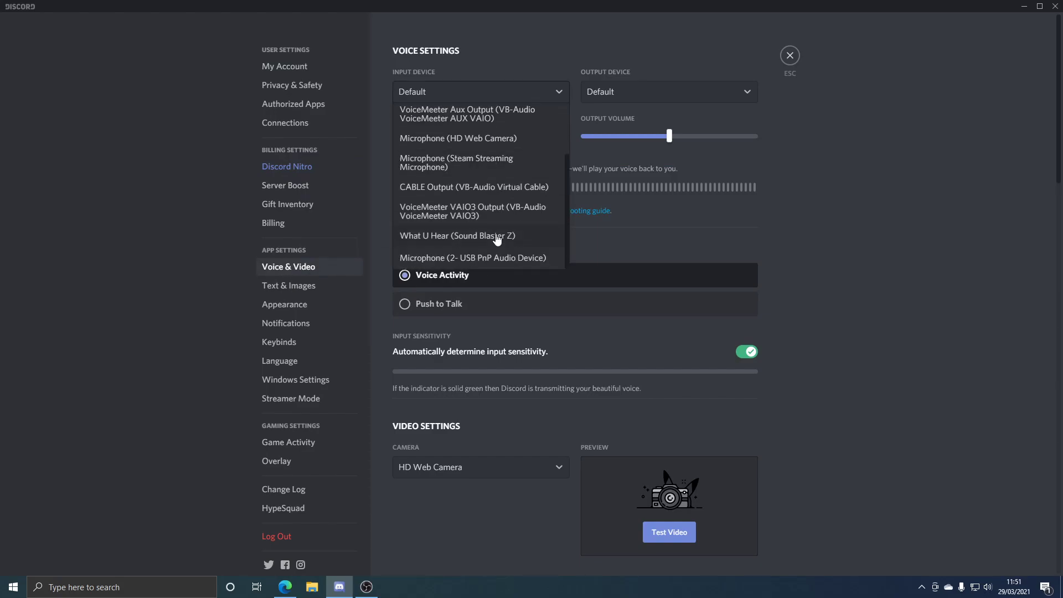
left_click(472, 257)
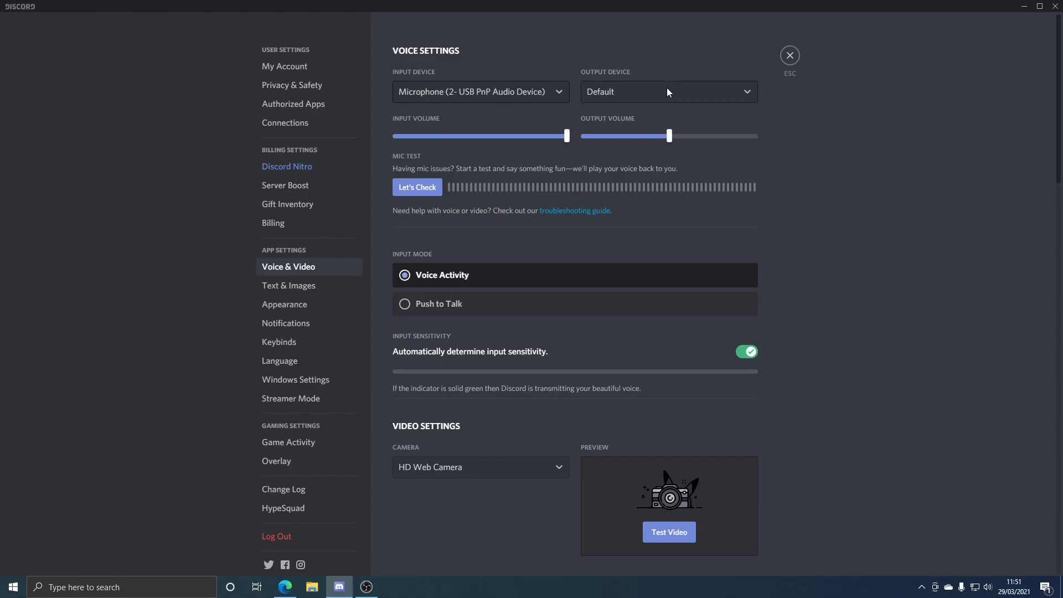
Set the output device to Speakers (Sound Blaster Z) and close settings.
left_click(667, 91)
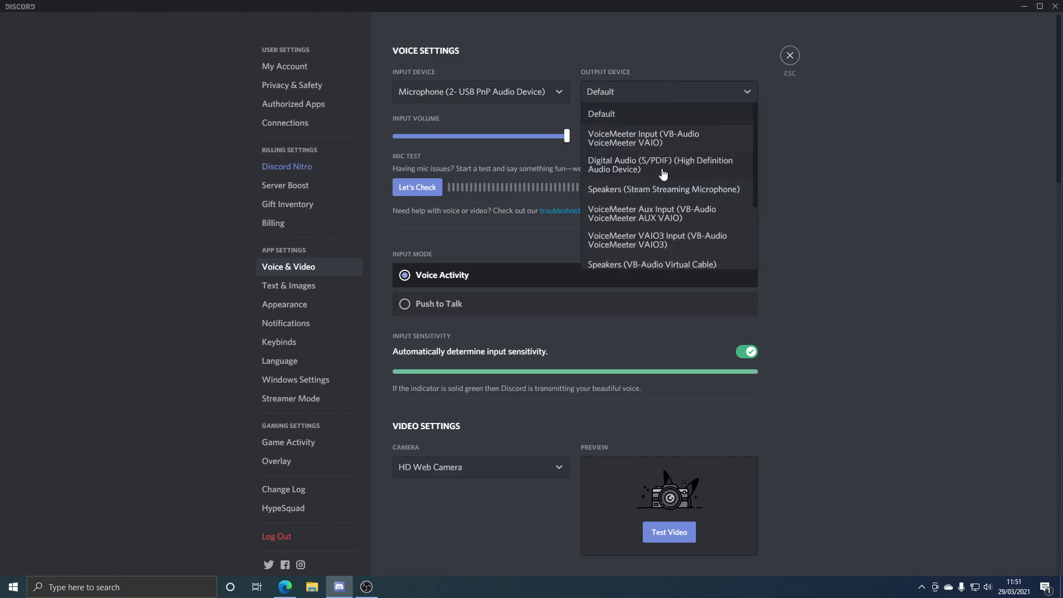
scroll("down", 3)
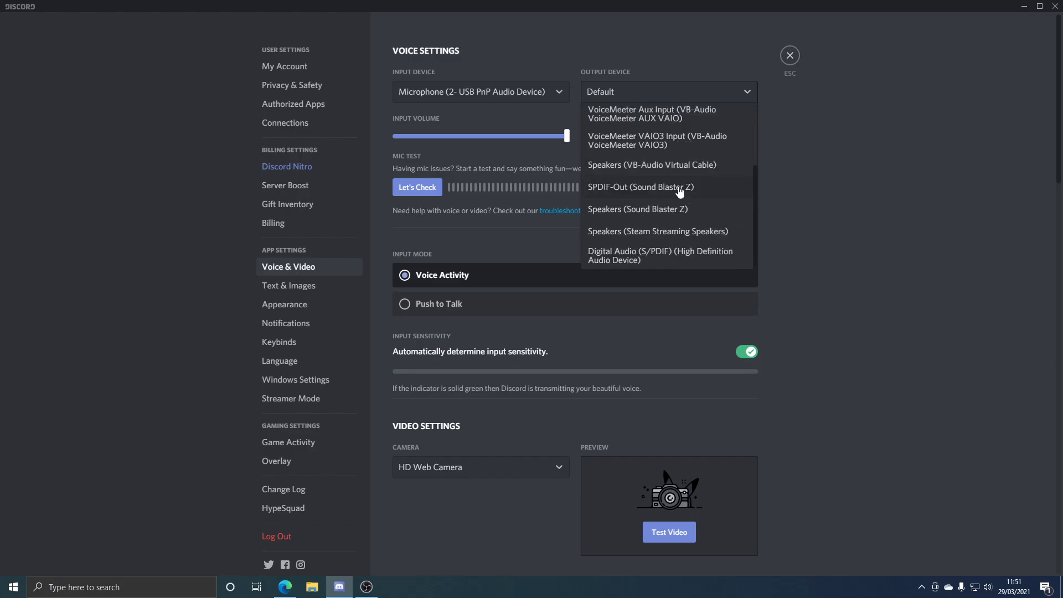
left_click(637, 208)
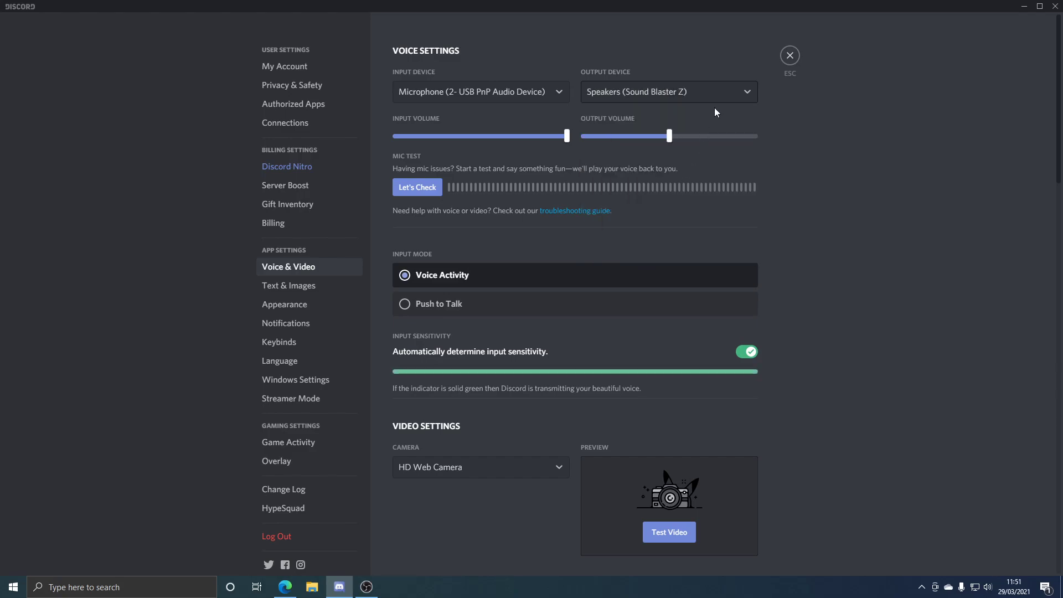
left_click(789, 55)
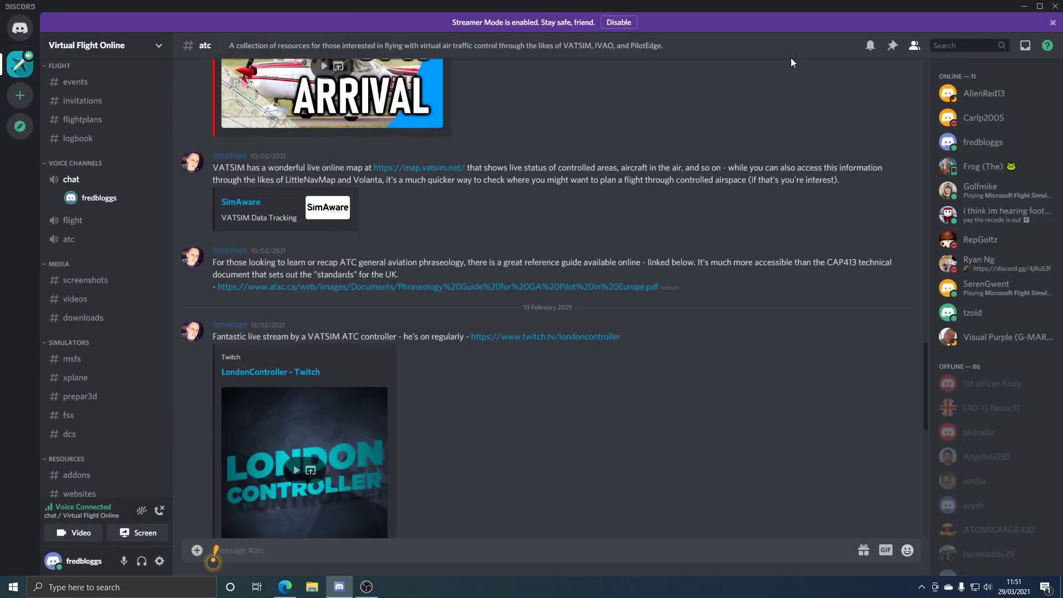
mouse_move(95, 197)
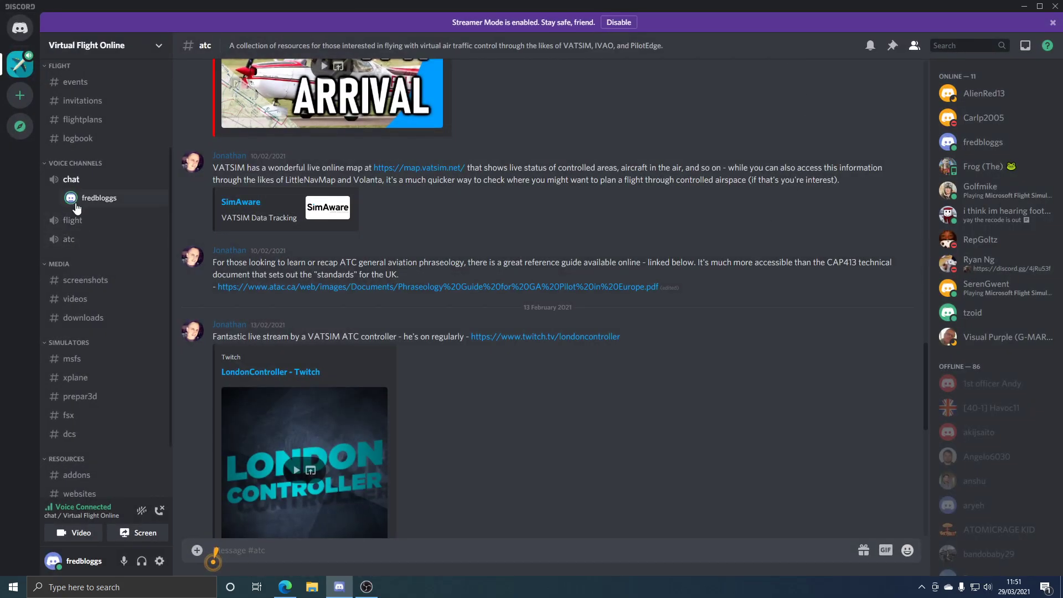
mouse_move(142, 264)
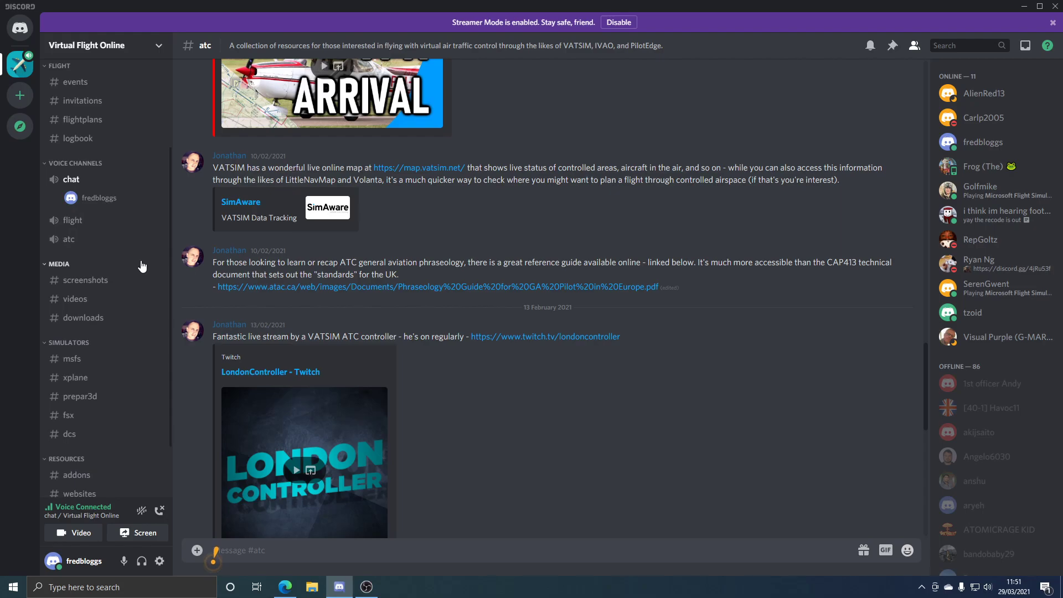
mouse_move(122, 239)
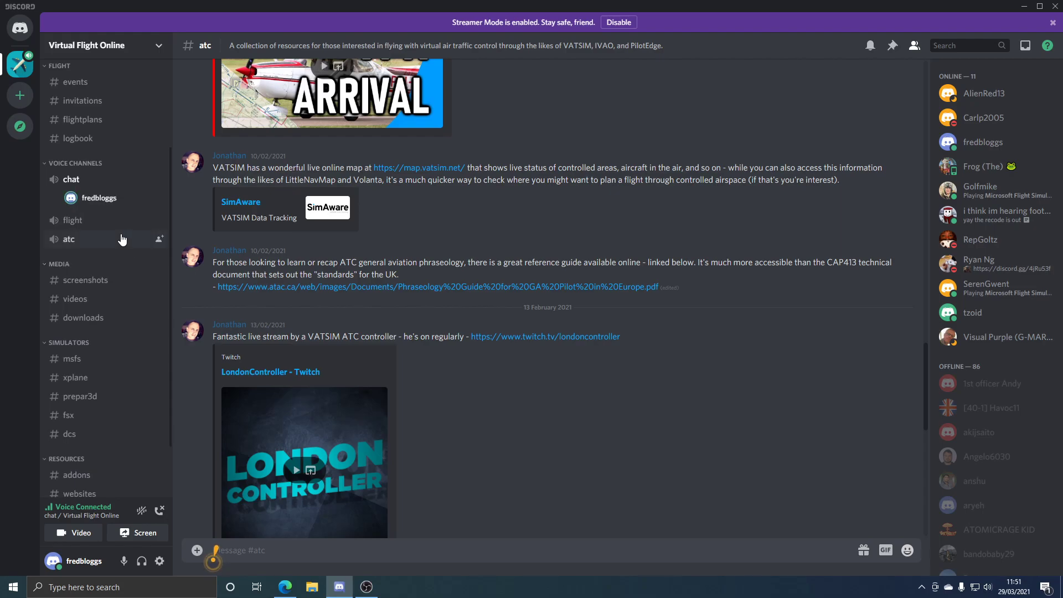
mouse_move(83, 282)
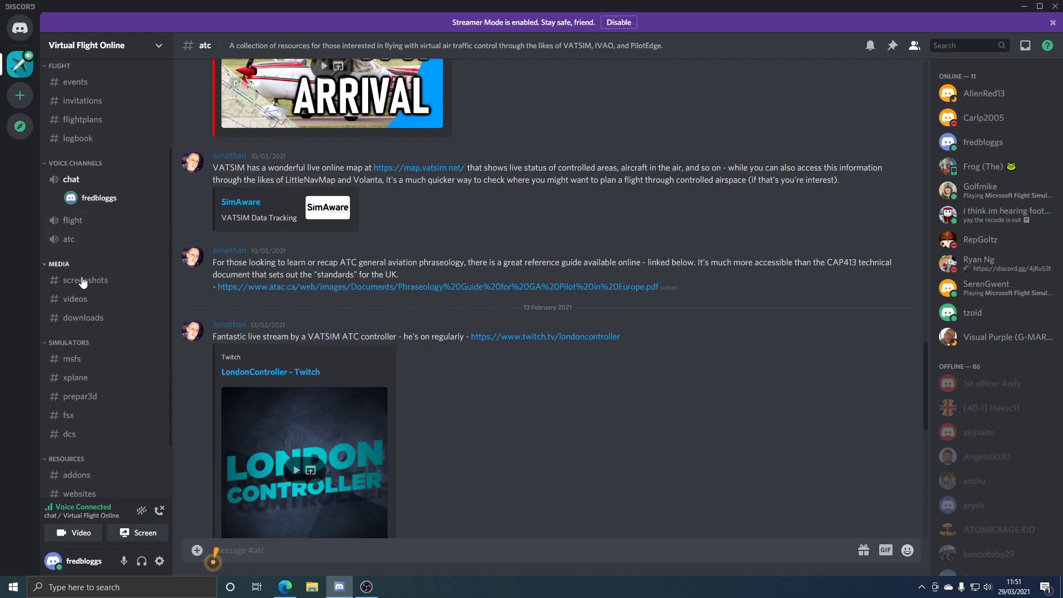
mouse_move(95, 197)
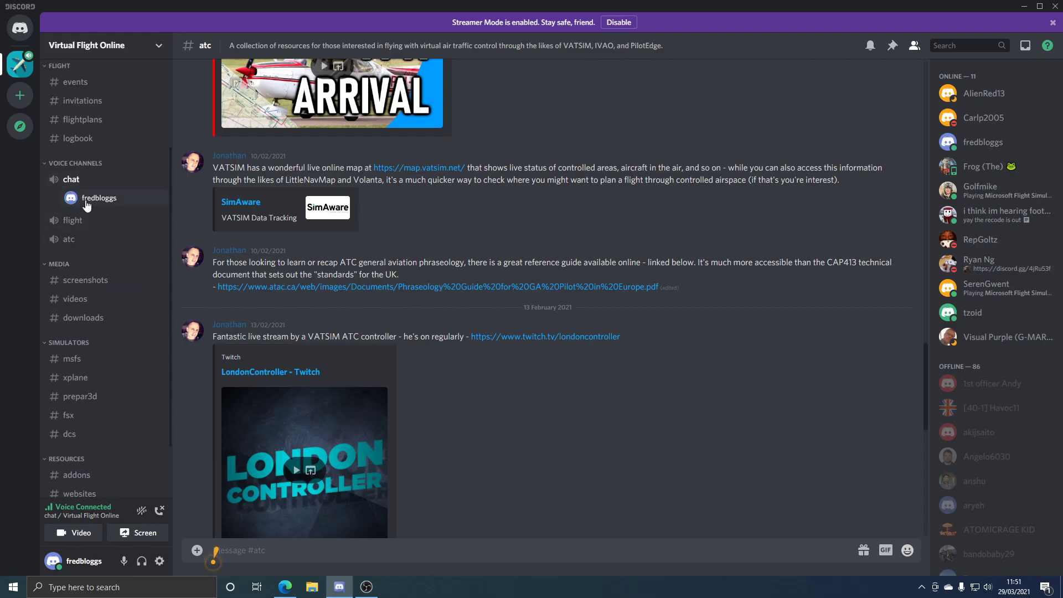
mouse_move(79, 257)
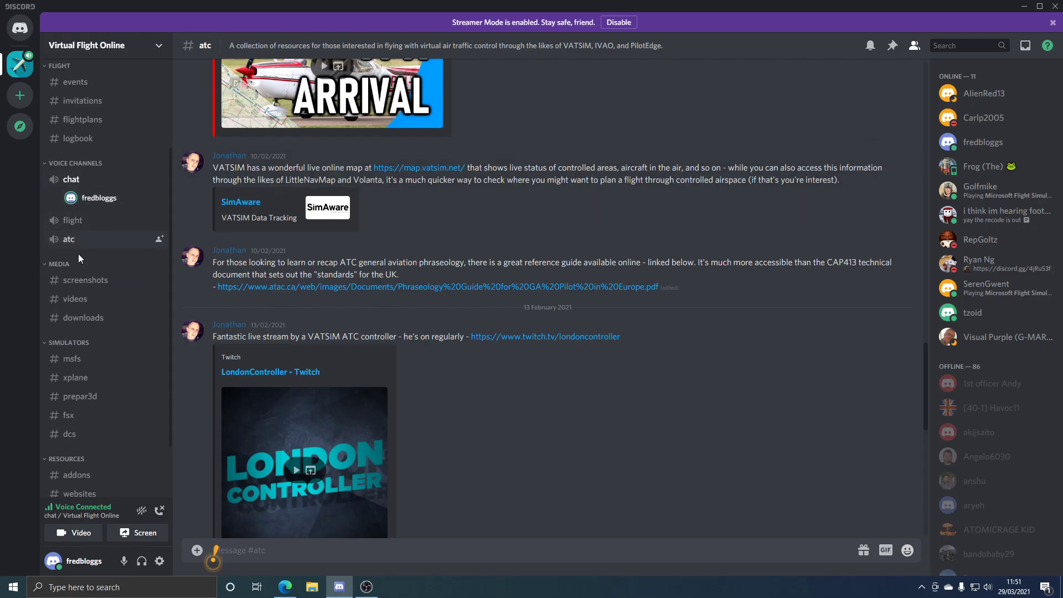
mouse_move(109, 220)
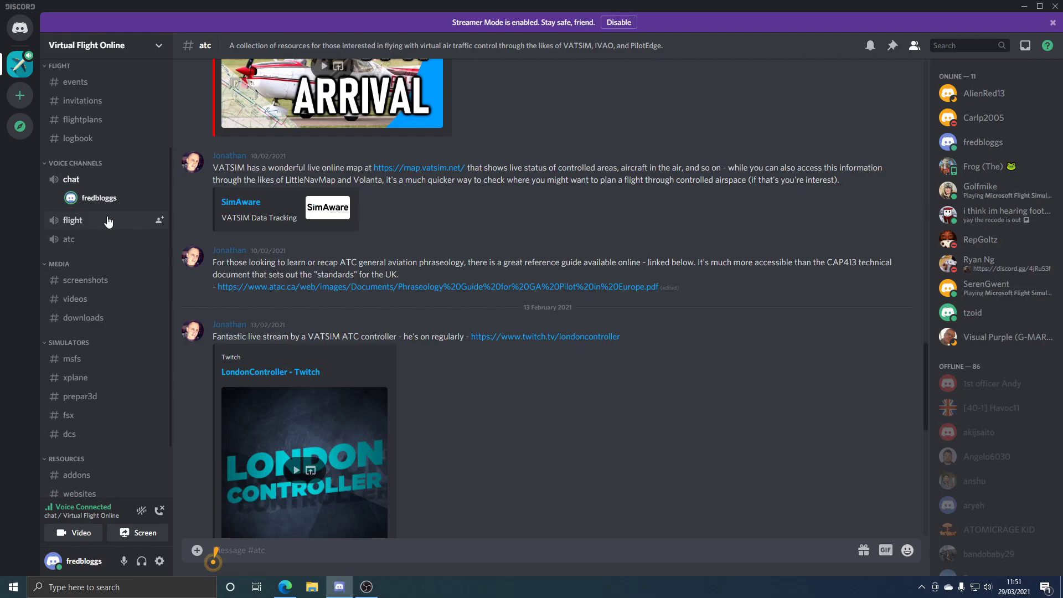
mouse_move(102, 213)
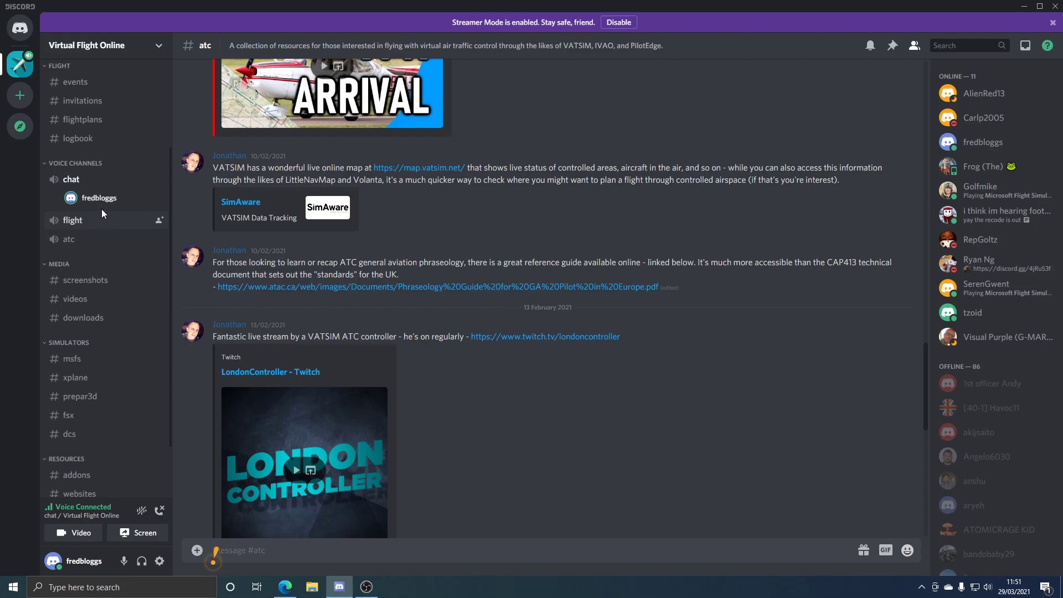
mouse_move(102, 208)
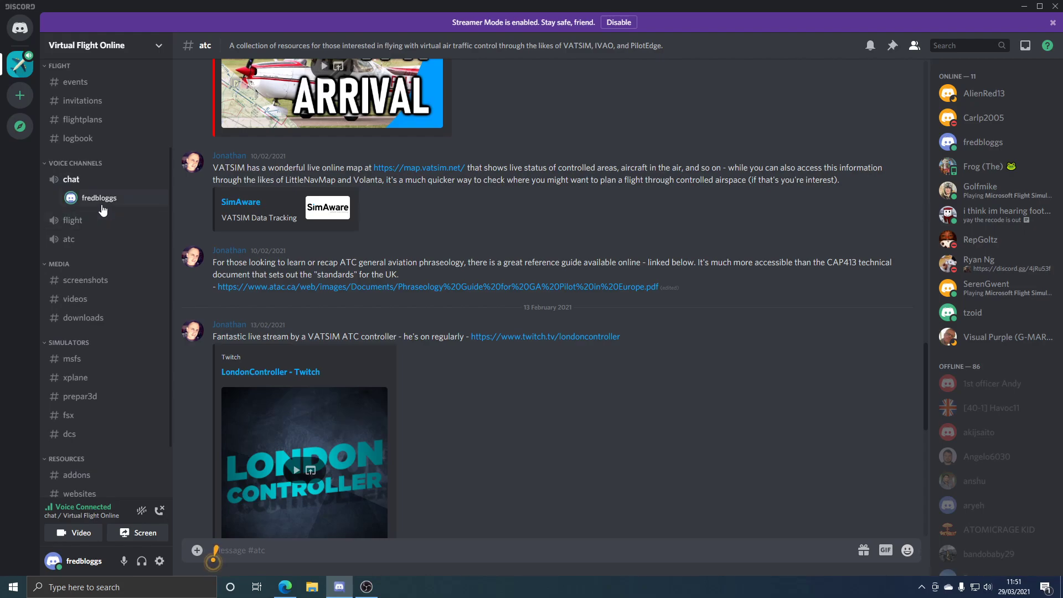
mouse_move(149, 388)
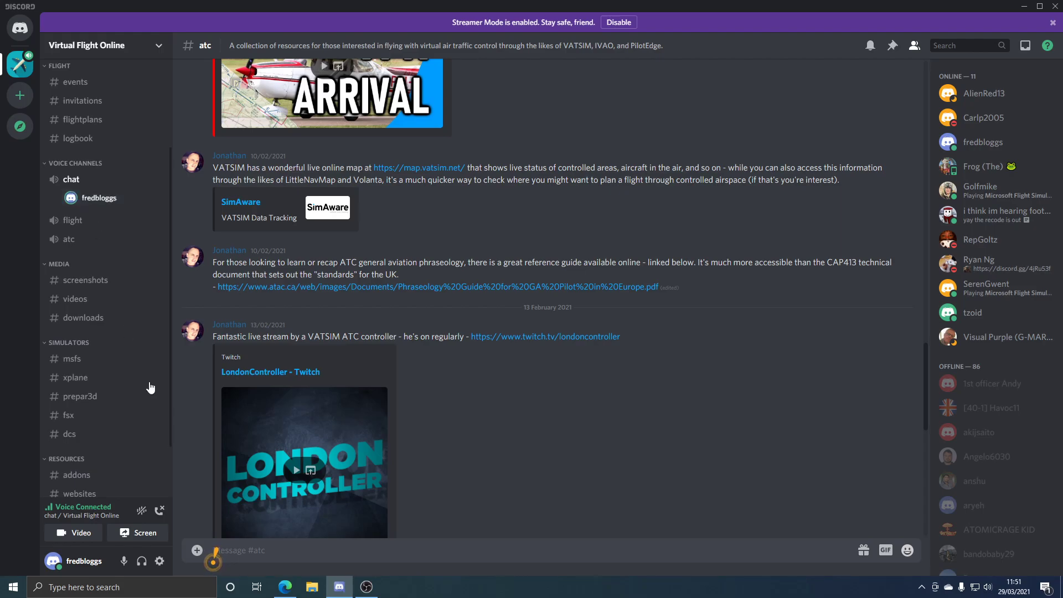
mouse_move(73, 532)
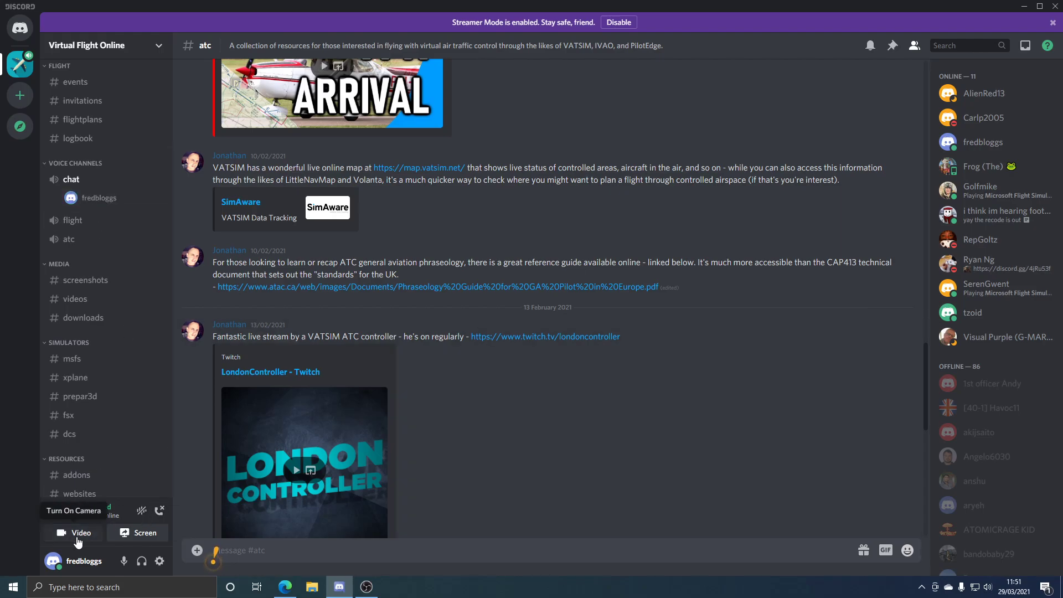
mouse_move(144, 532)
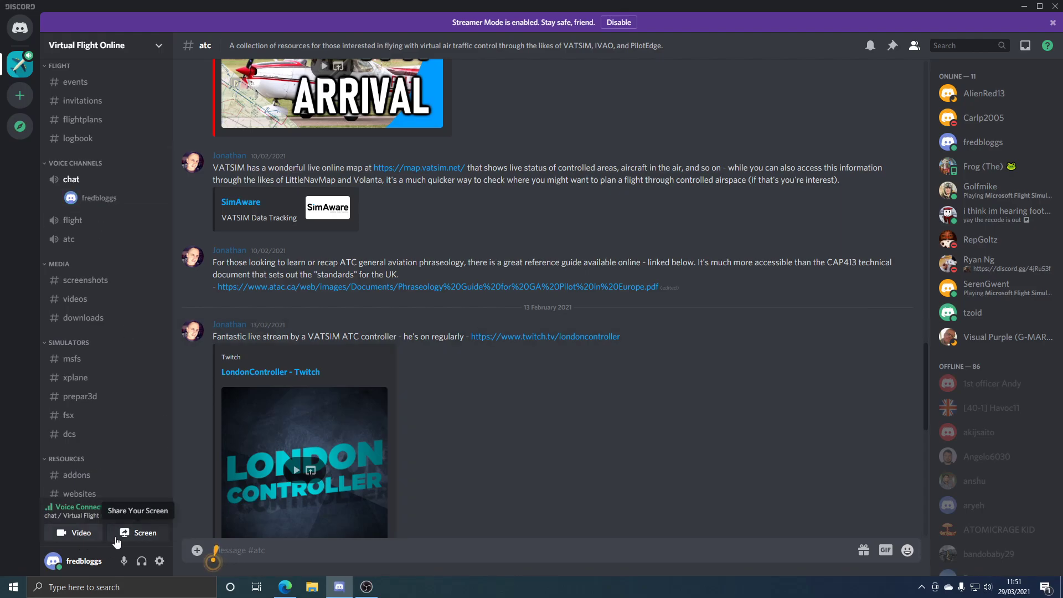
Open the Screen Share picker and show its Screens list with Screen 1.
left_click(139, 532)
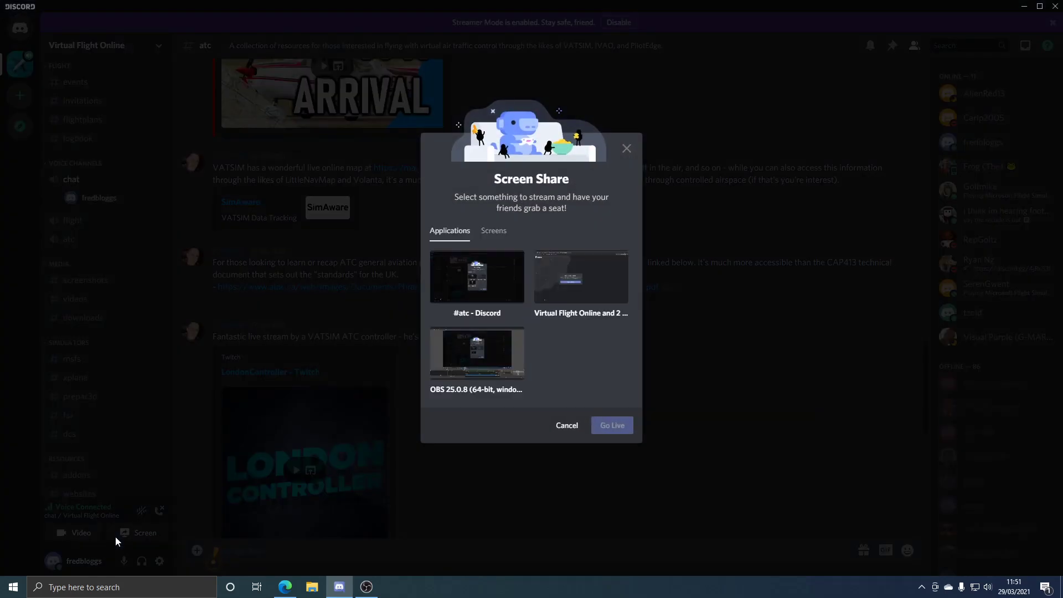
mouse_move(481, 292)
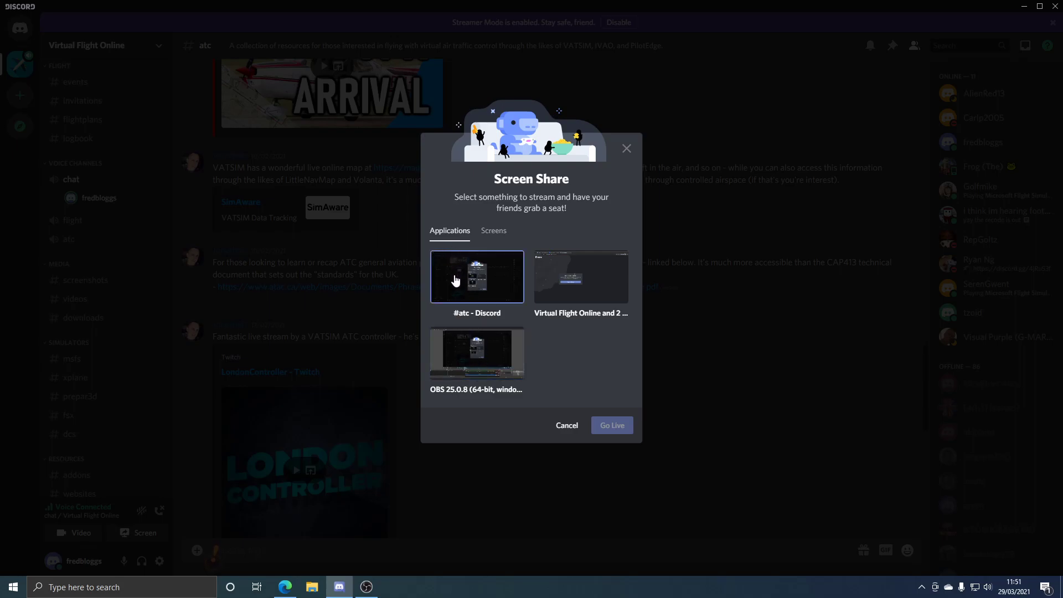
mouse_move(471, 364)
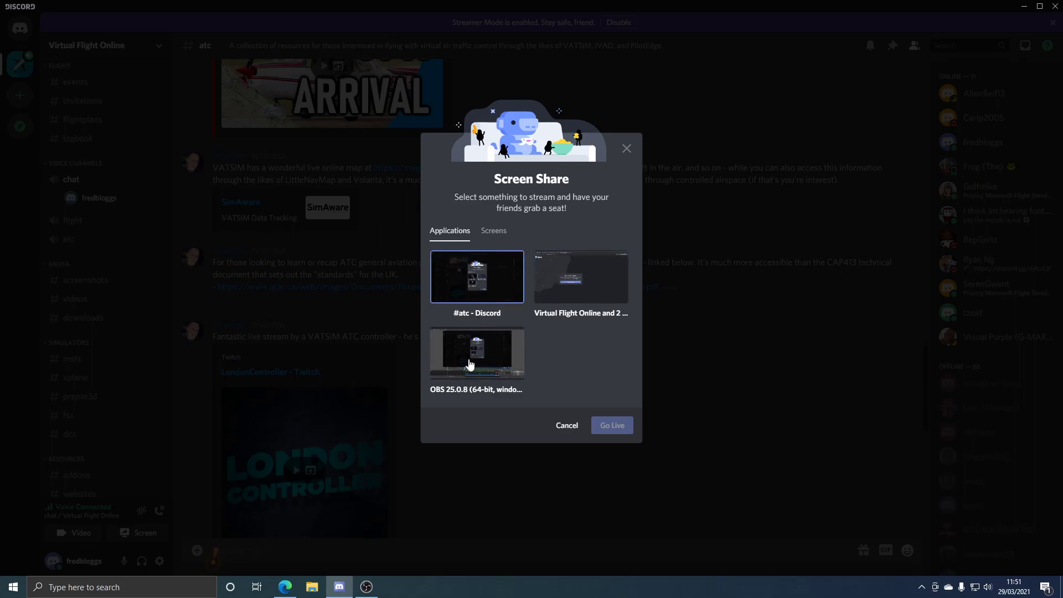
mouse_move(561, 353)
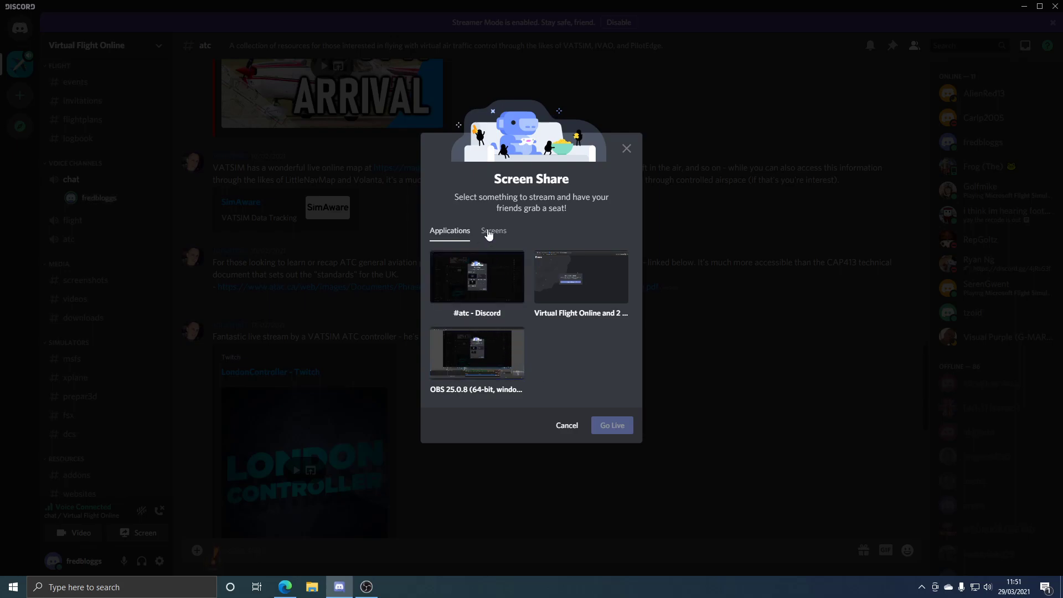
left_click(493, 230)
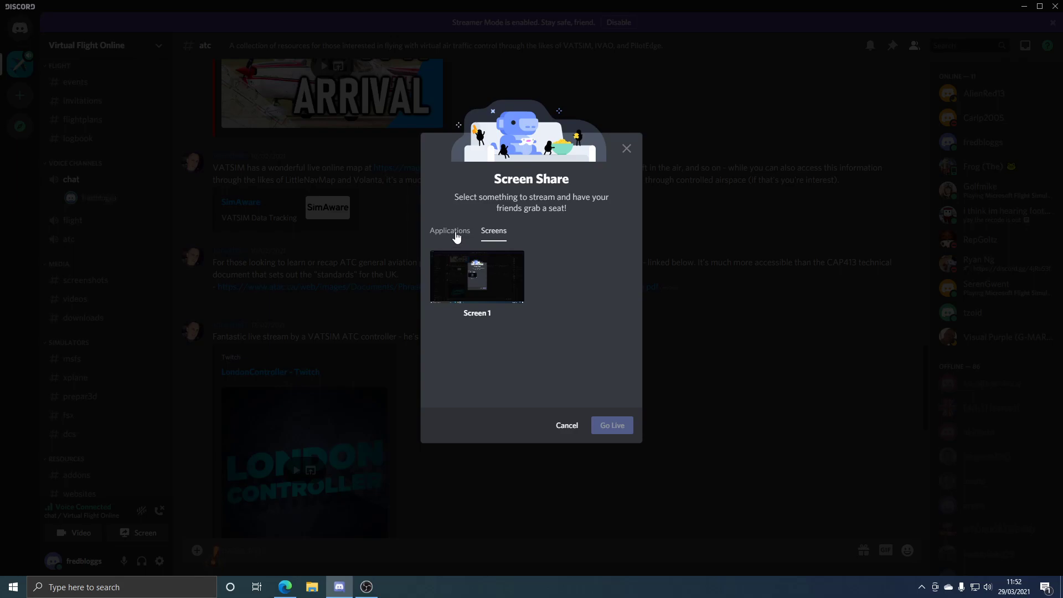
Choose the Virtual Flight Online window as the stream source at 720p, 30 fps.
left_click(449, 230)
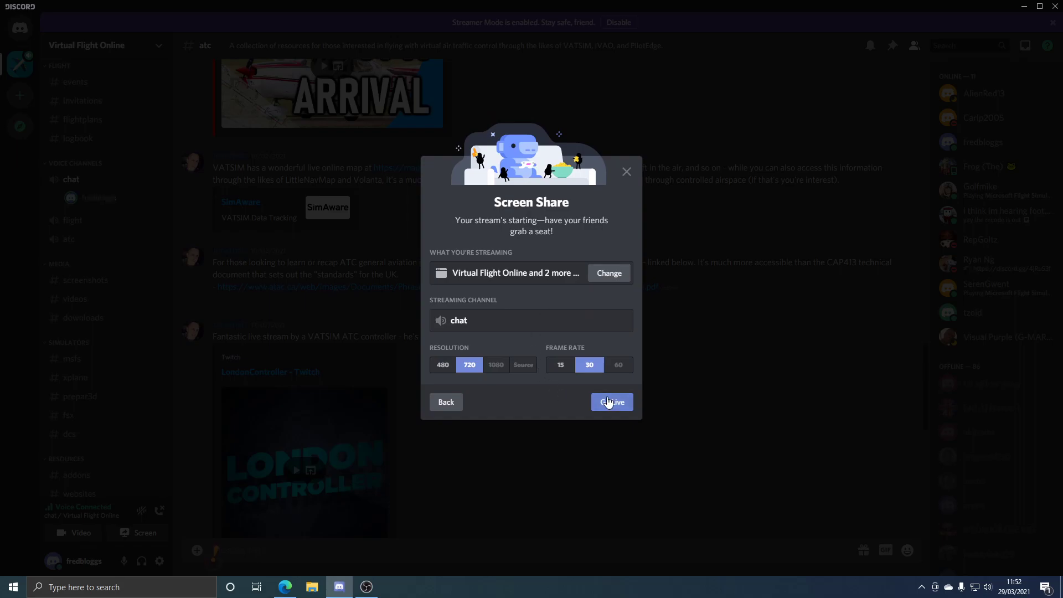
mouse_move(587, 372)
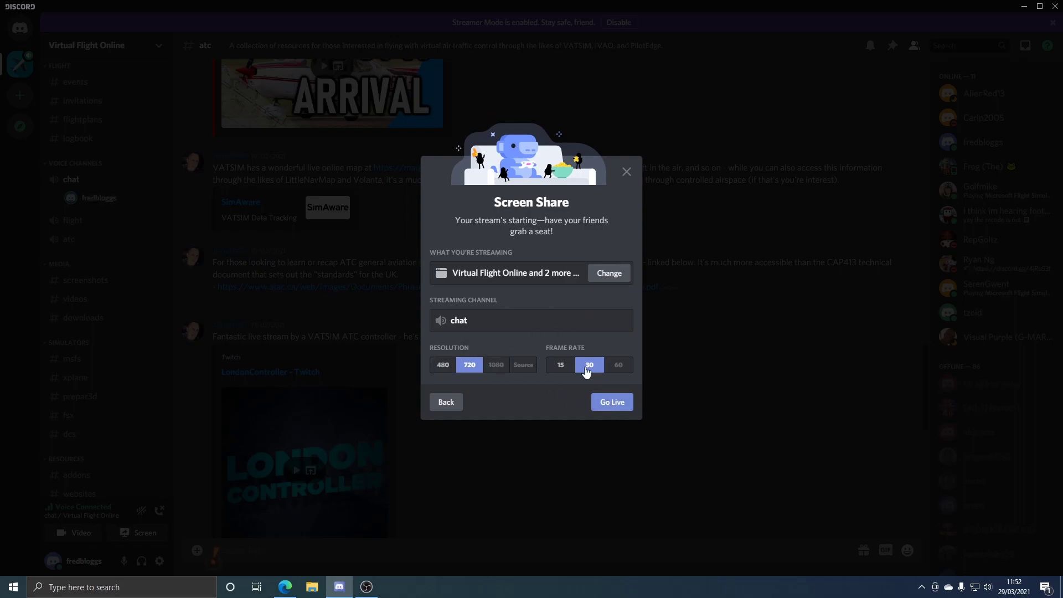
mouse_move(529, 401)
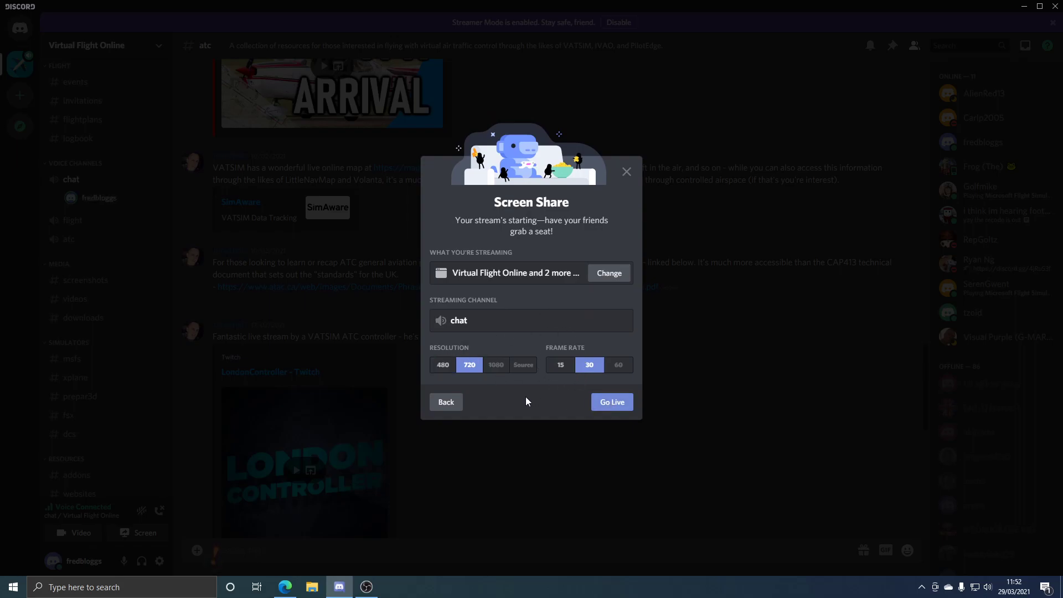
left_click(442, 365)
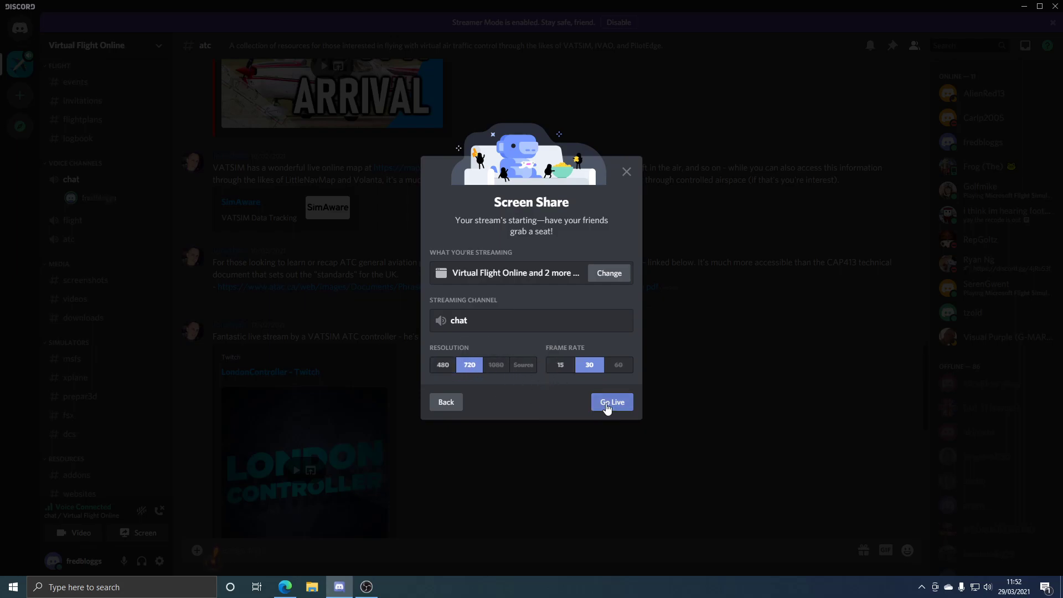
Go live in the chat voice channel, then stop streaming.
left_click(610, 401)
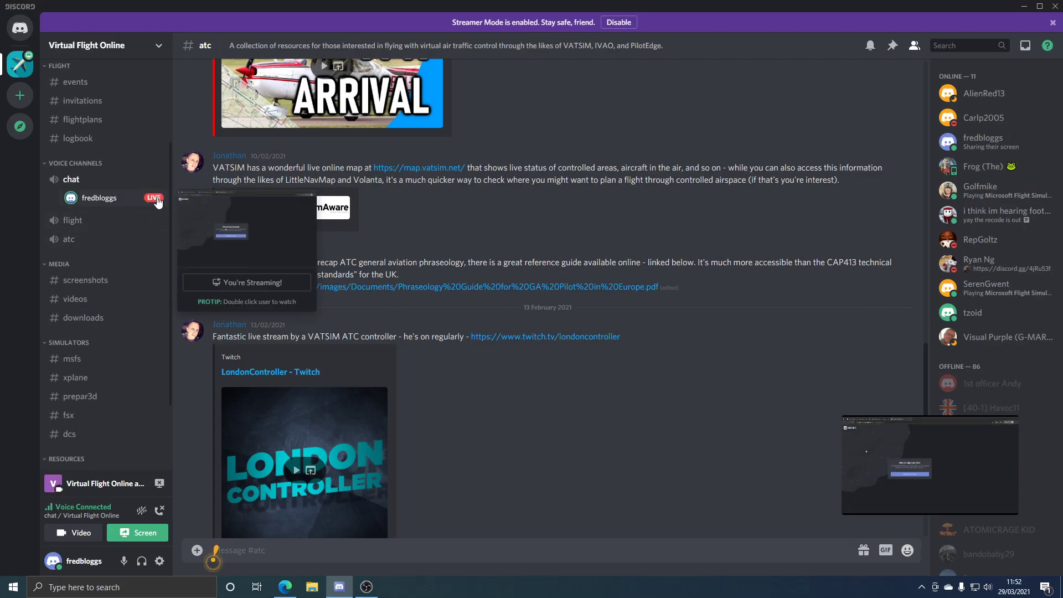
mouse_move(136, 206)
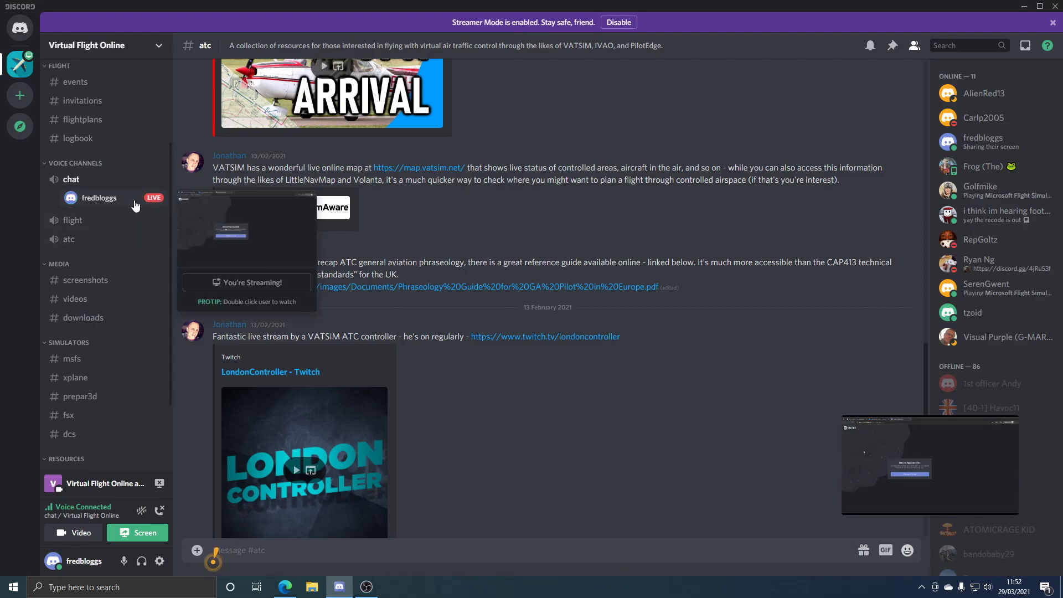
mouse_move(206, 247)
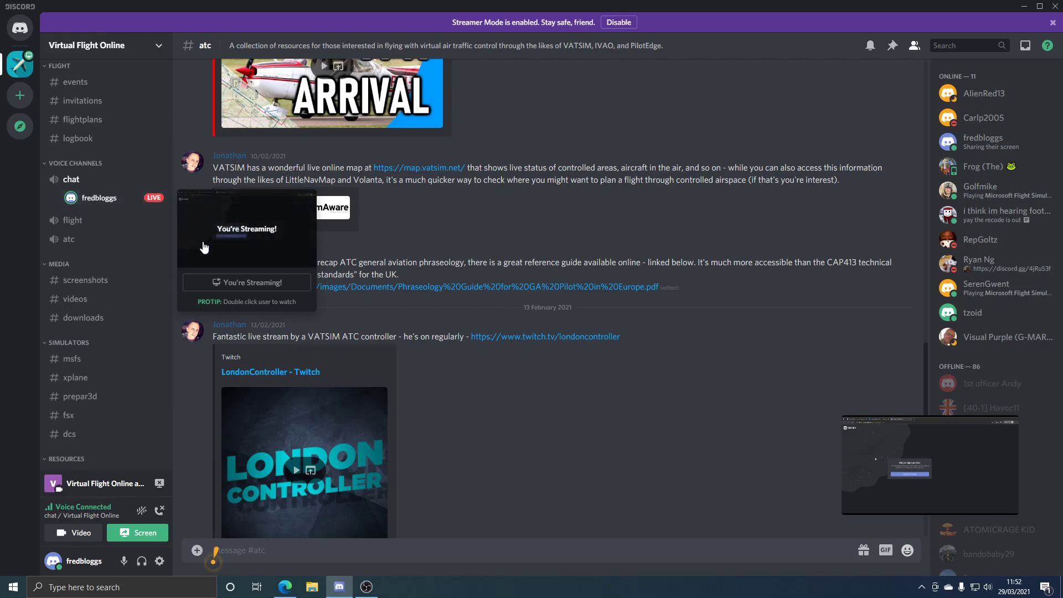
mouse_move(242, 273)
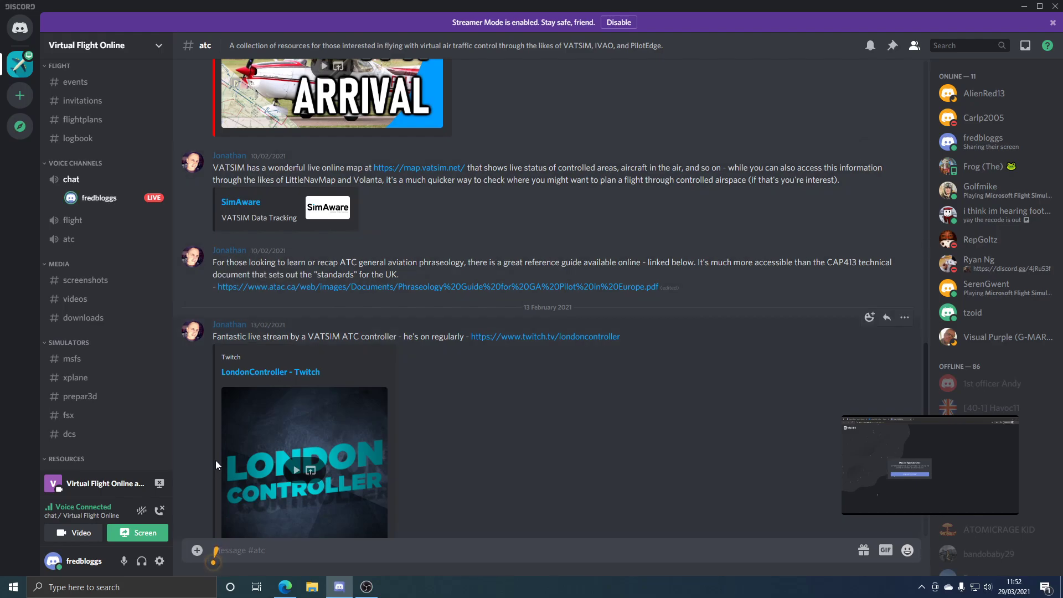
mouse_move(160, 483)
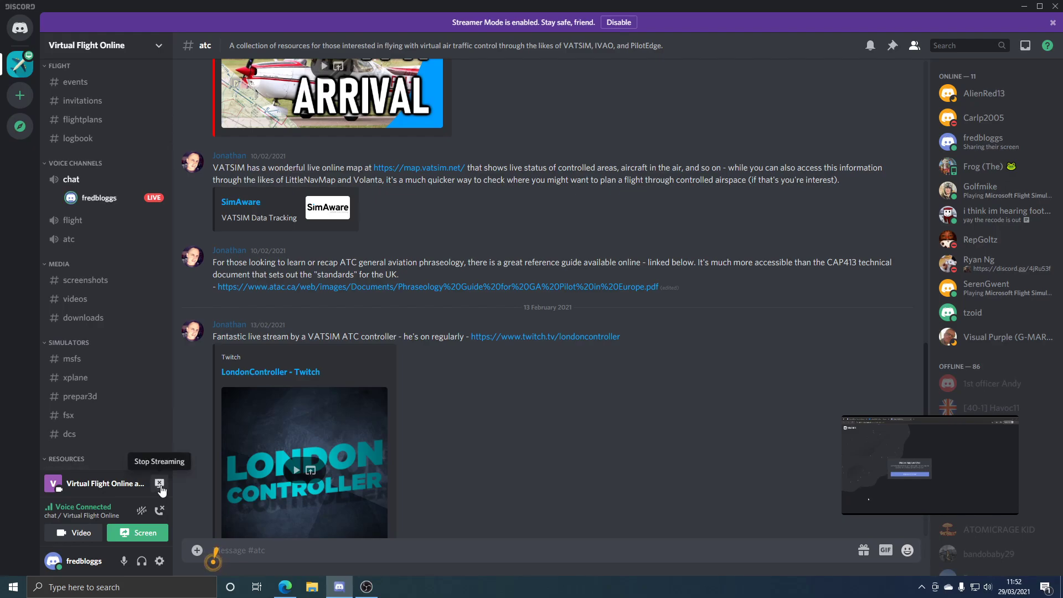
left_click(160, 483)
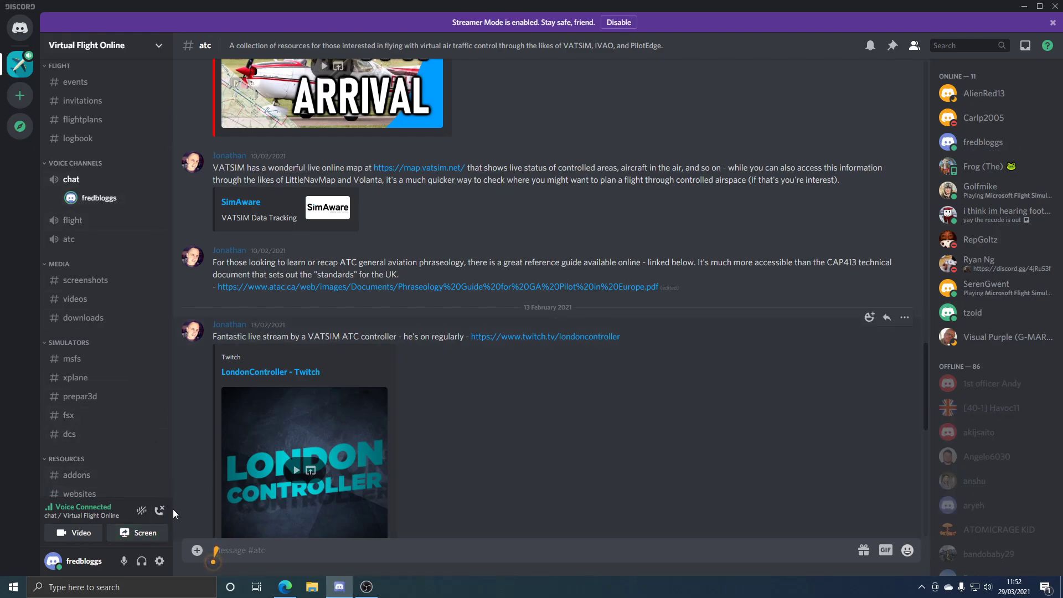
mouse_move(160, 511)
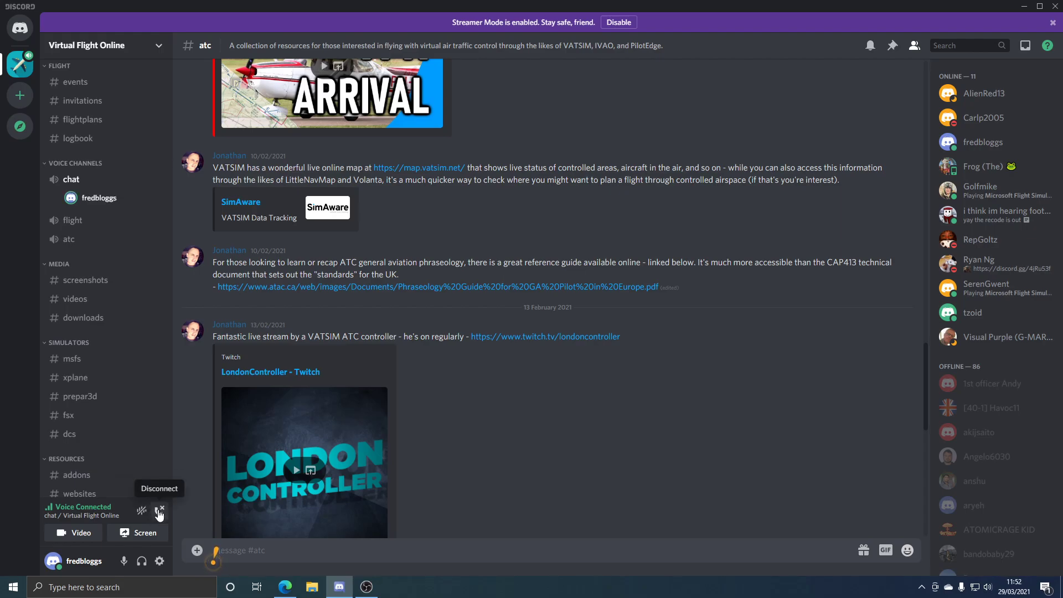
Disconnect from the chat voice channel using the Voice Connected panel.
left_click(161, 510)
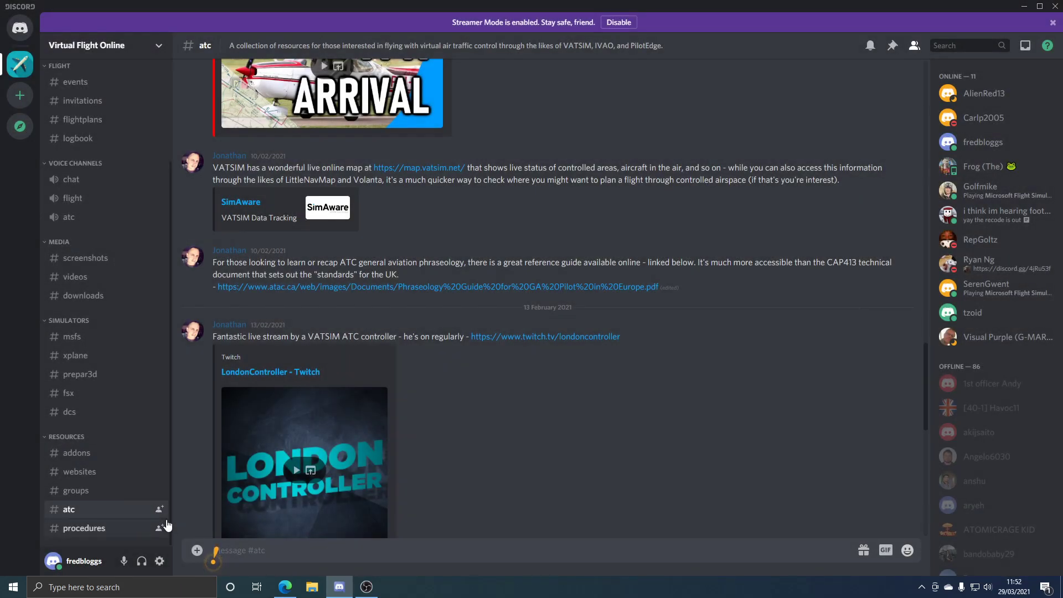
mouse_move(119, 529)
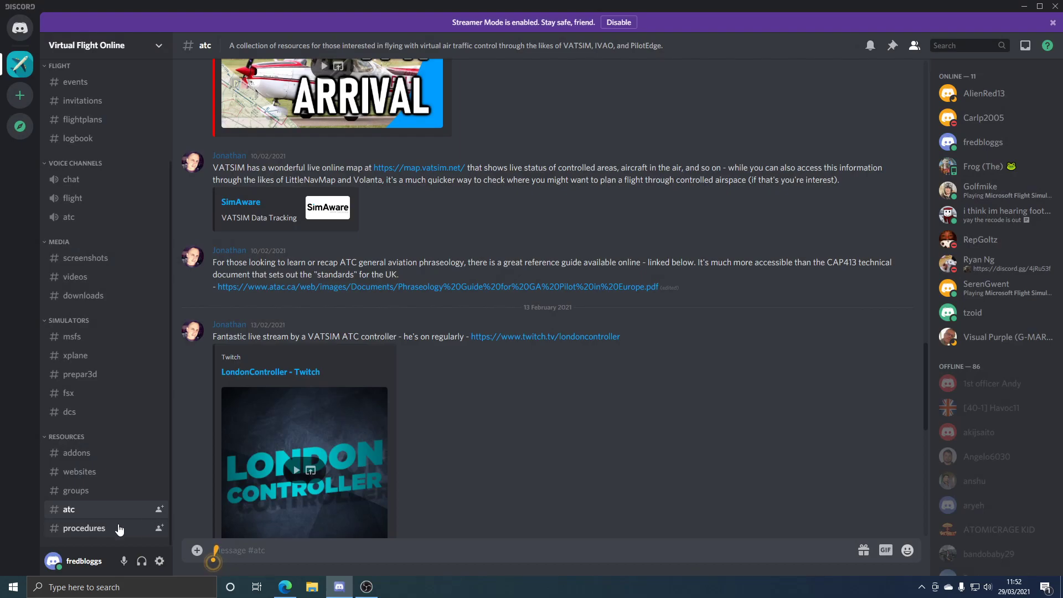
mouse_move(84, 561)
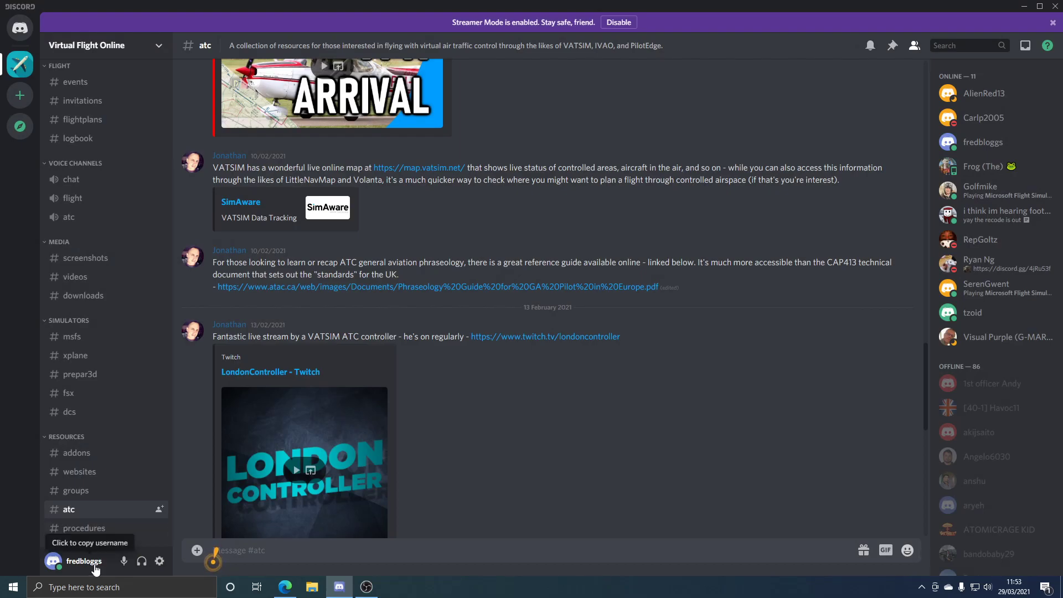
In Windows Settings, switch off Open Discord on startup and Minimize to Tray.
left_click(159, 561)
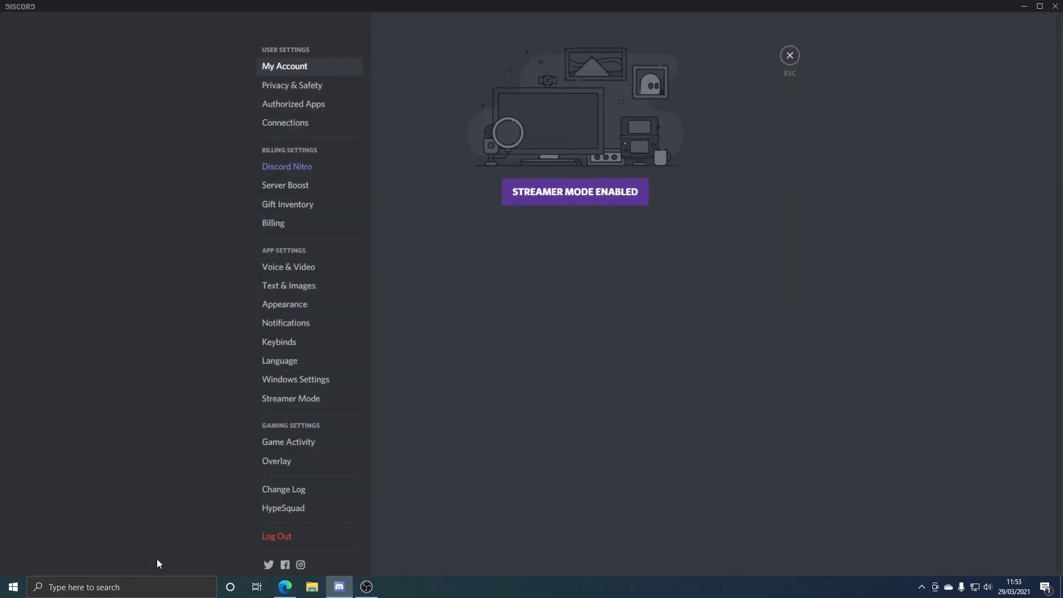
mouse_move(187, 480)
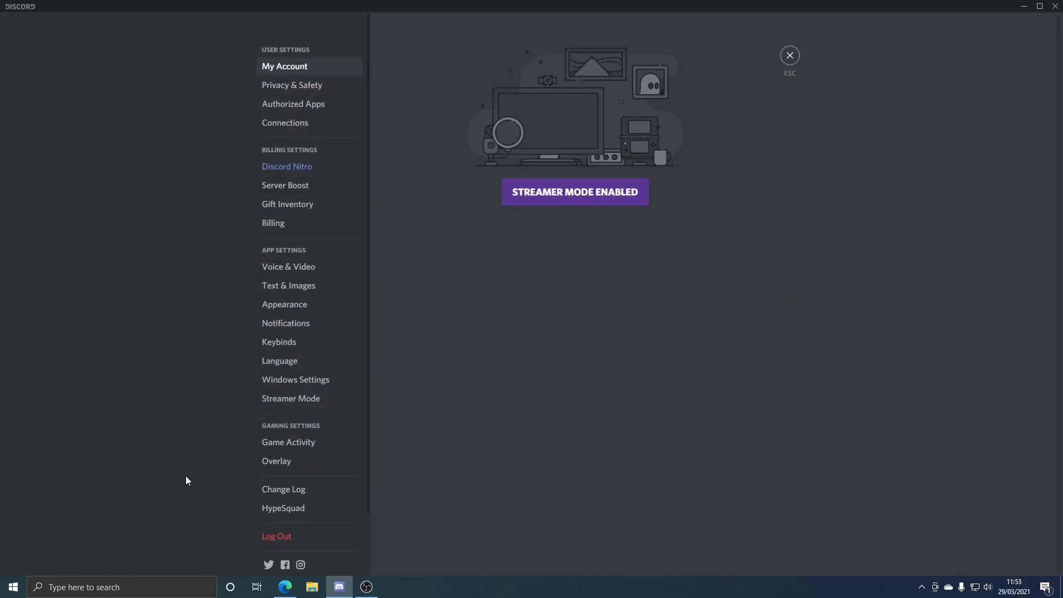
mouse_move(291, 84)
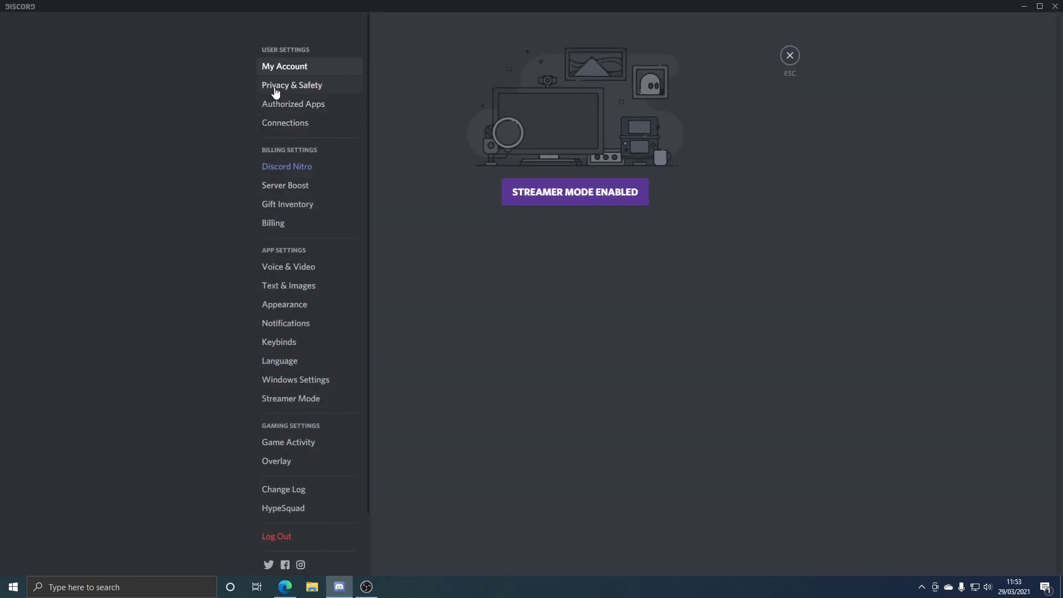
mouse_move(323, 353)
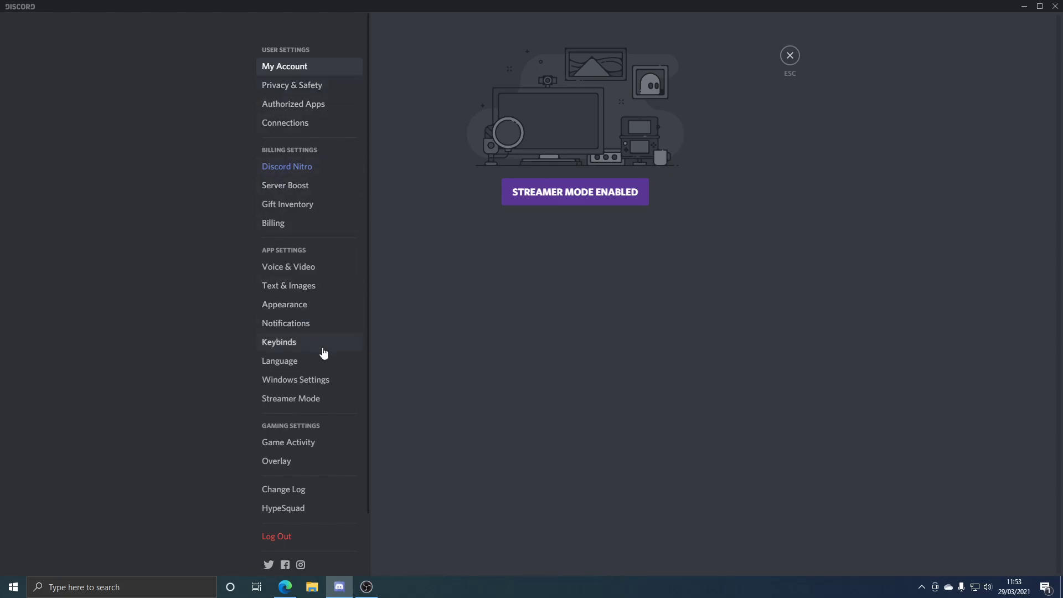
left_click(295, 379)
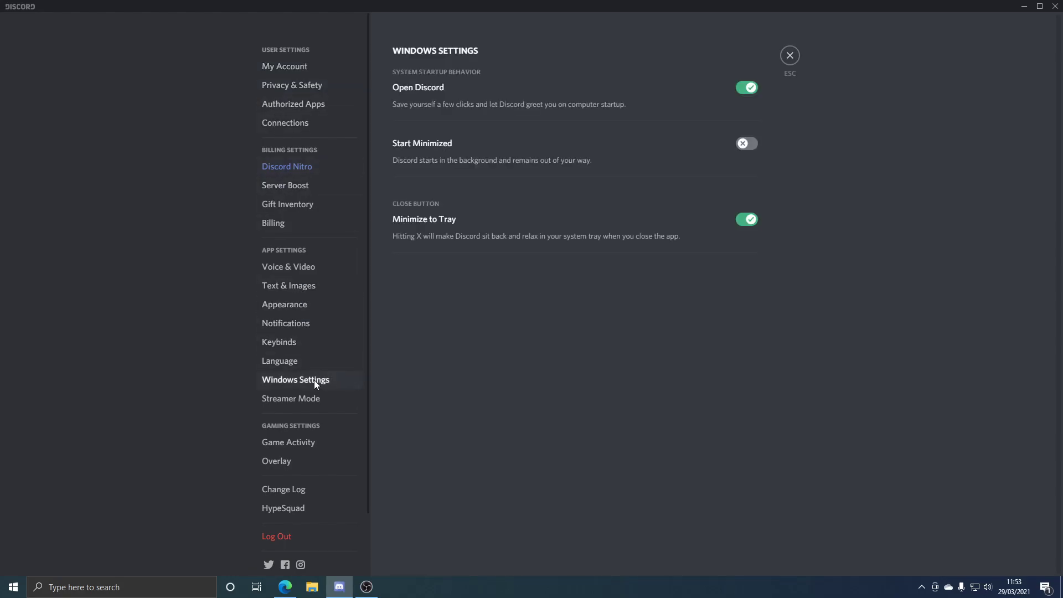
mouse_move(415, 89)
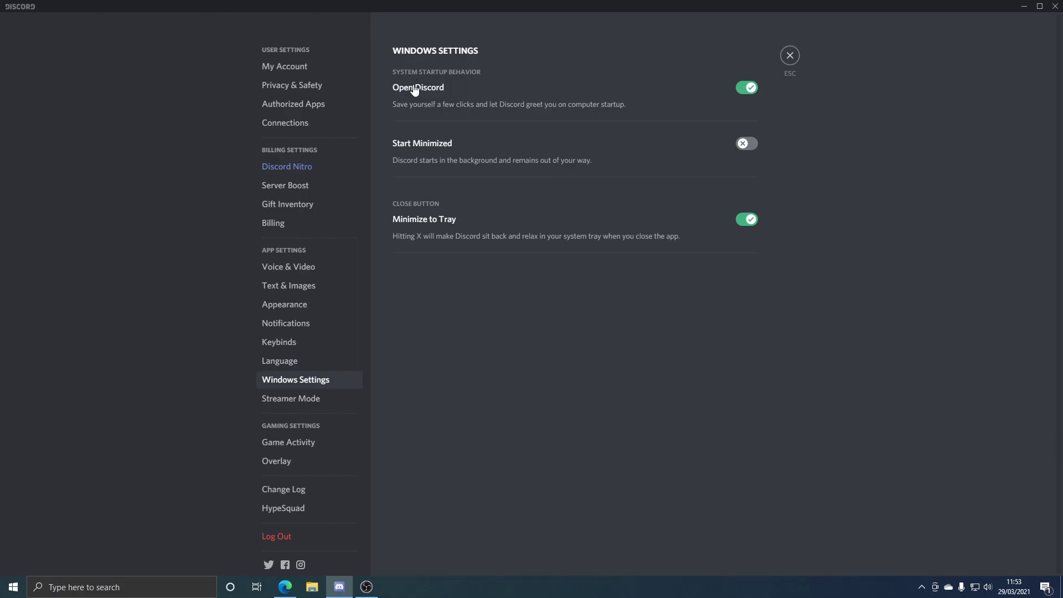
mouse_move(550, 93)
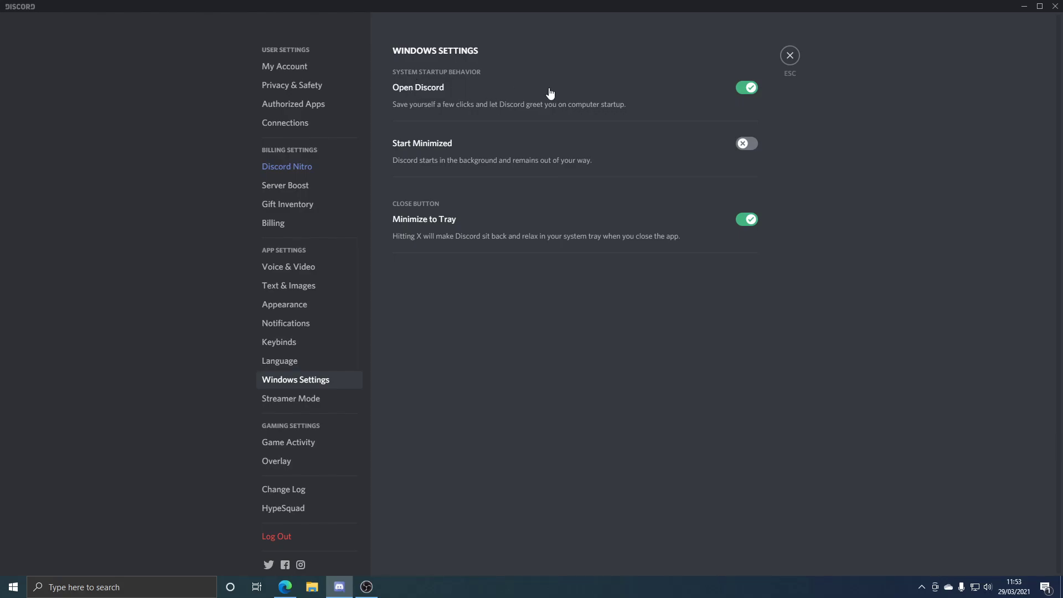
left_click(746, 87)
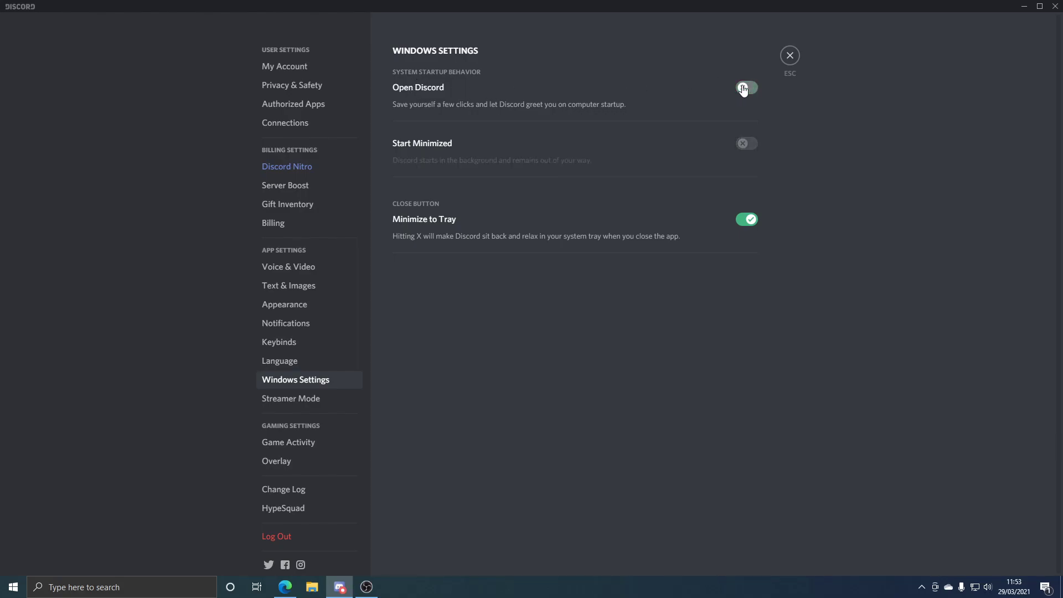
left_click(746, 87)
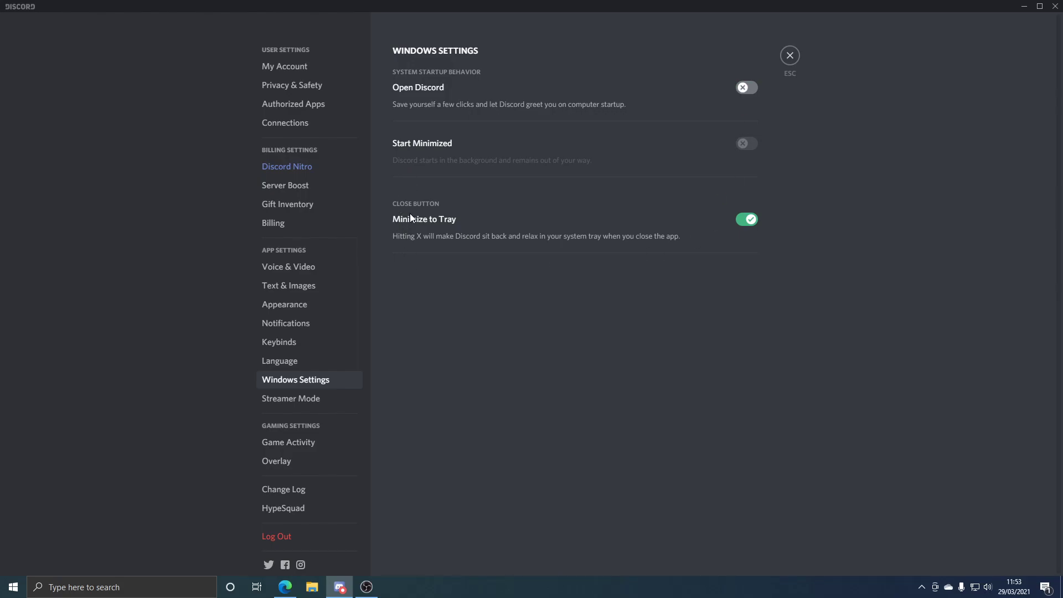
mouse_move(753, 229)
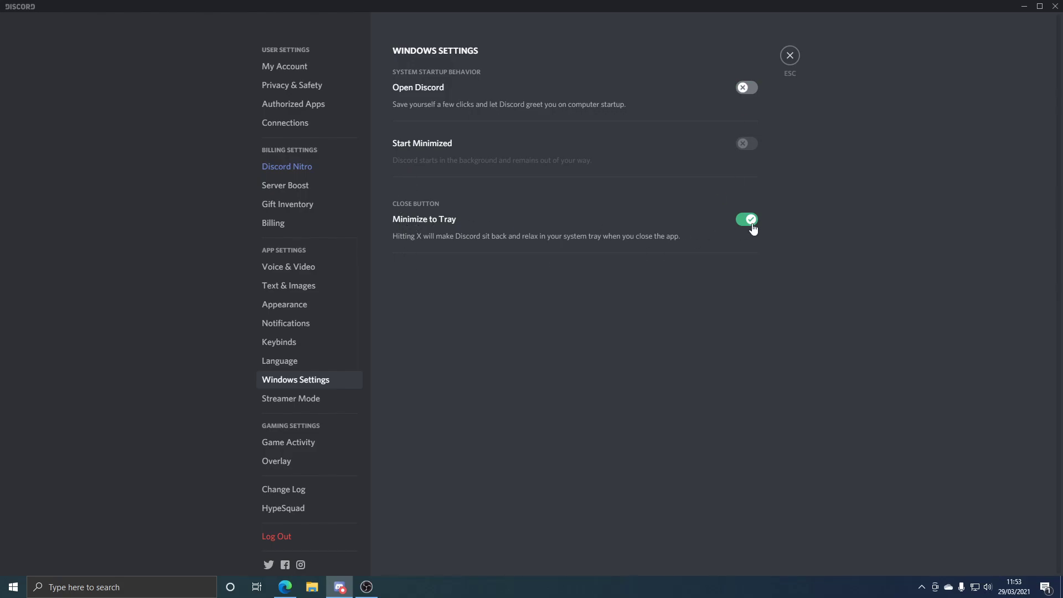
left_click(746, 219)
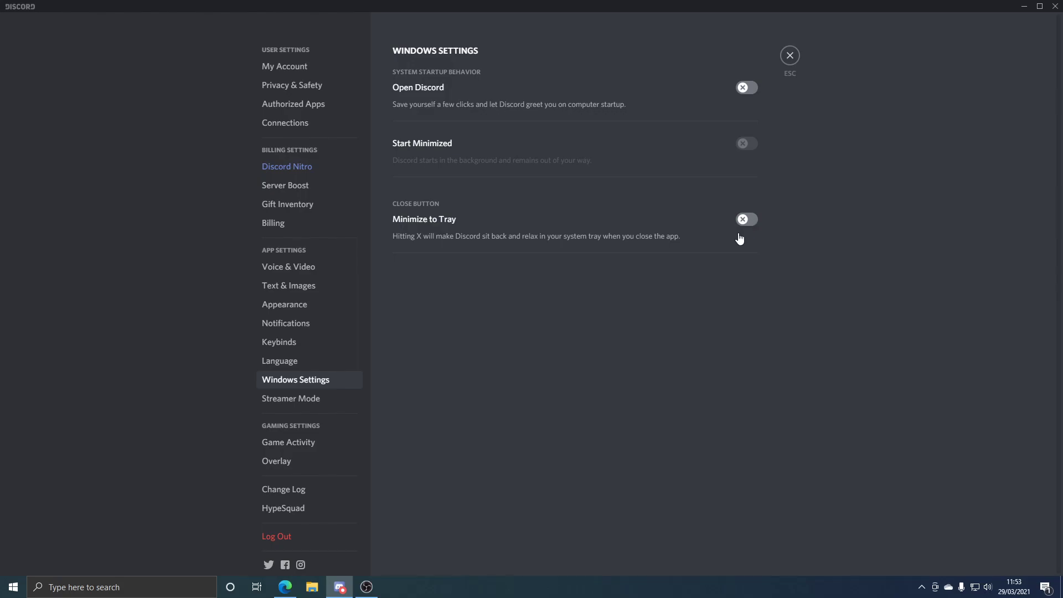
mouse_move(836, 45)
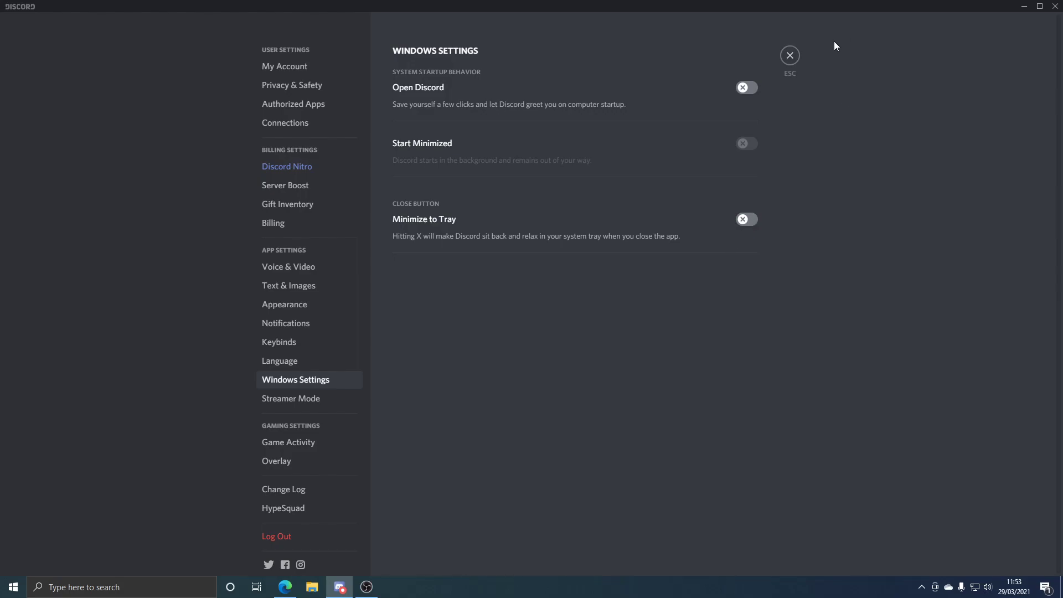
mouse_move(791, 55)
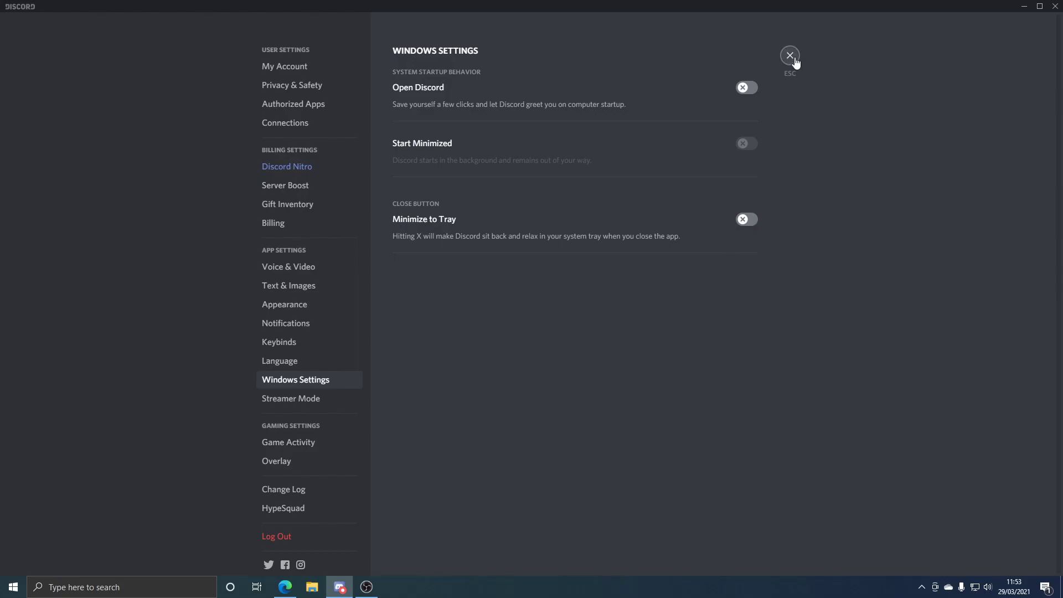
Close User Settings, open #general, and scroll through its messages and member list.
left_click(790, 54)
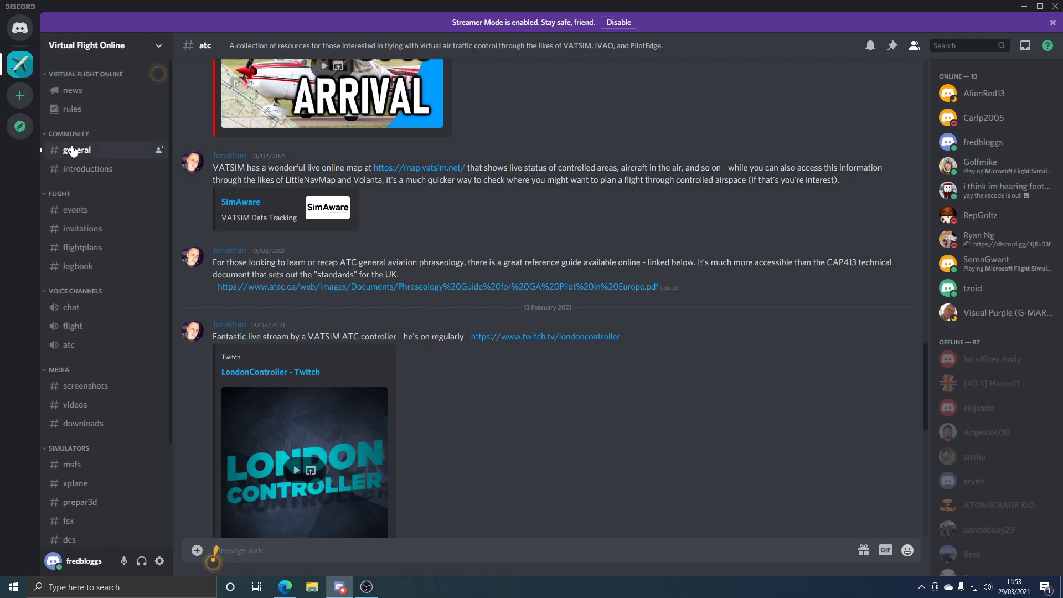
left_click(78, 150)
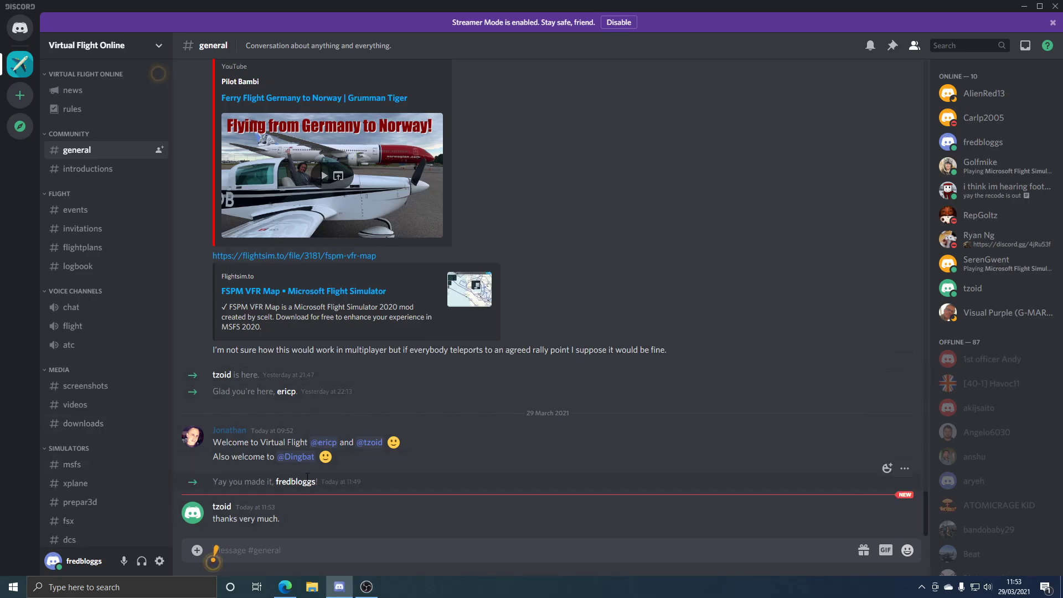
mouse_move(384, 489)
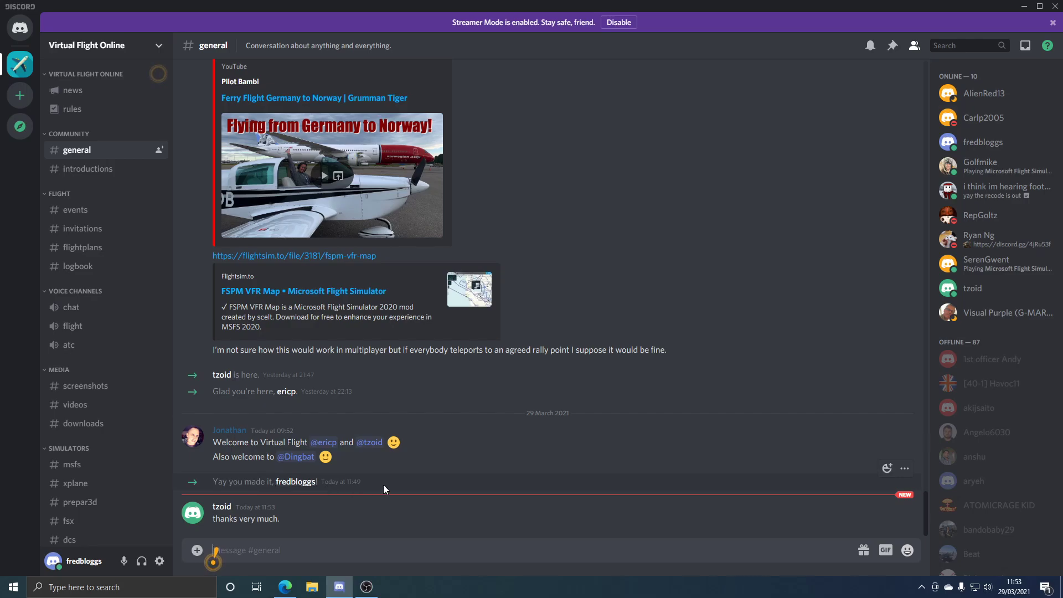
mouse_move(378, 480)
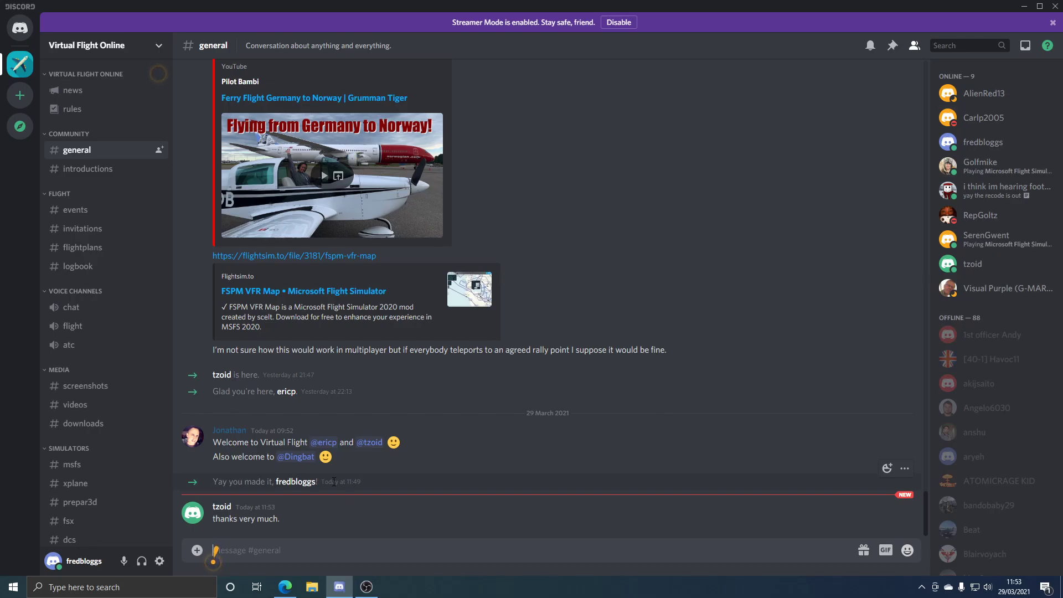
mouse_move(335, 467)
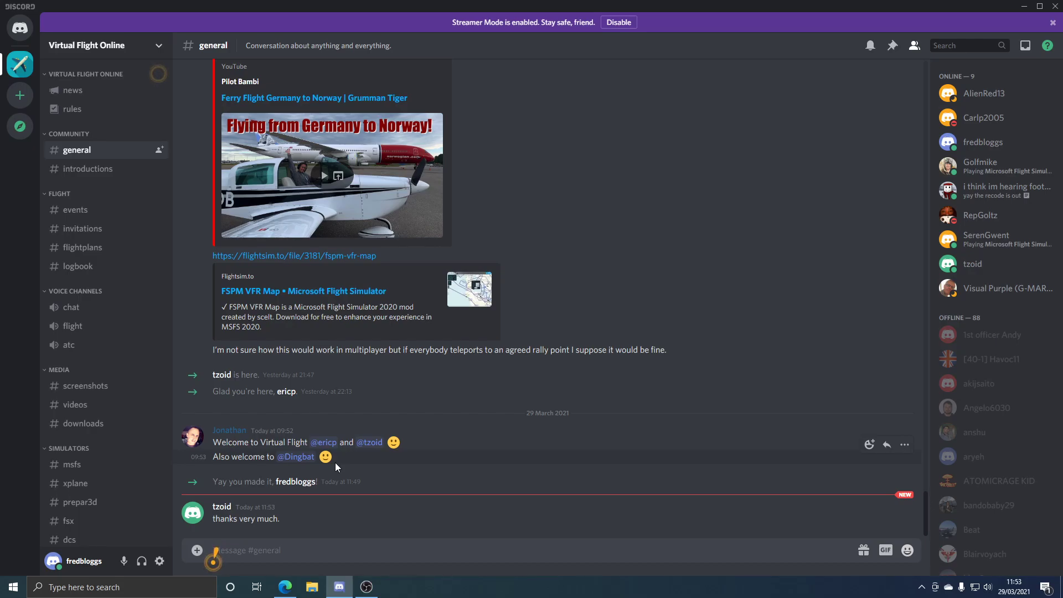
mouse_move(550, 326)
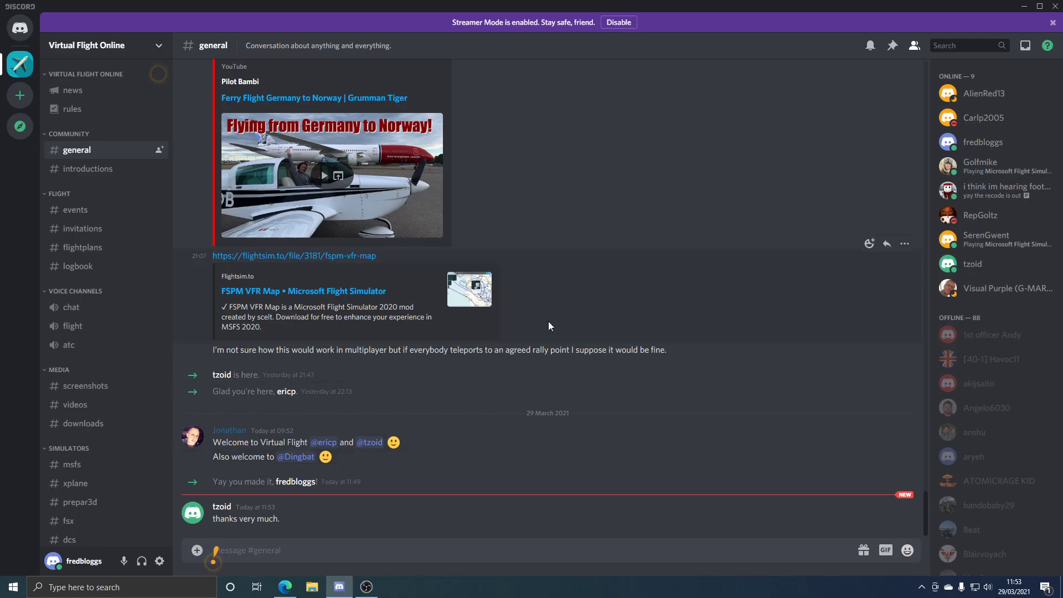
mouse_move(979, 383)
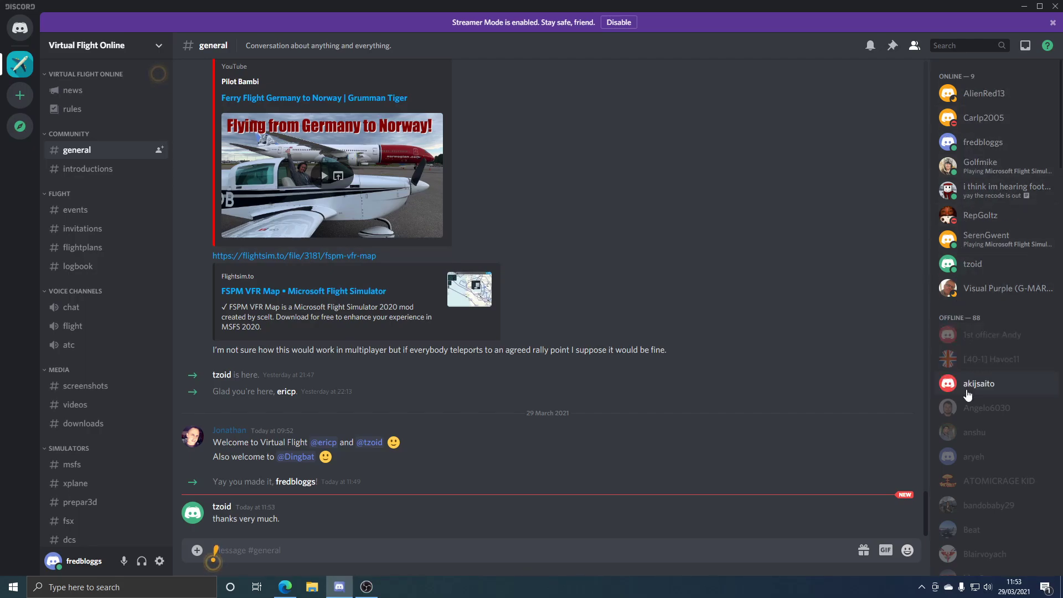
scroll("down", 3)
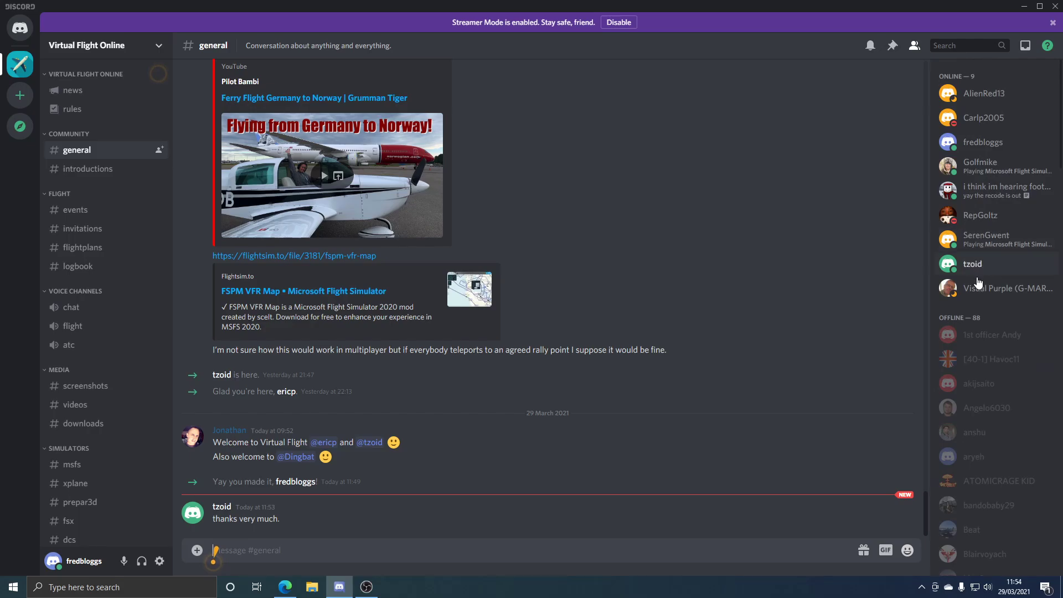
mouse_move(991, 110)
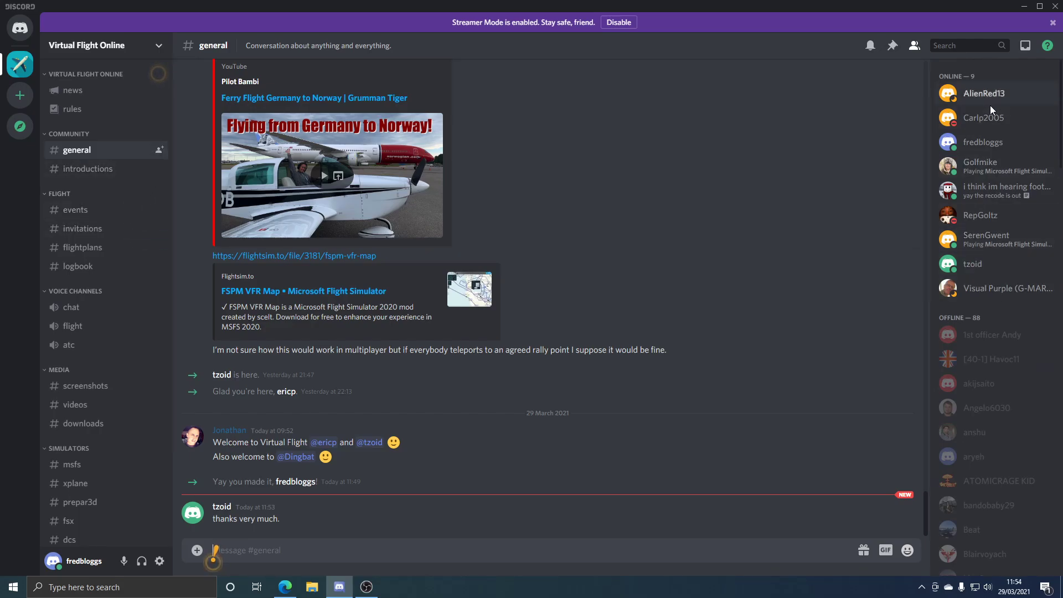
mouse_move(981, 318)
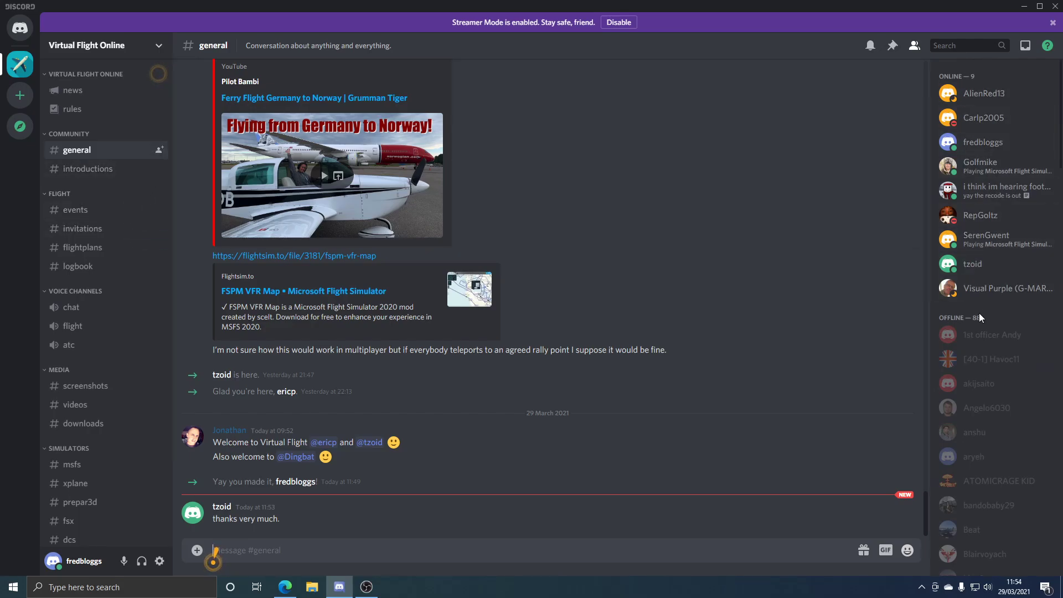
mouse_move(987, 239)
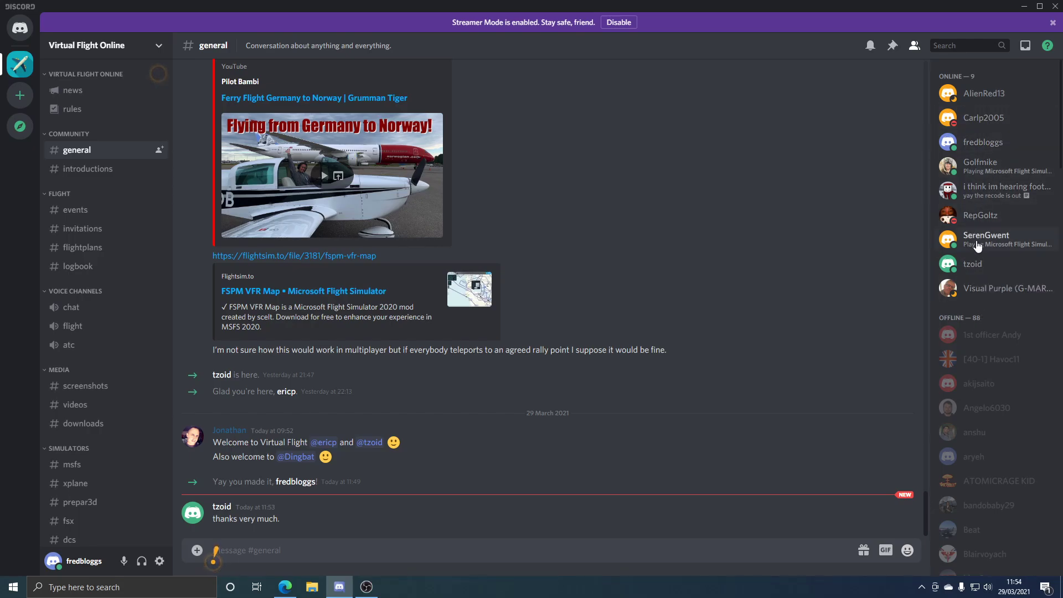
mouse_move(19, 27)
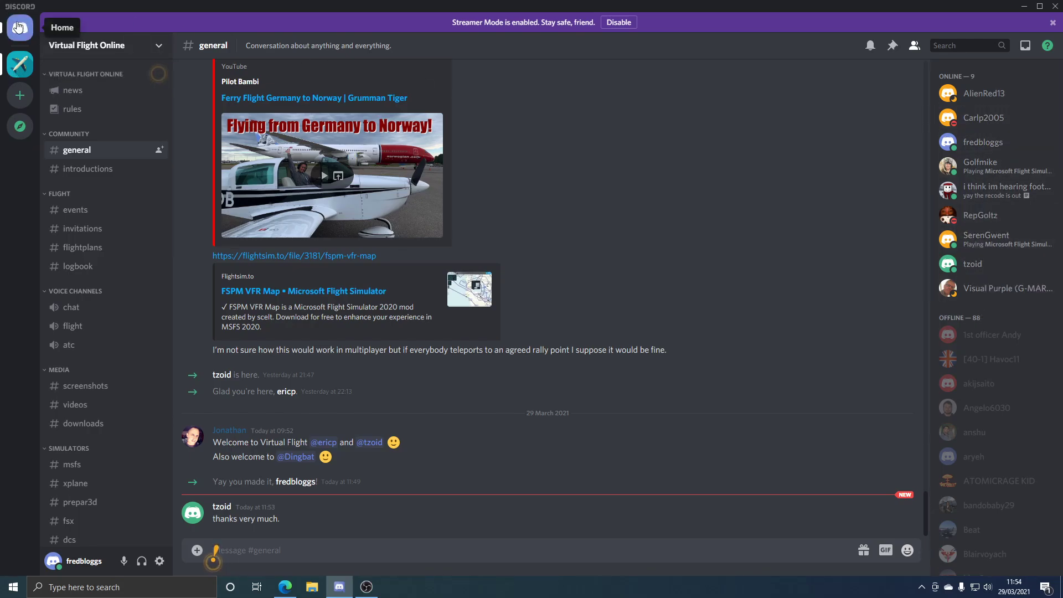
Return to Discord Home and show the Add Friend form on the Friends page.
left_click(19, 28)
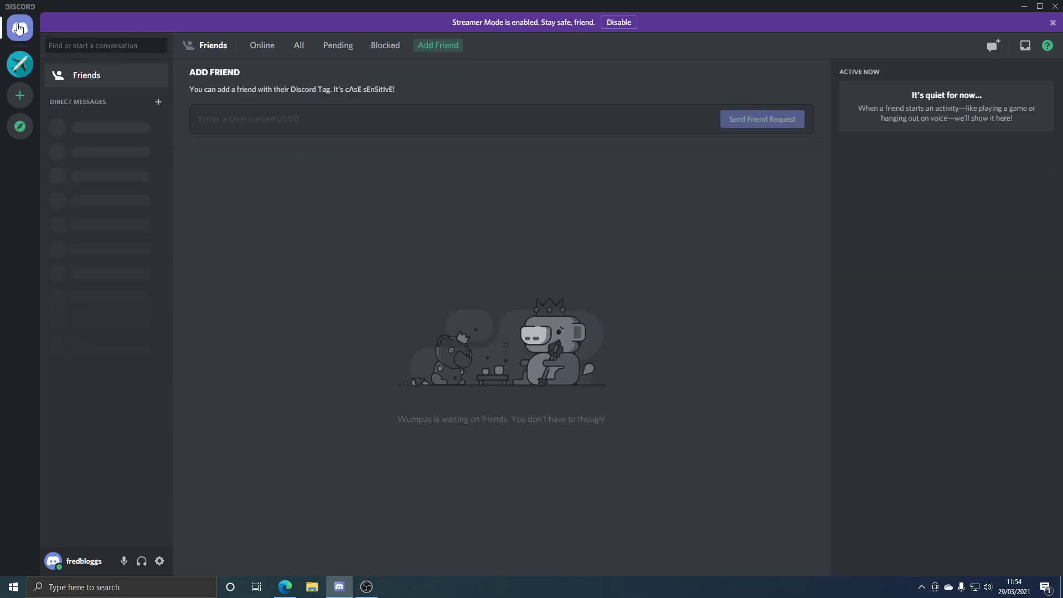
mouse_move(19, 28)
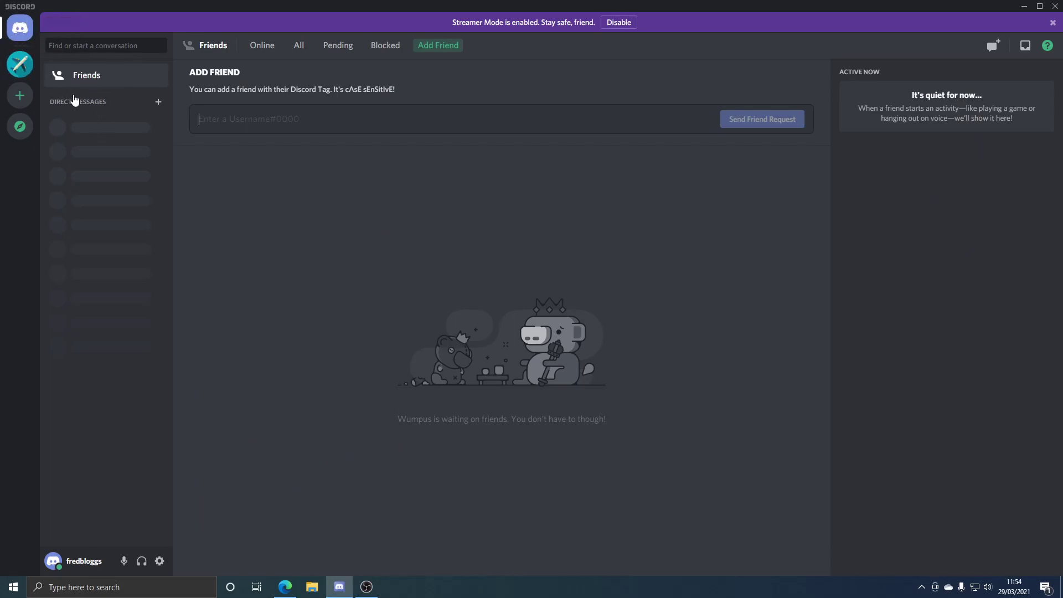
mouse_move(98, 224)
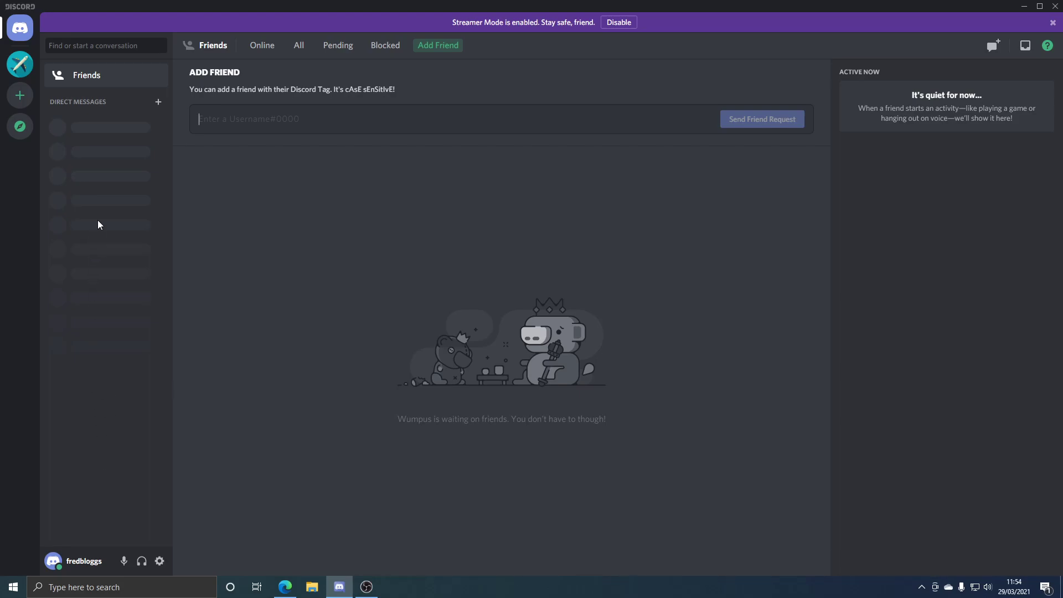
mouse_move(155, 61)
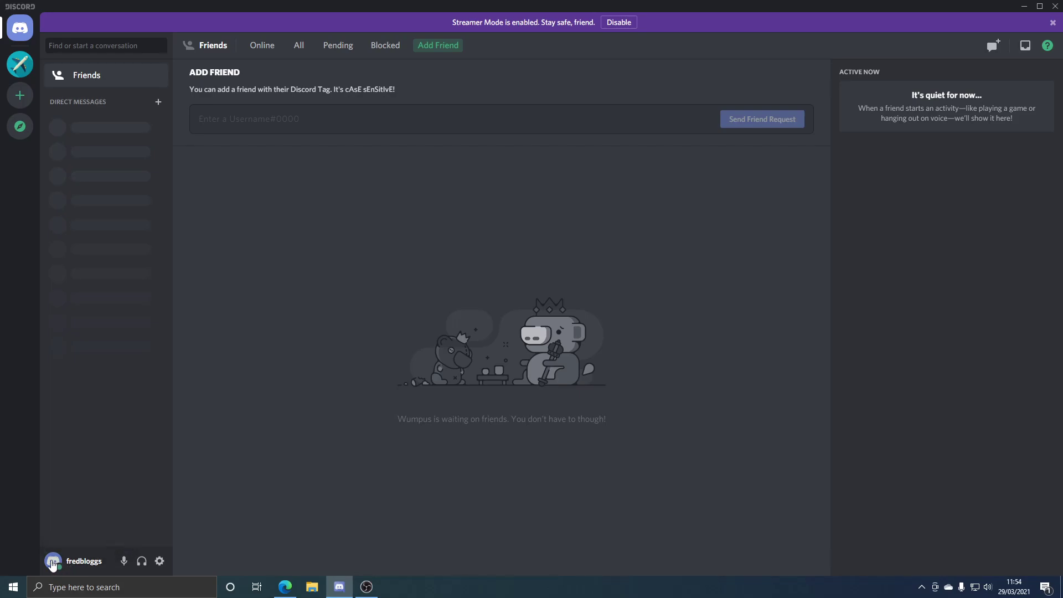
mouse_move(159, 561)
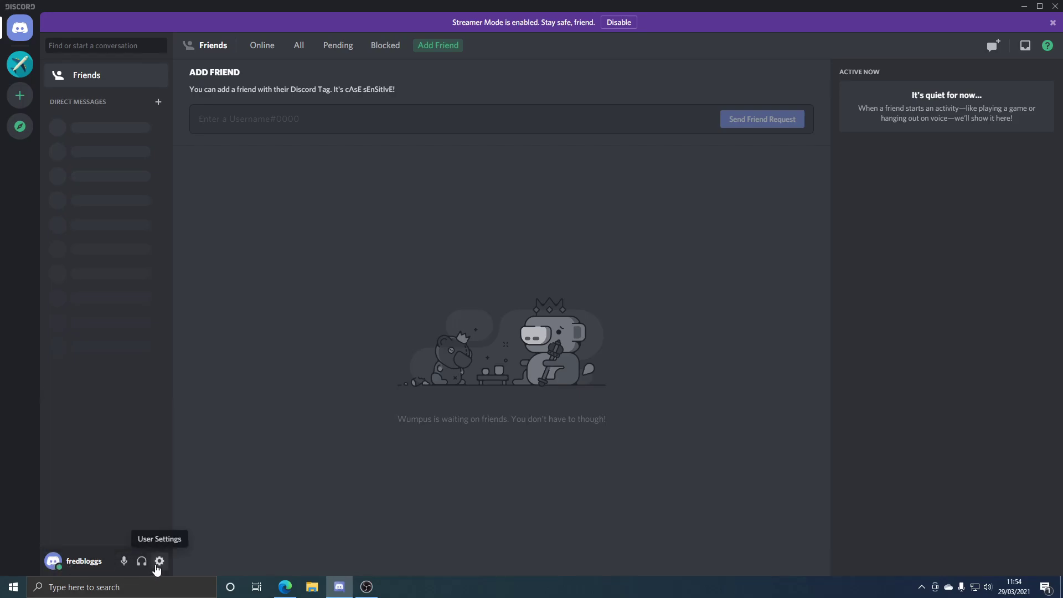
Briefly open and close User Settings, then switch to the Virtual Flight Online server.
left_click(159, 561)
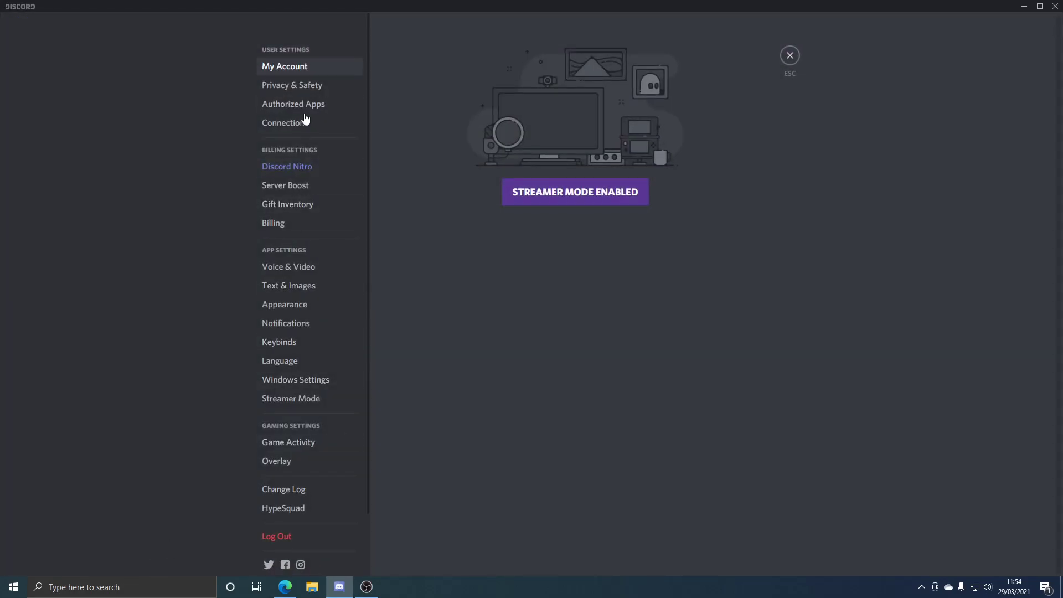
mouse_move(776, 68)
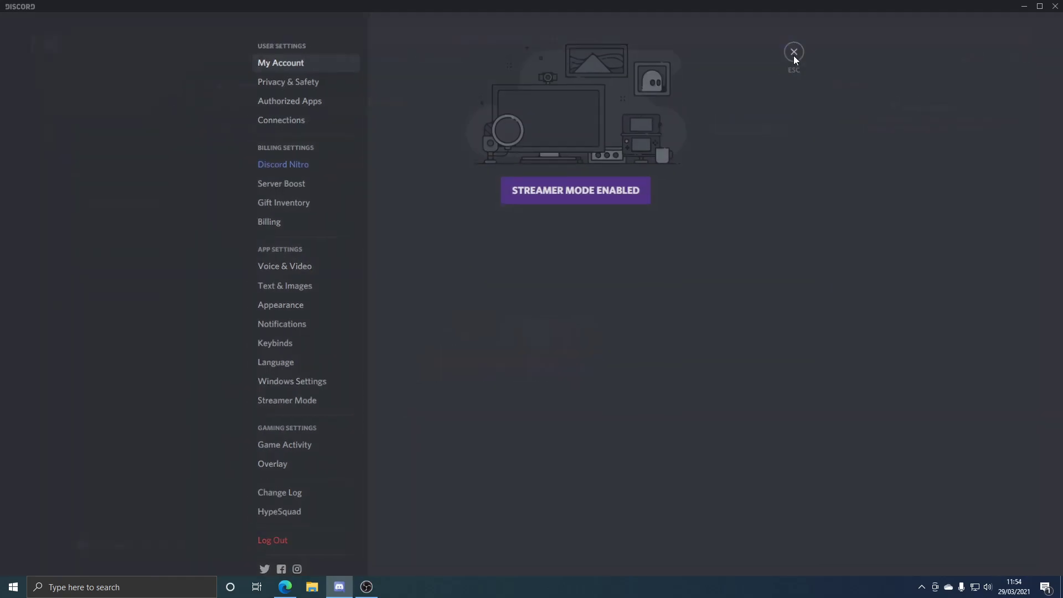
left_click(793, 52)
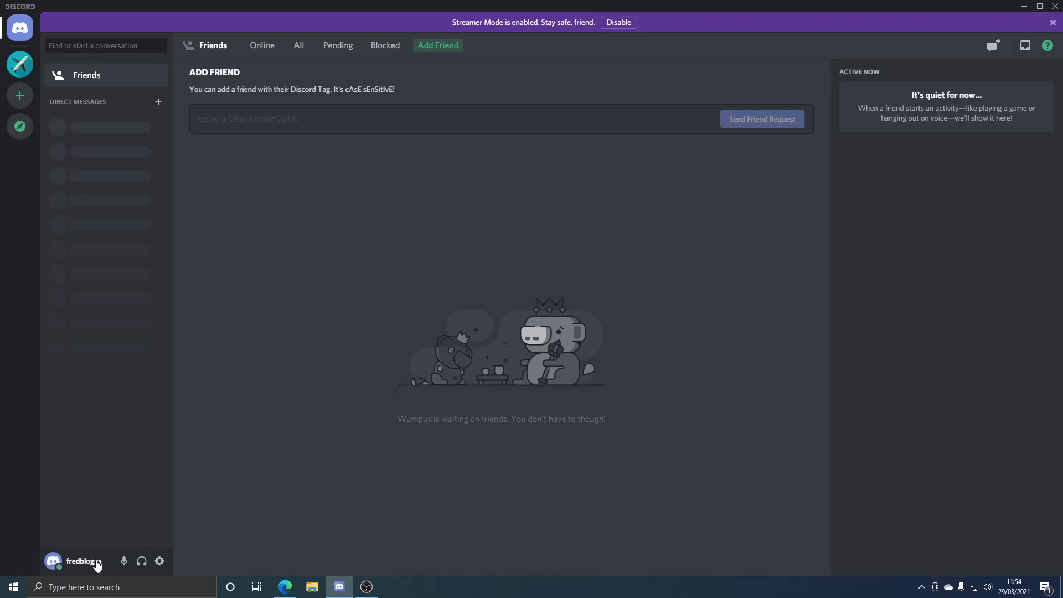
mouse_move(1012, 63)
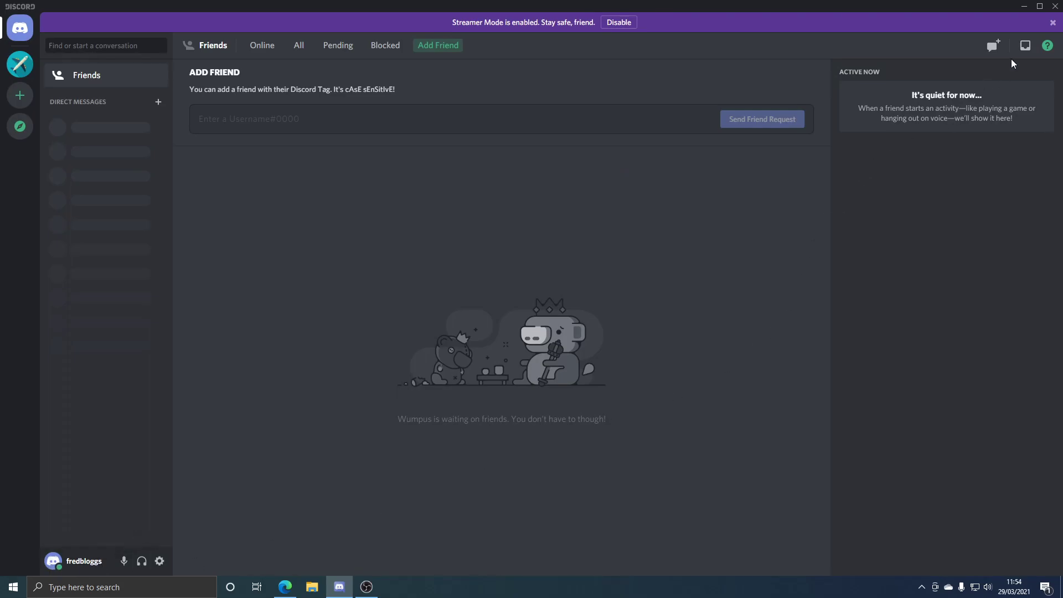
left_click(20, 64)
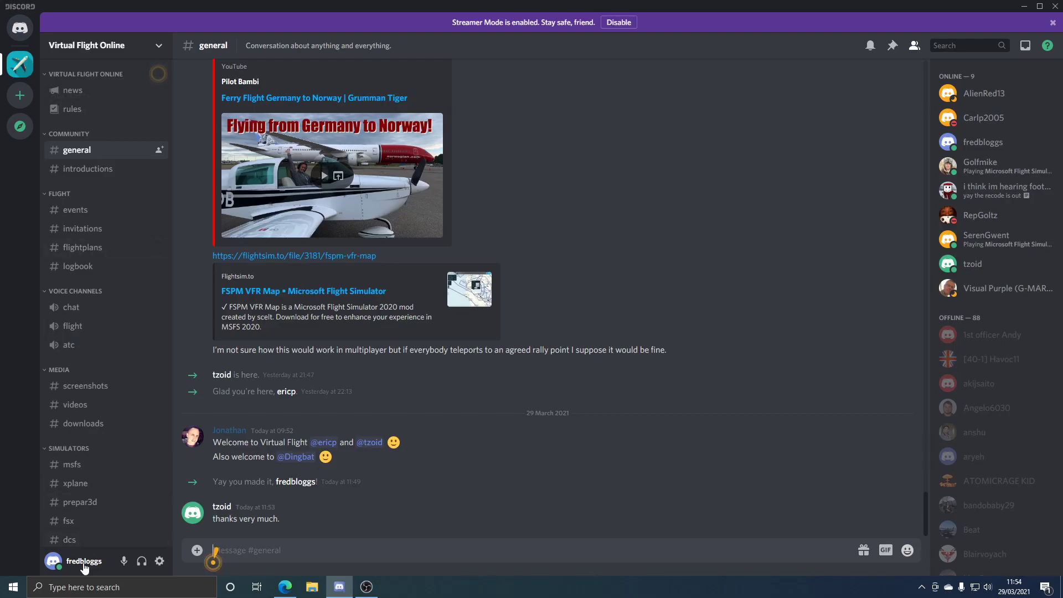
left_click(84, 561)
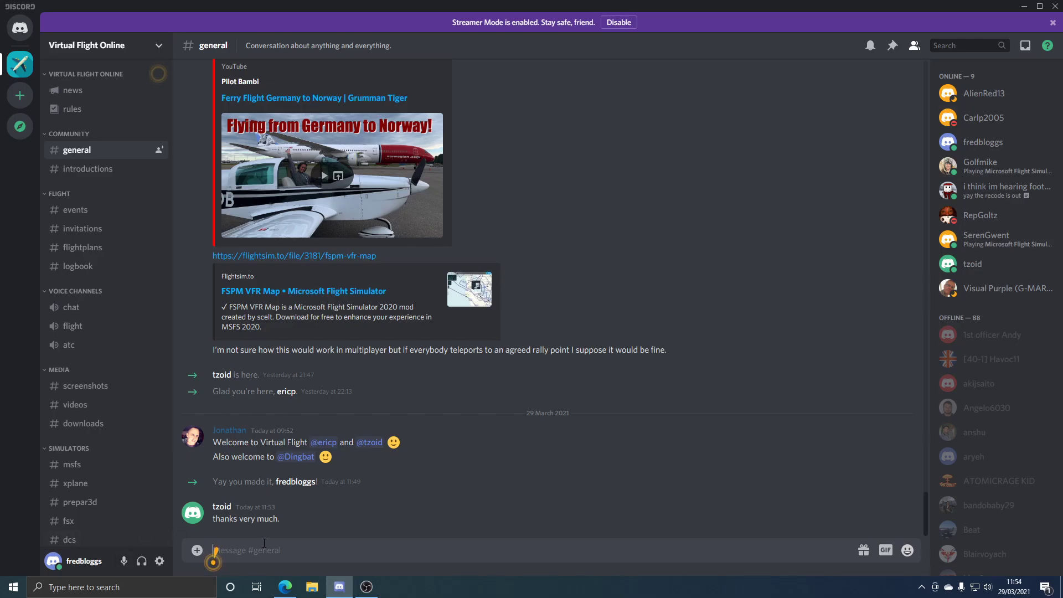
type("fredbloggs#9425")
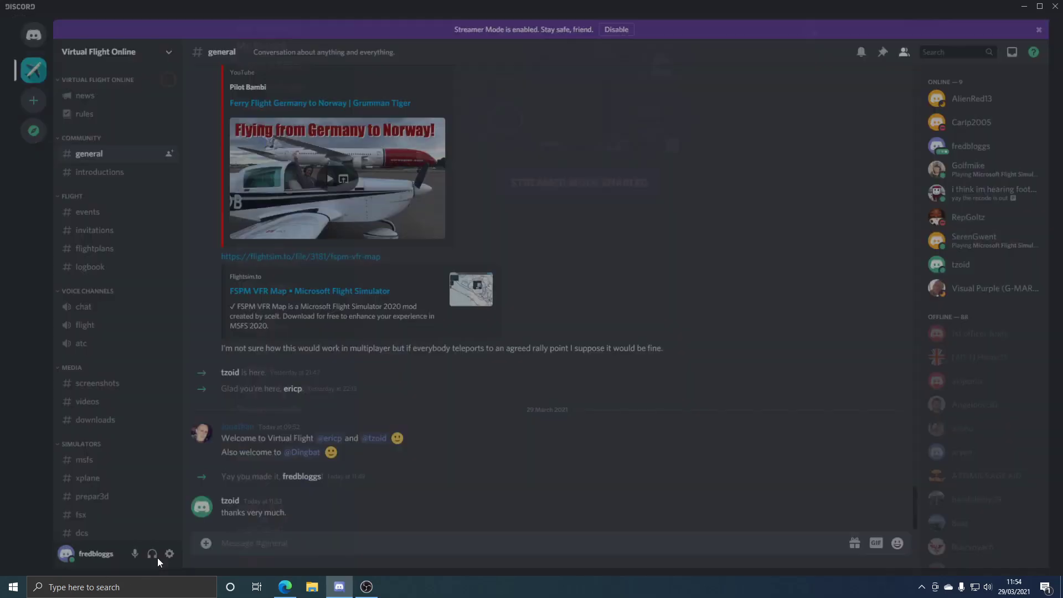
left_click(169, 554)
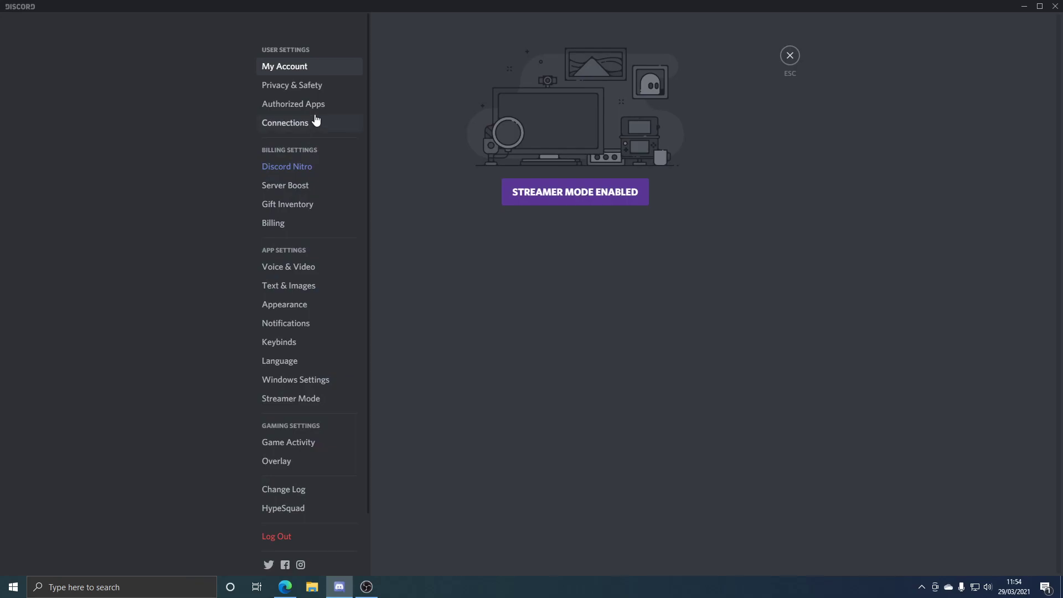
mouse_move(288, 267)
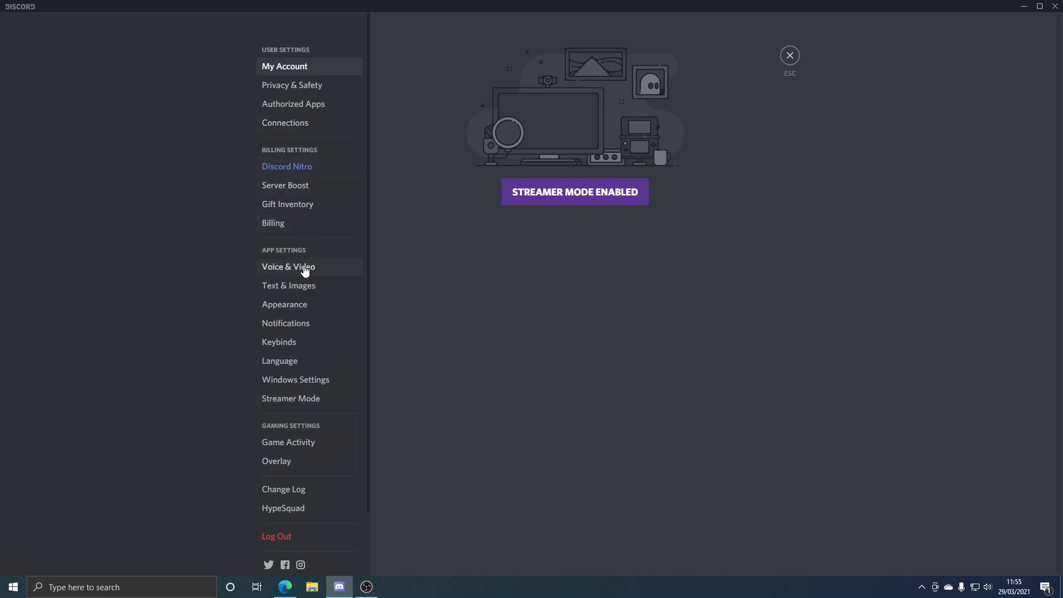
mouse_move(293, 319)
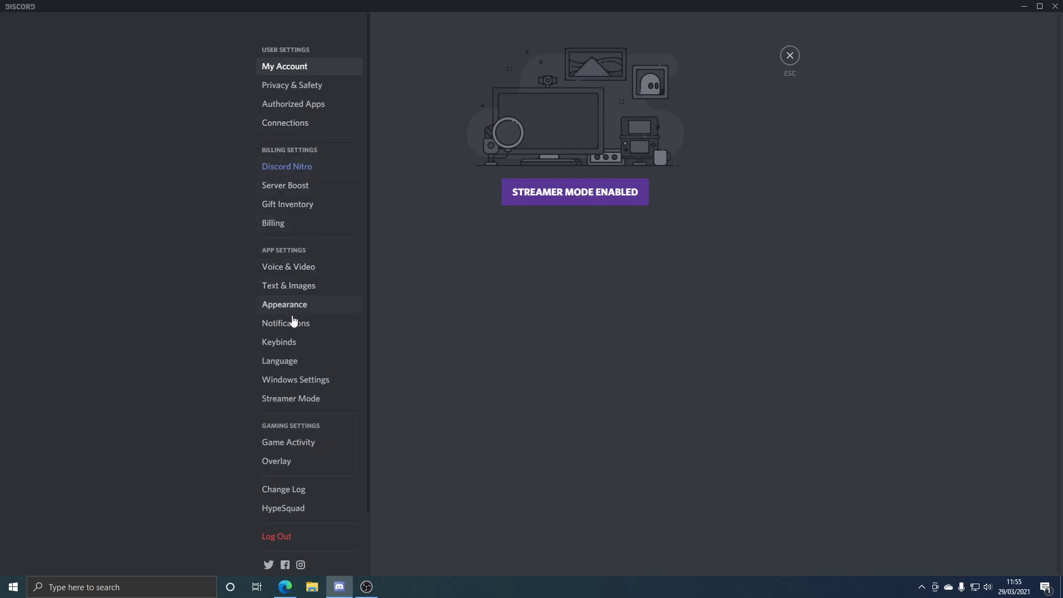
scroll("down", 3)
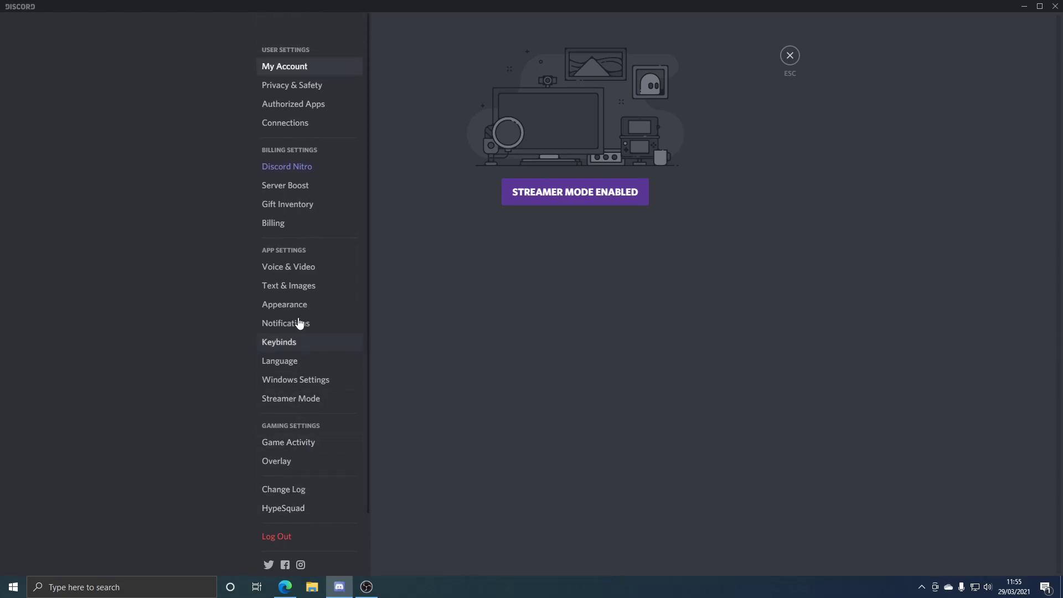
mouse_move(295, 88)
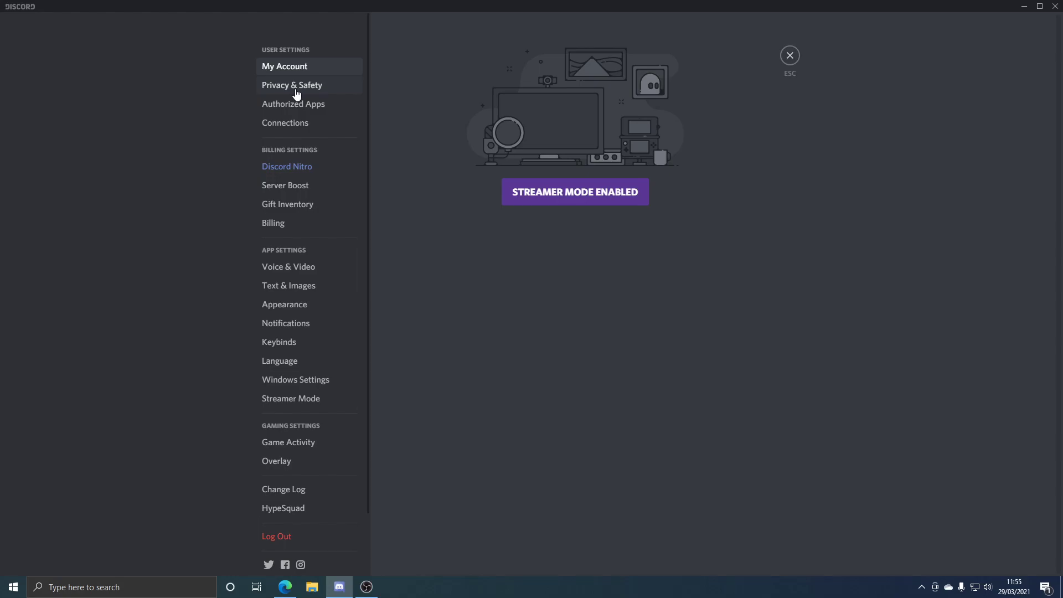
mouse_move(459, 165)
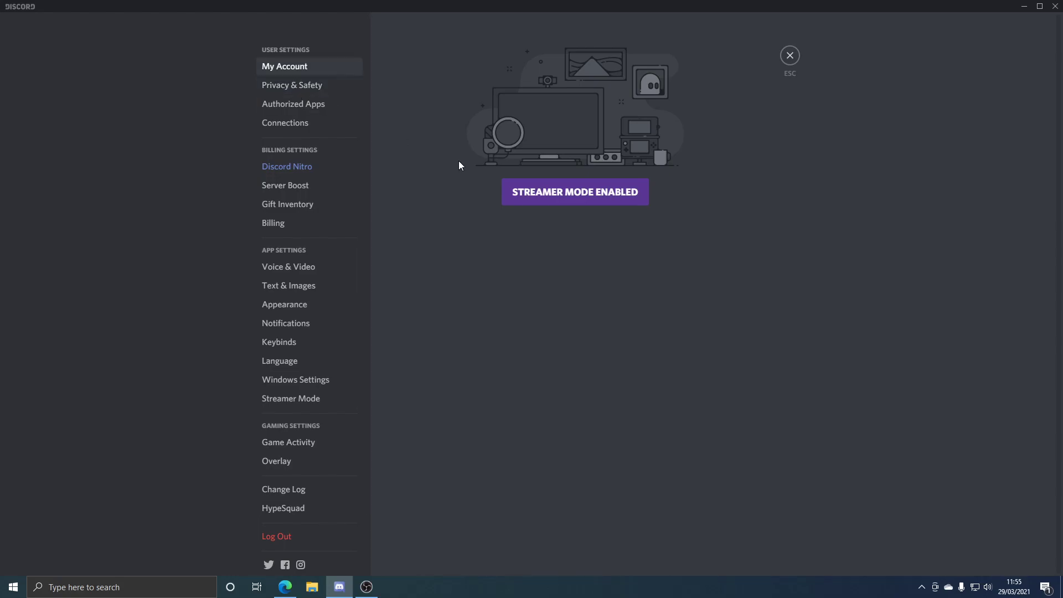
left_click(291, 398)
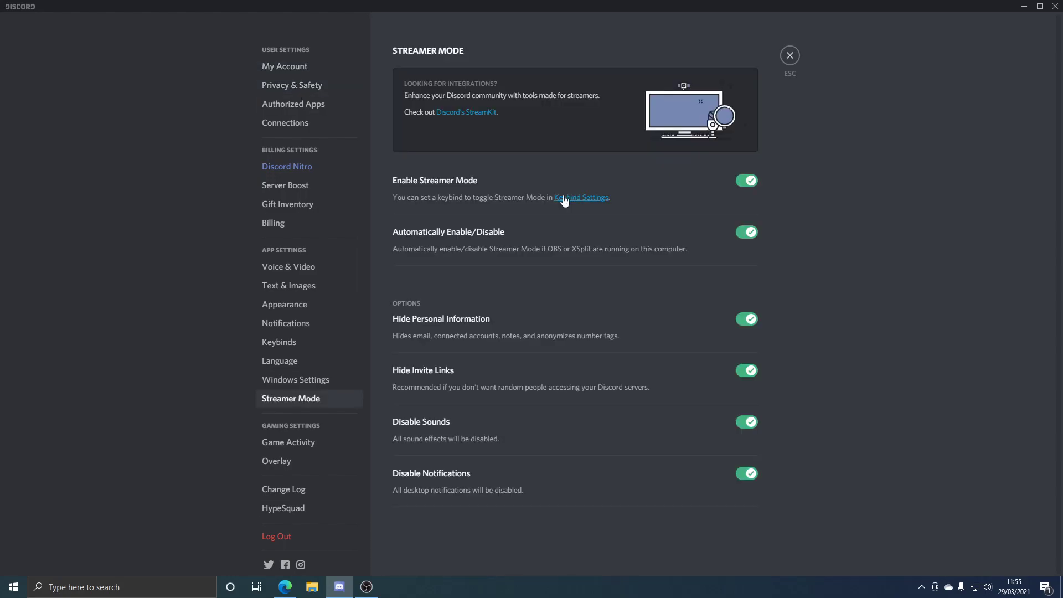
left_click(789, 55)
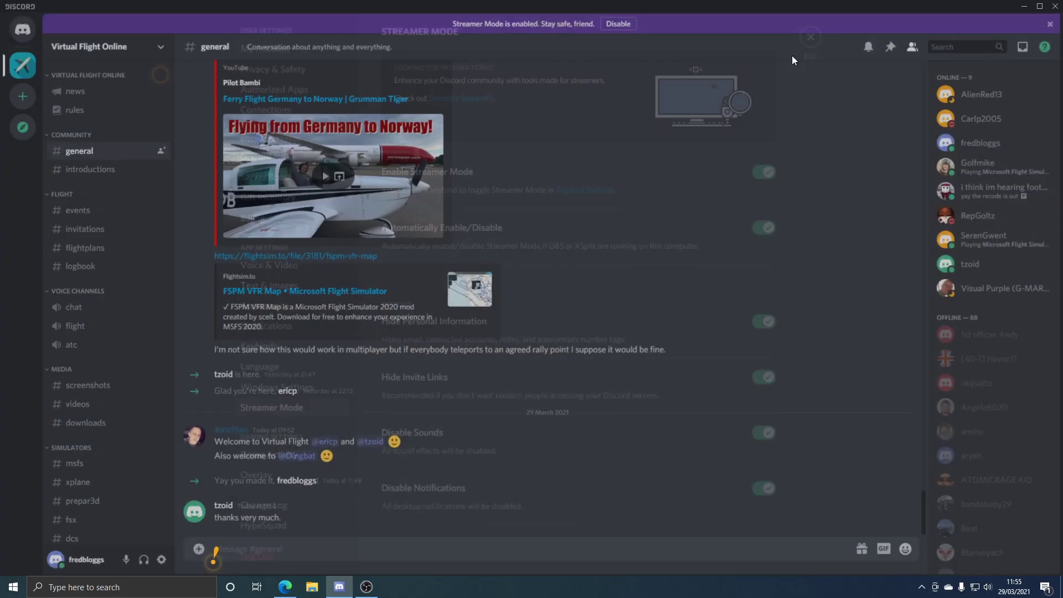
Scroll #general back to older late-March posts about ATC phraseology.
left_click(809, 36)
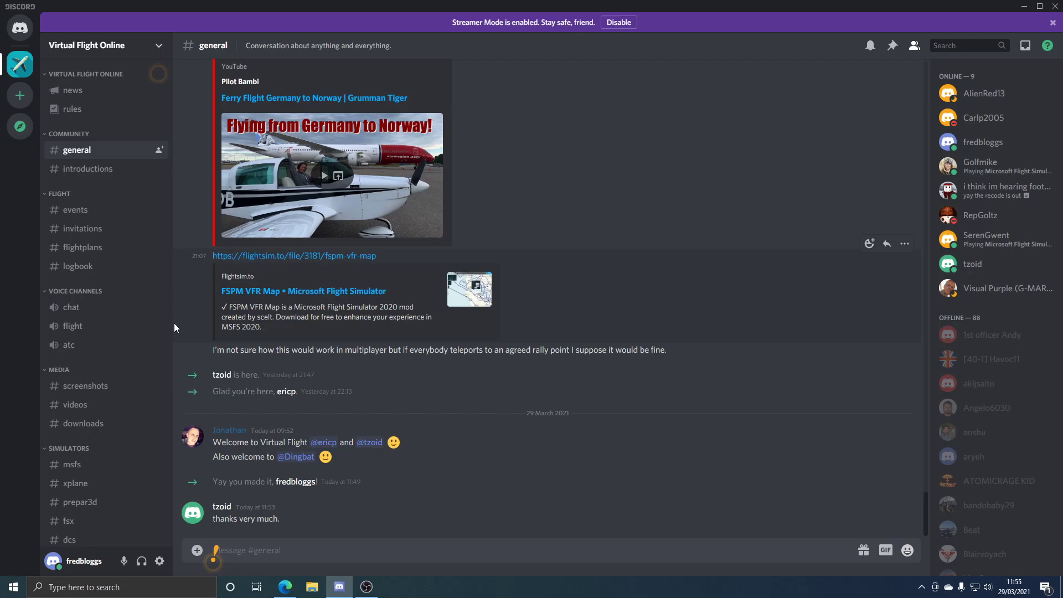
scroll("up", 3)
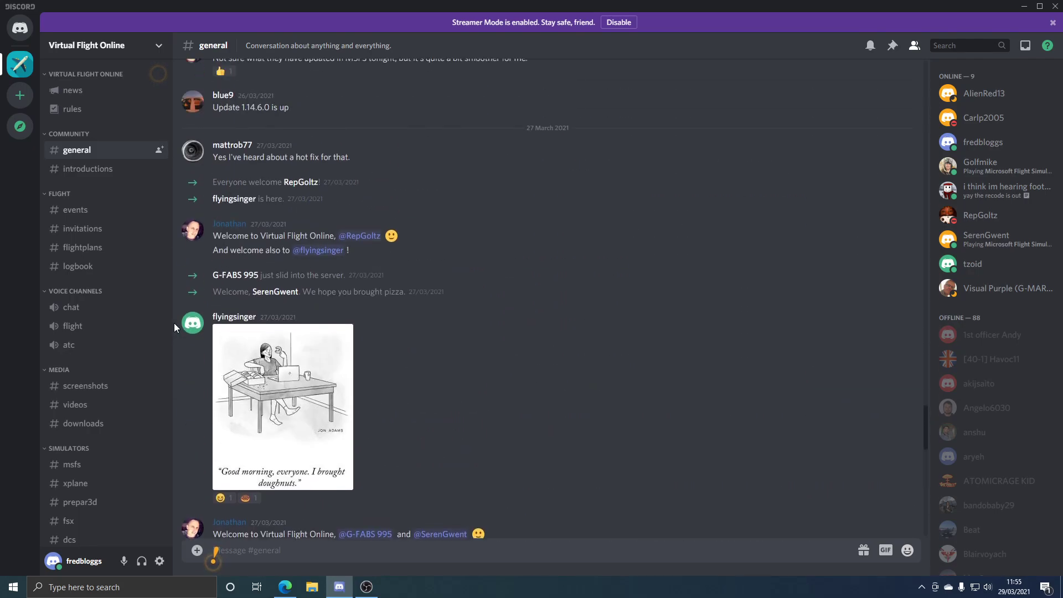
scroll("up", 3)
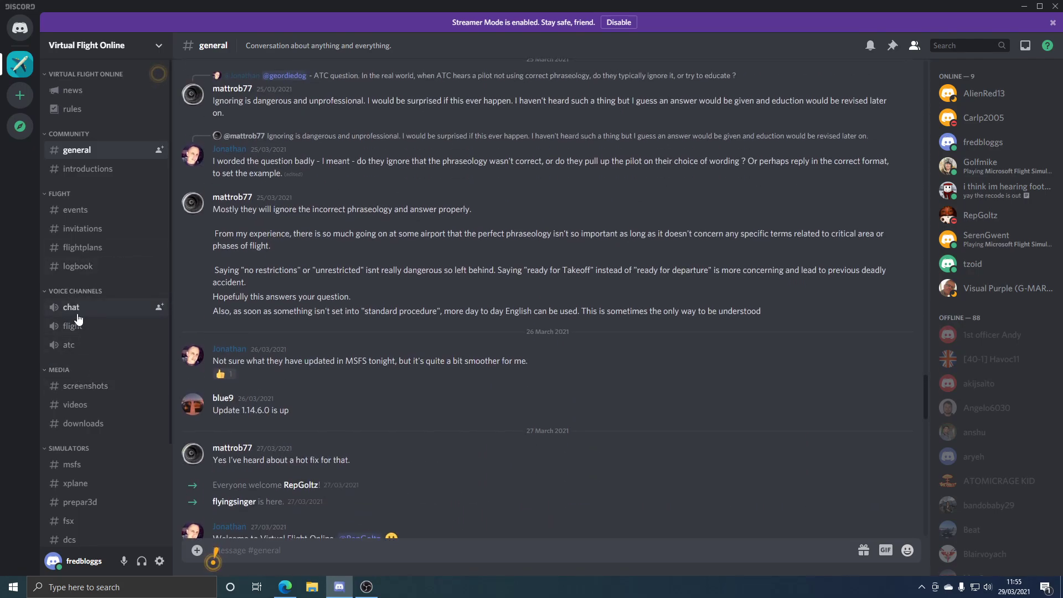
left_click(73, 326)
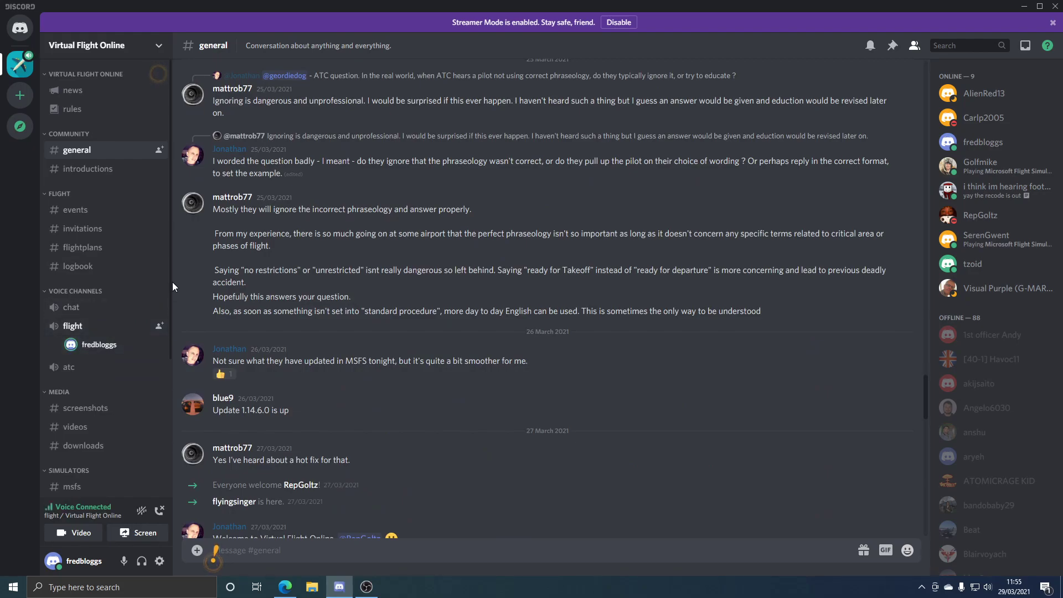
mouse_move(99, 344)
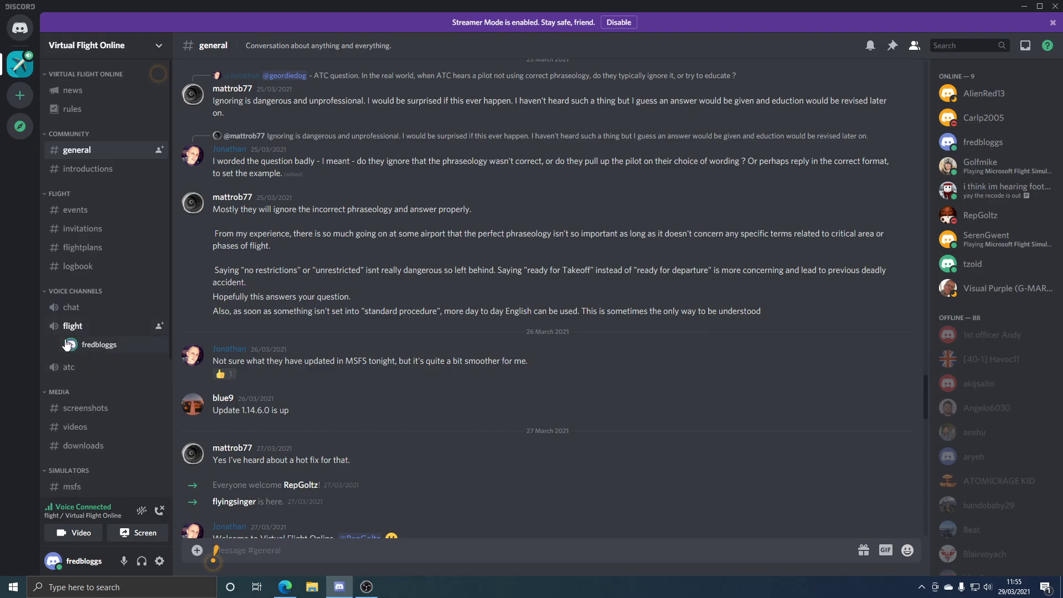
left_click(71, 307)
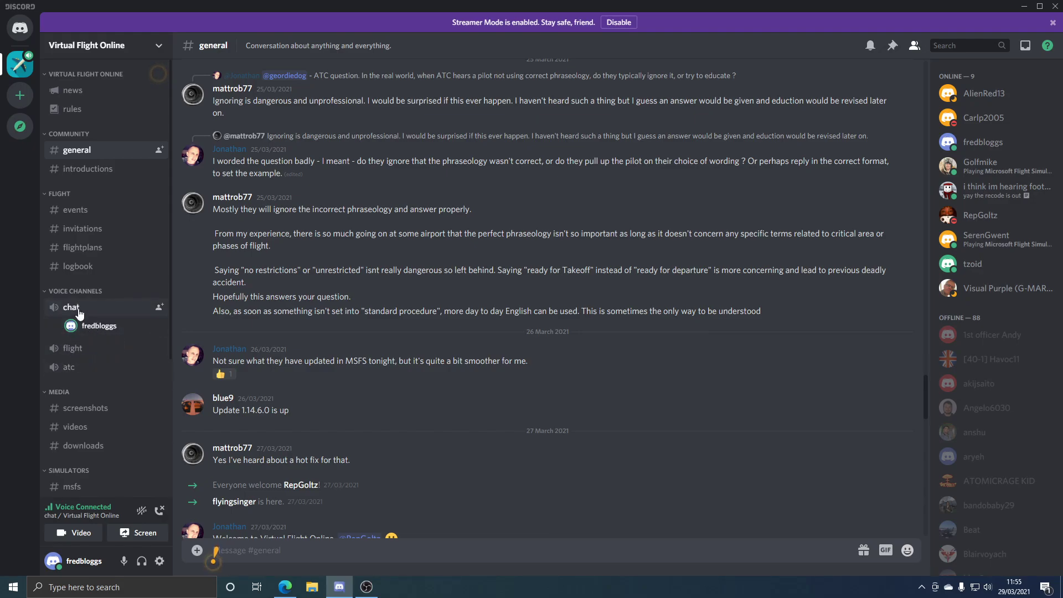
mouse_move(102, 309)
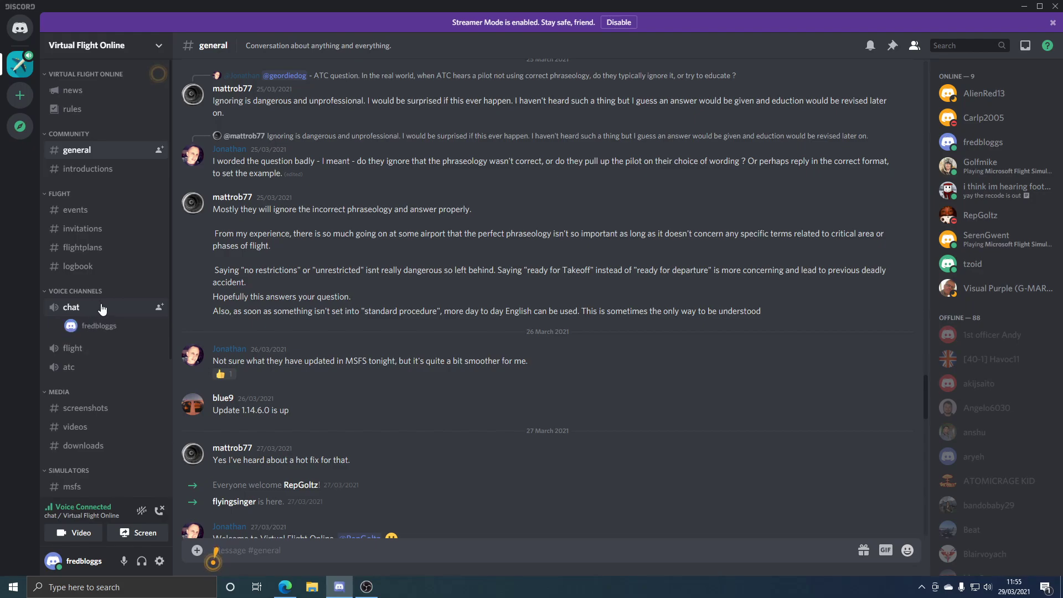
left_click(89, 343)
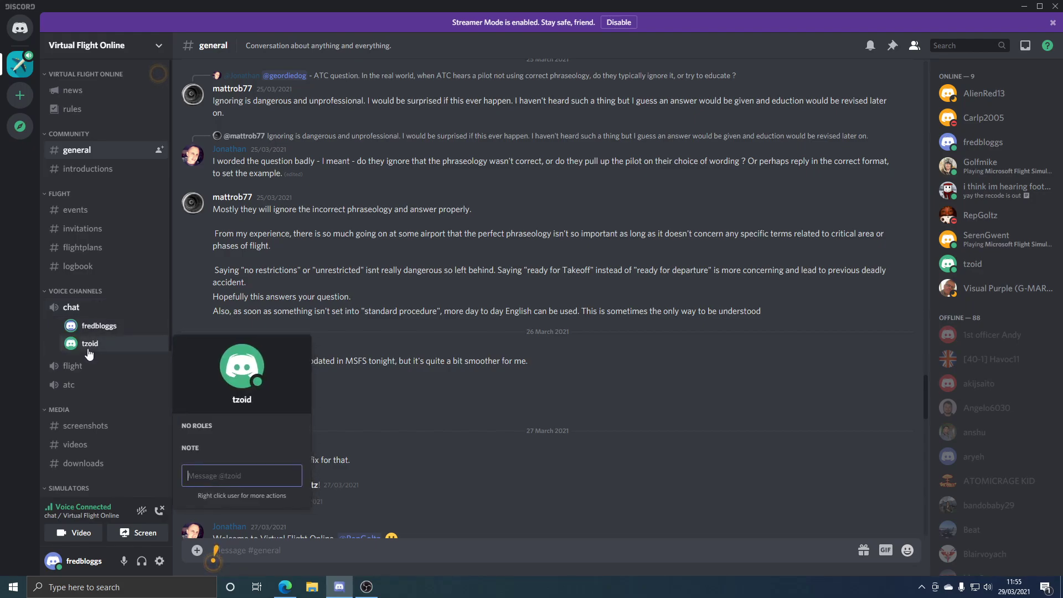